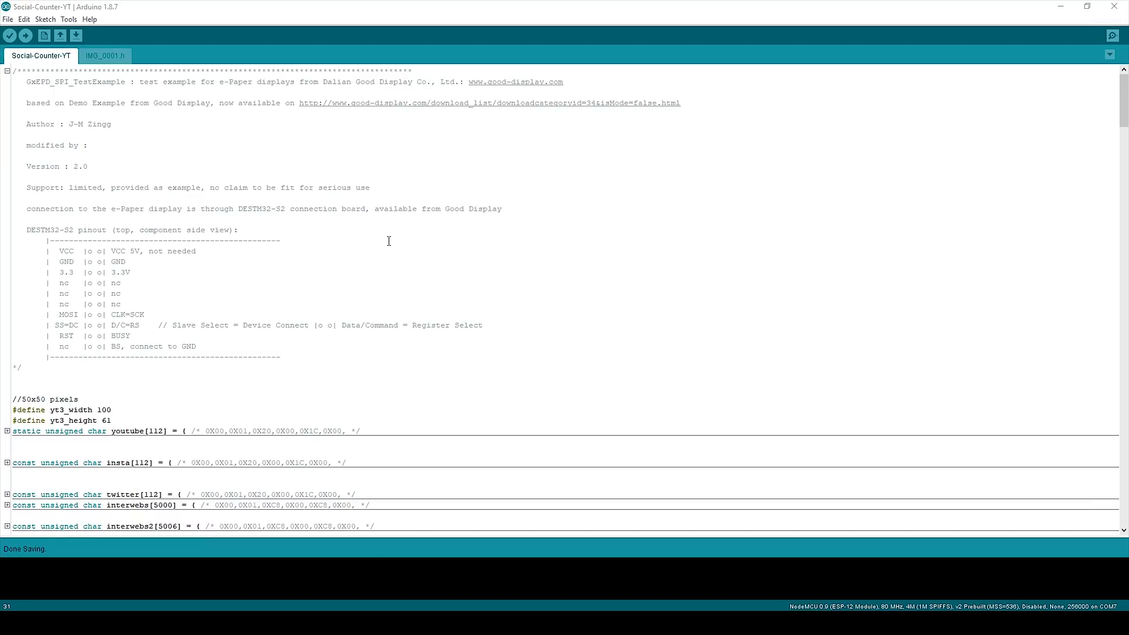
mouse_move(362, 233)
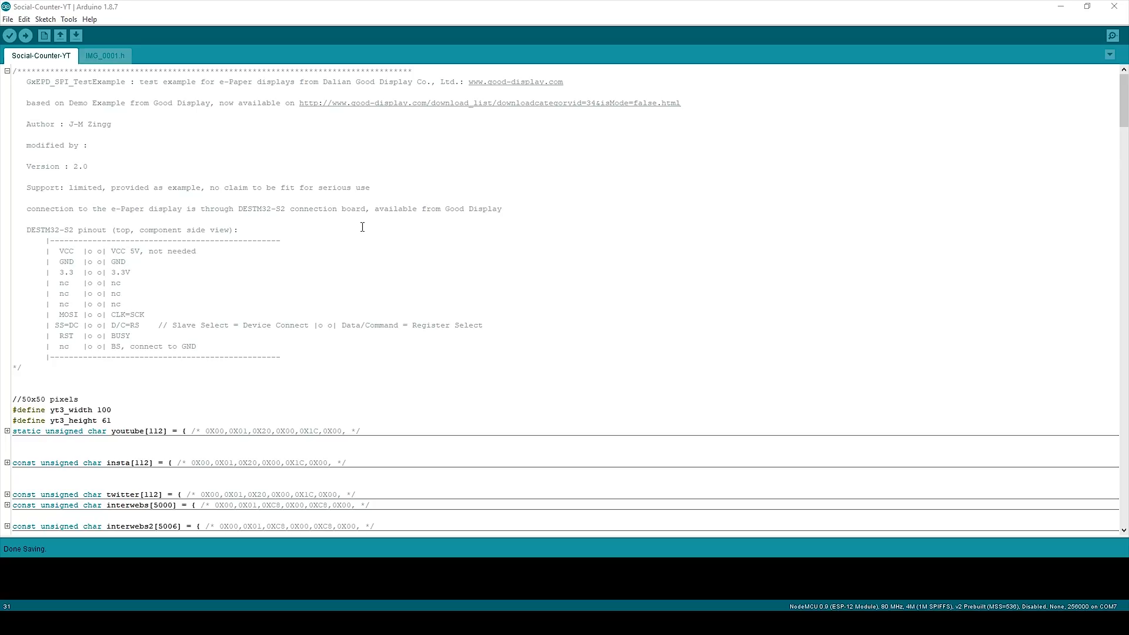
mouse_move(352, 233)
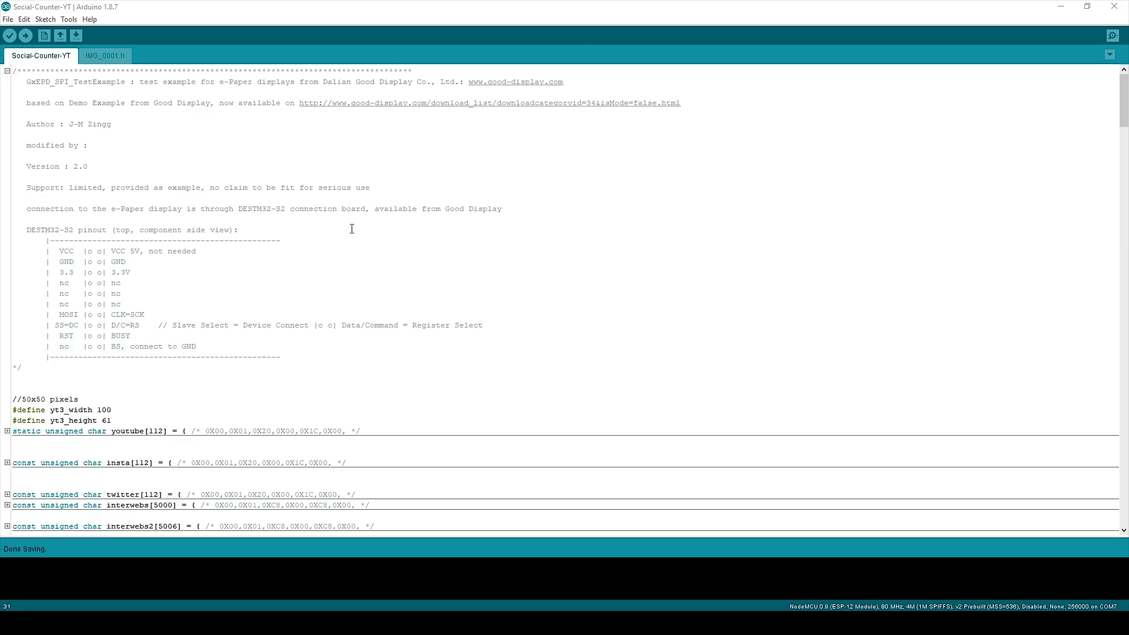
scroll(down, 3)
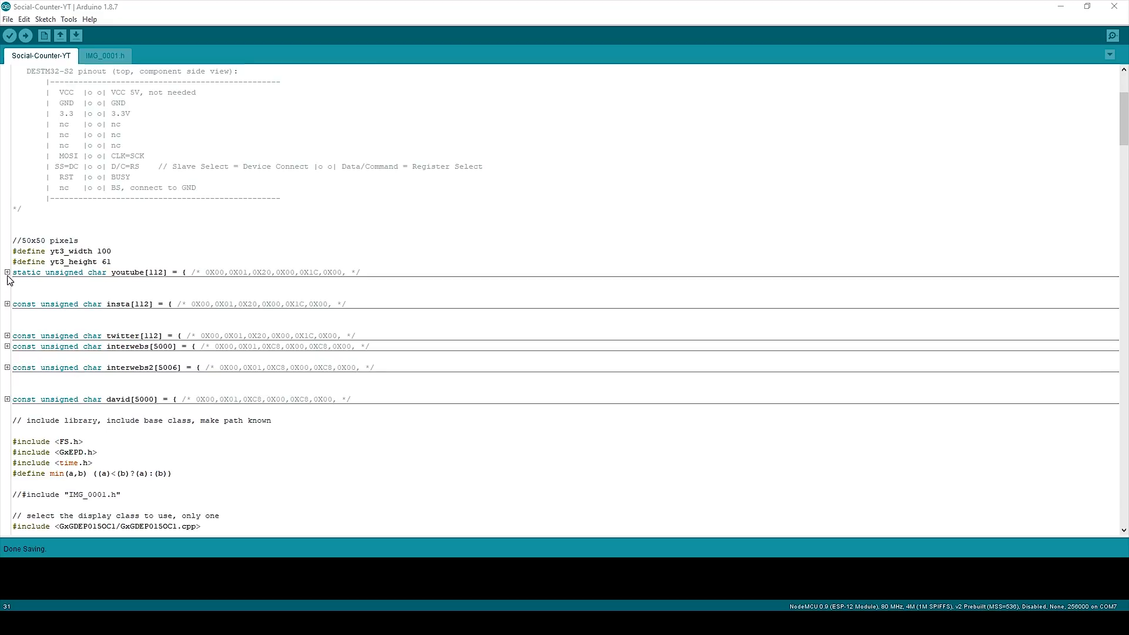
scroll(down, 3)
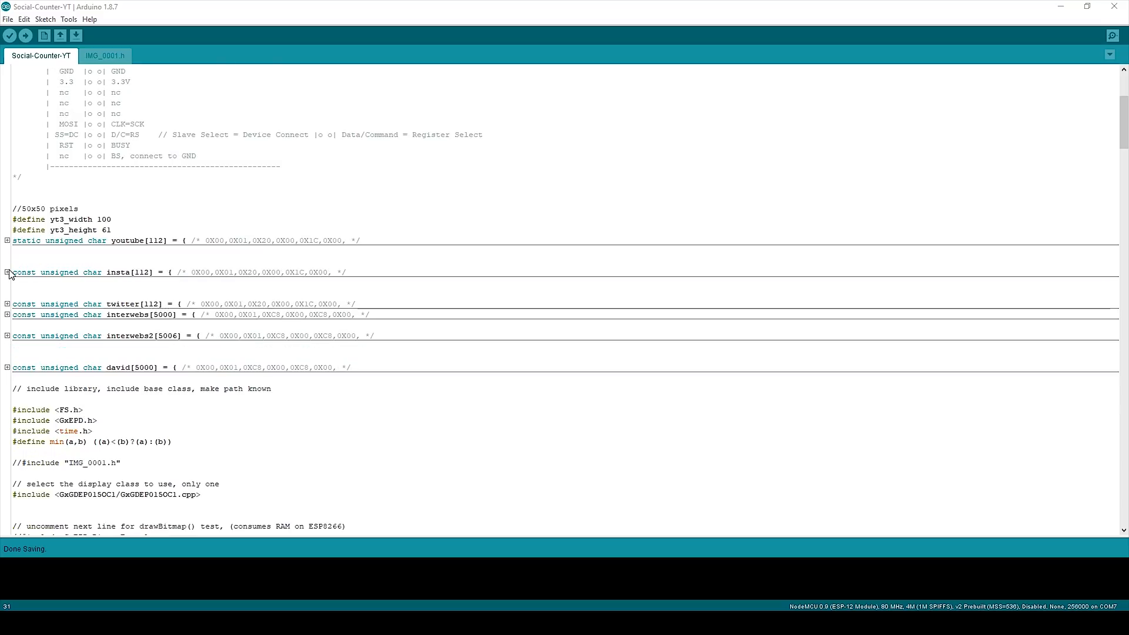
click(7, 271)
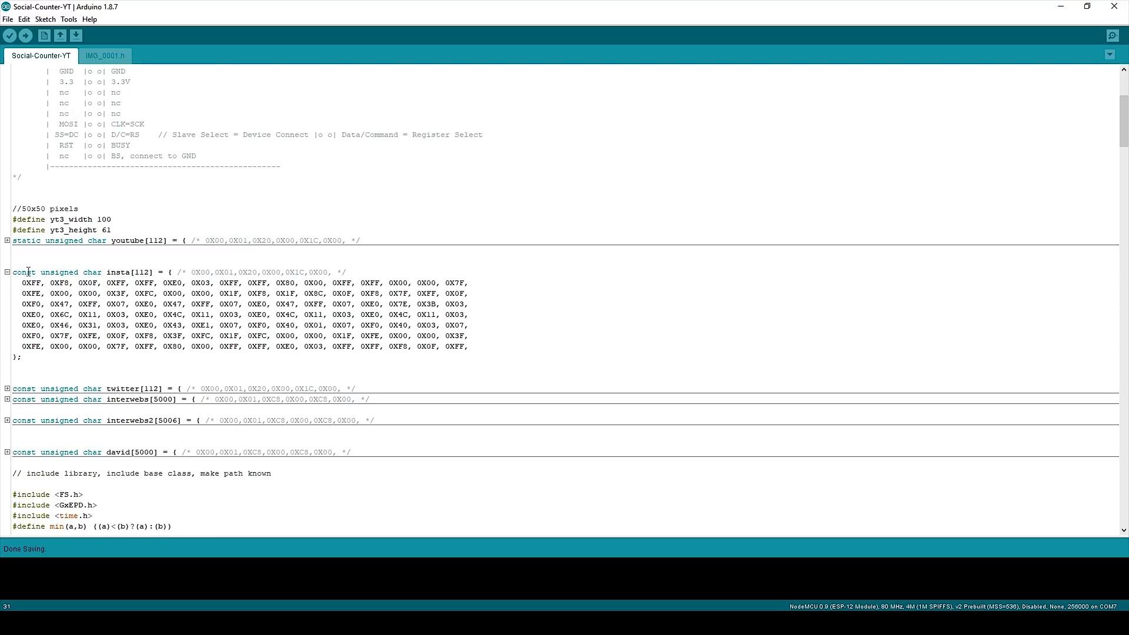
click(7, 272)
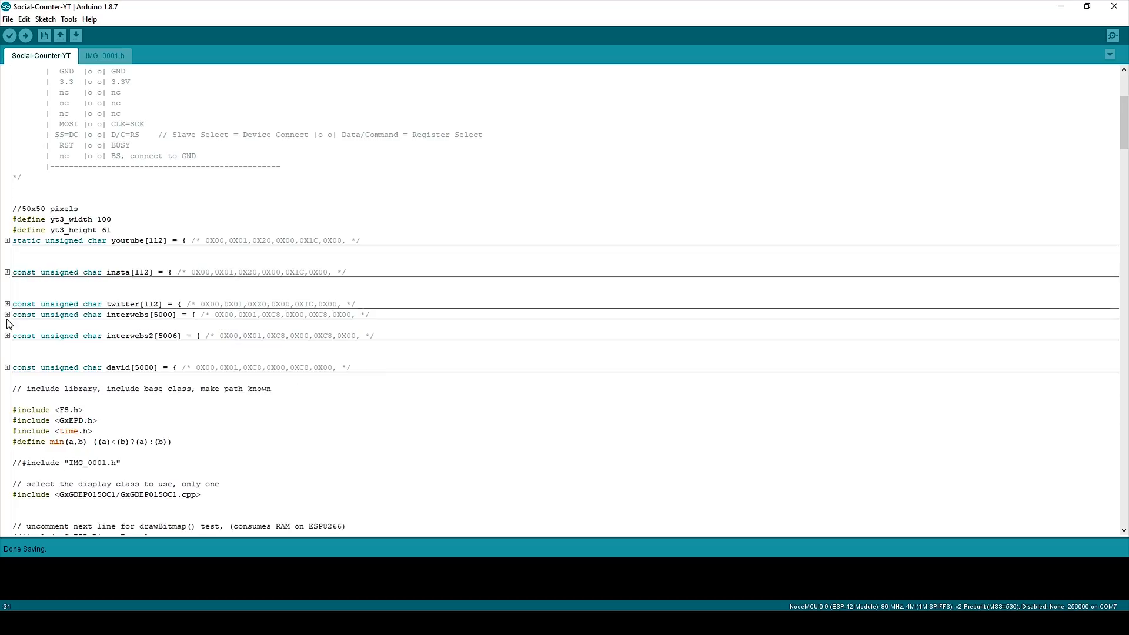
mouse_move(8, 371)
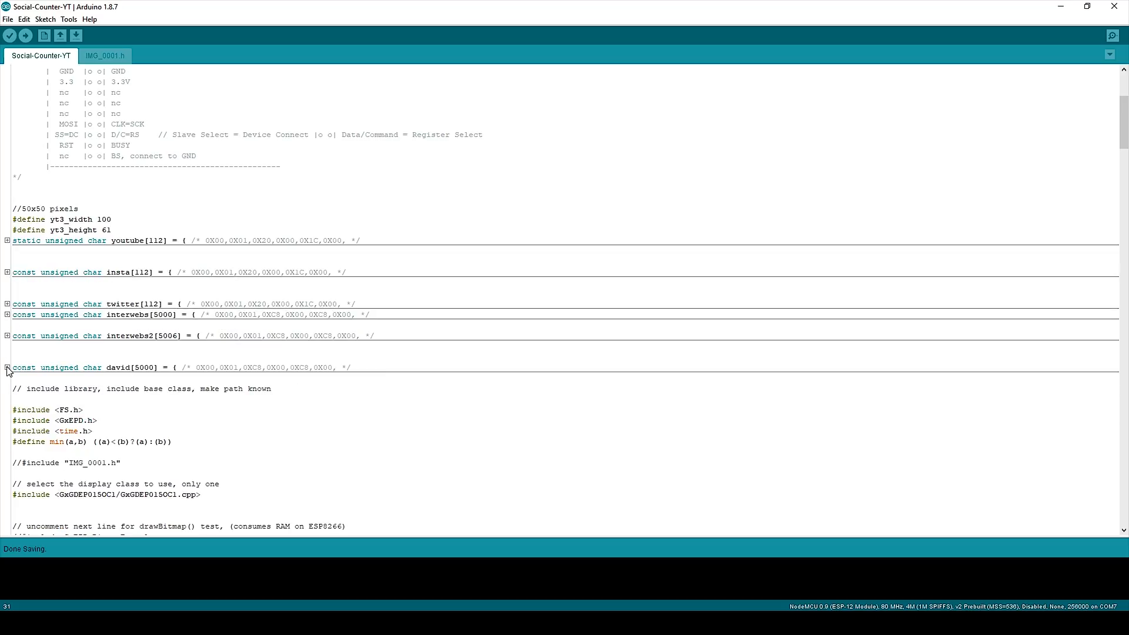
click(7, 369)
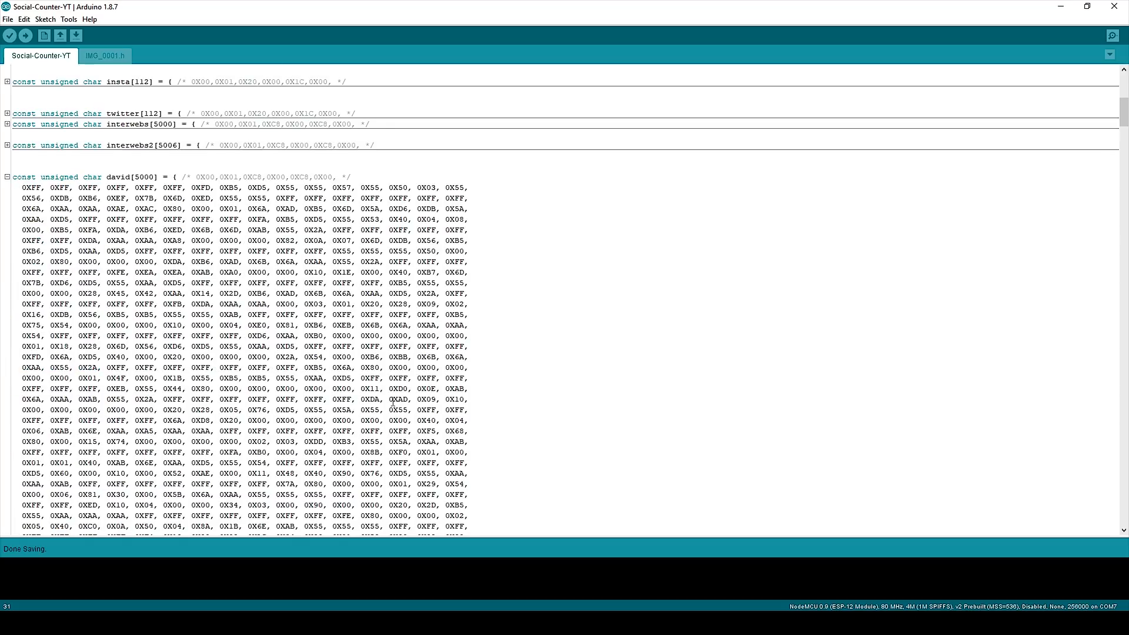
scroll(up, 3)
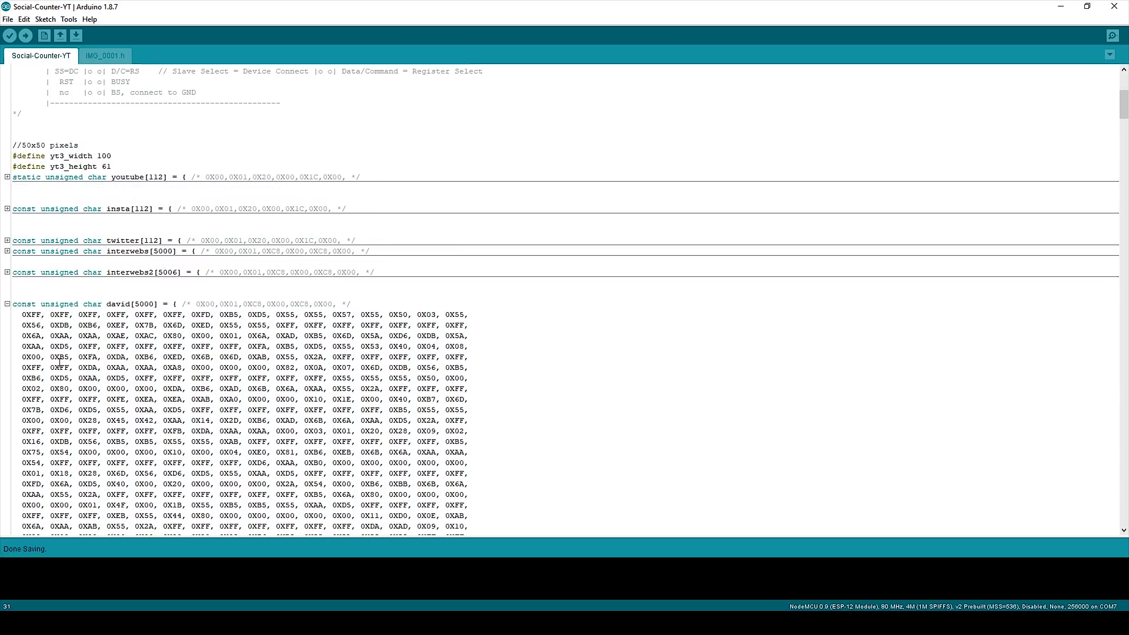
click(8, 303)
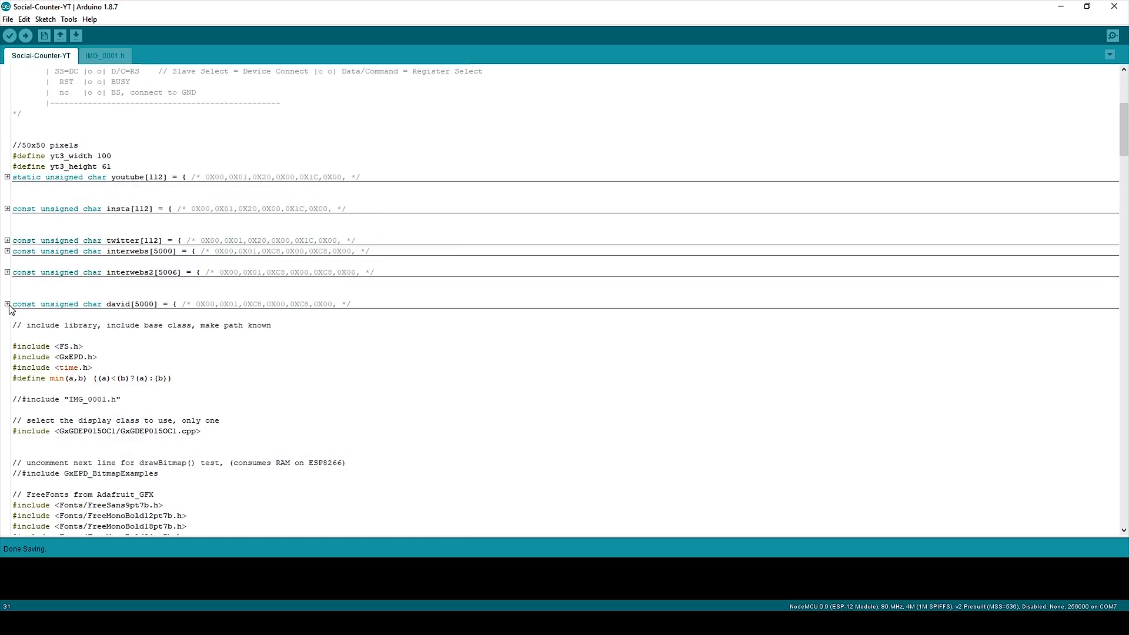
click(7, 304)
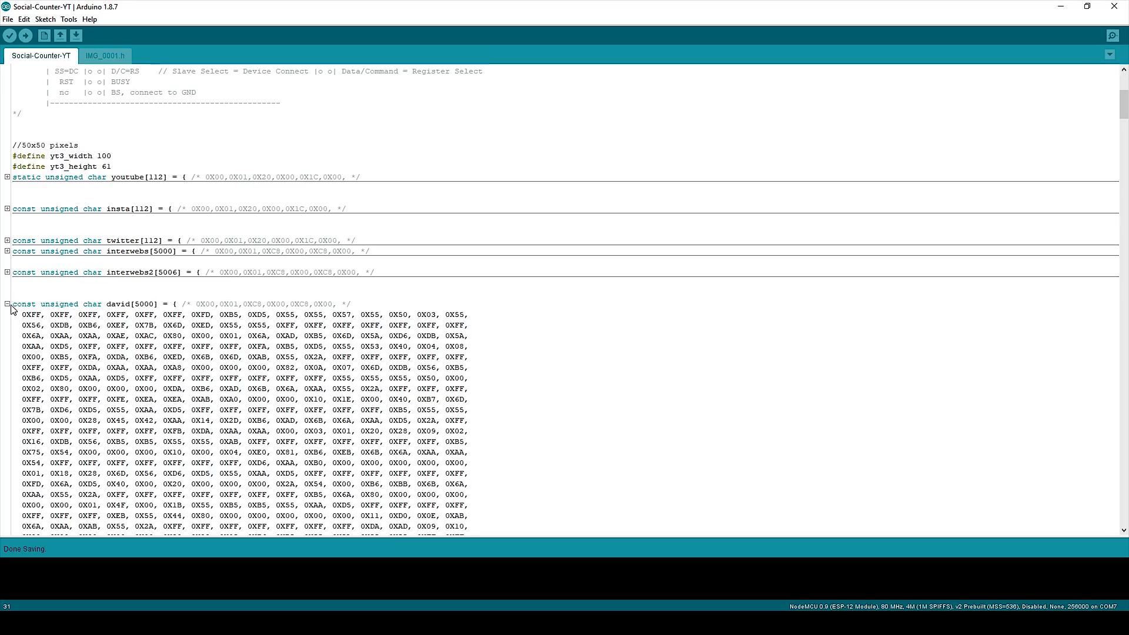
click(7, 304)
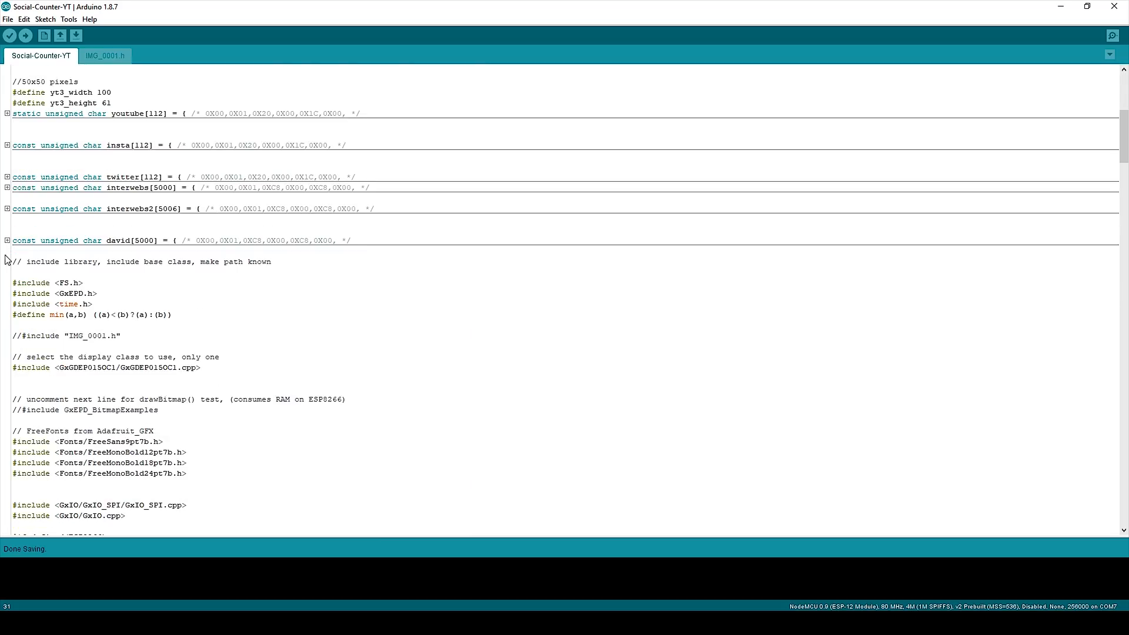
click(85, 282)
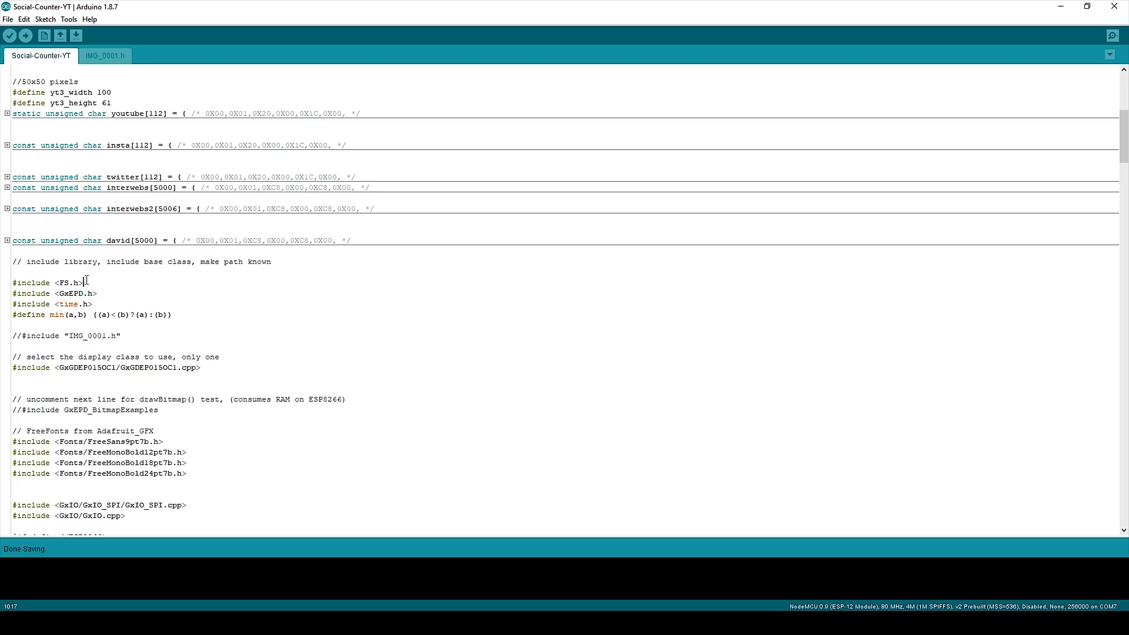
double_click(66, 283)
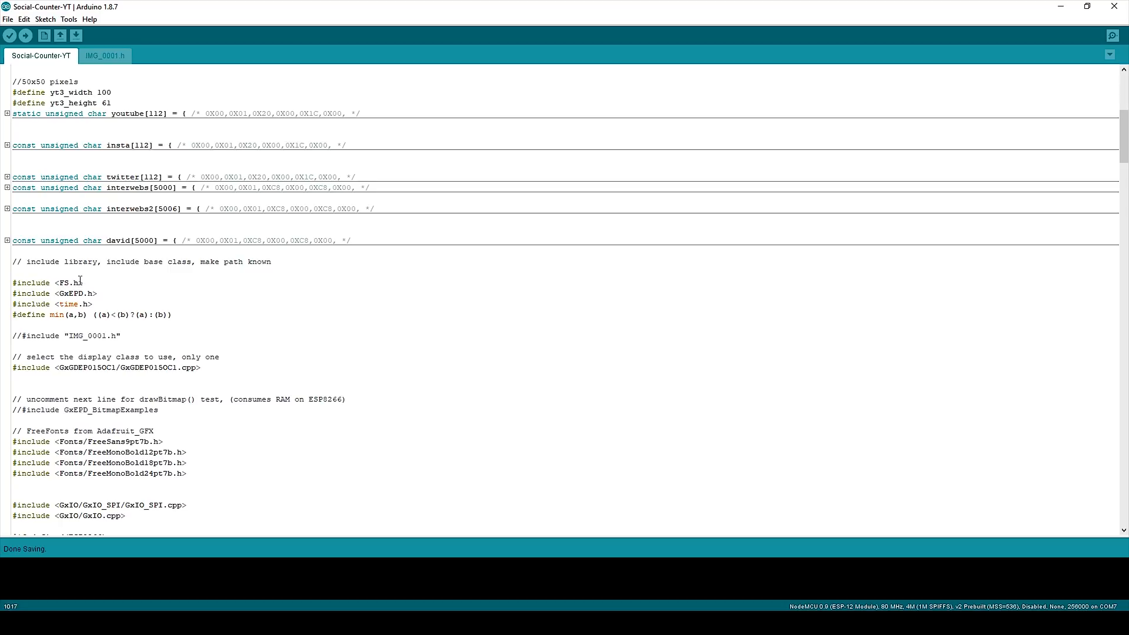
click(47, 294)
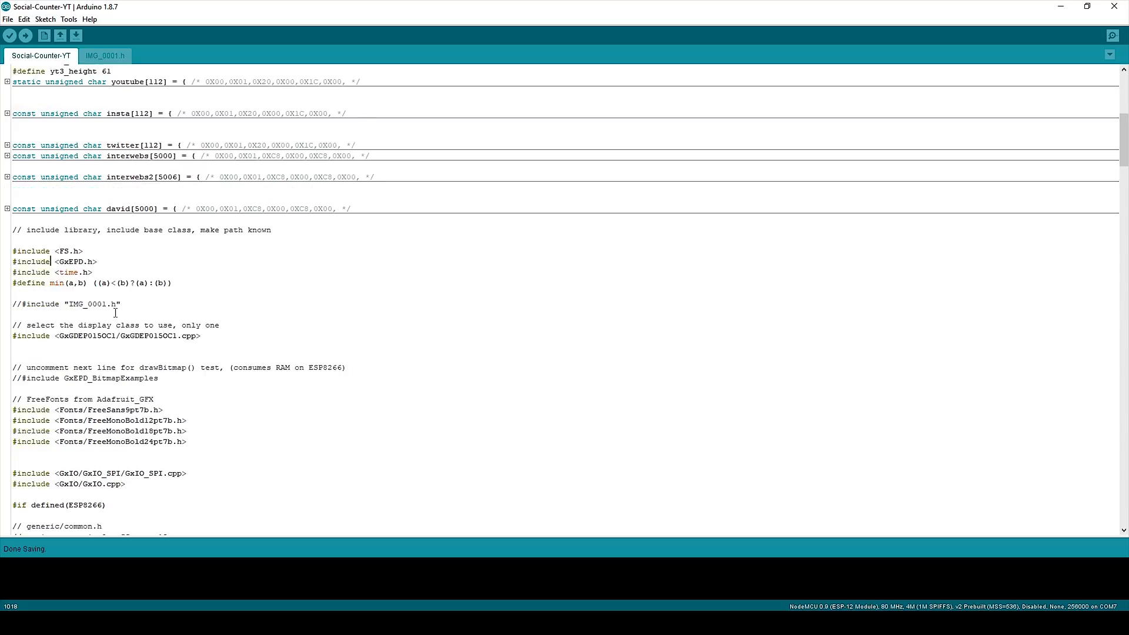
scroll(down, 3)
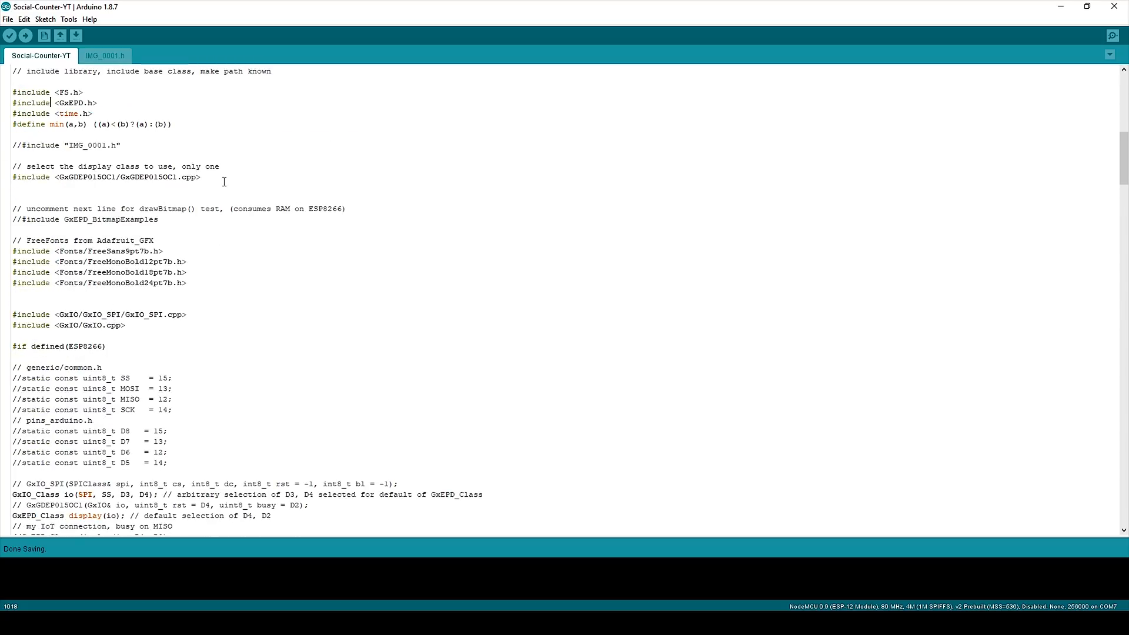
click(34, 177)
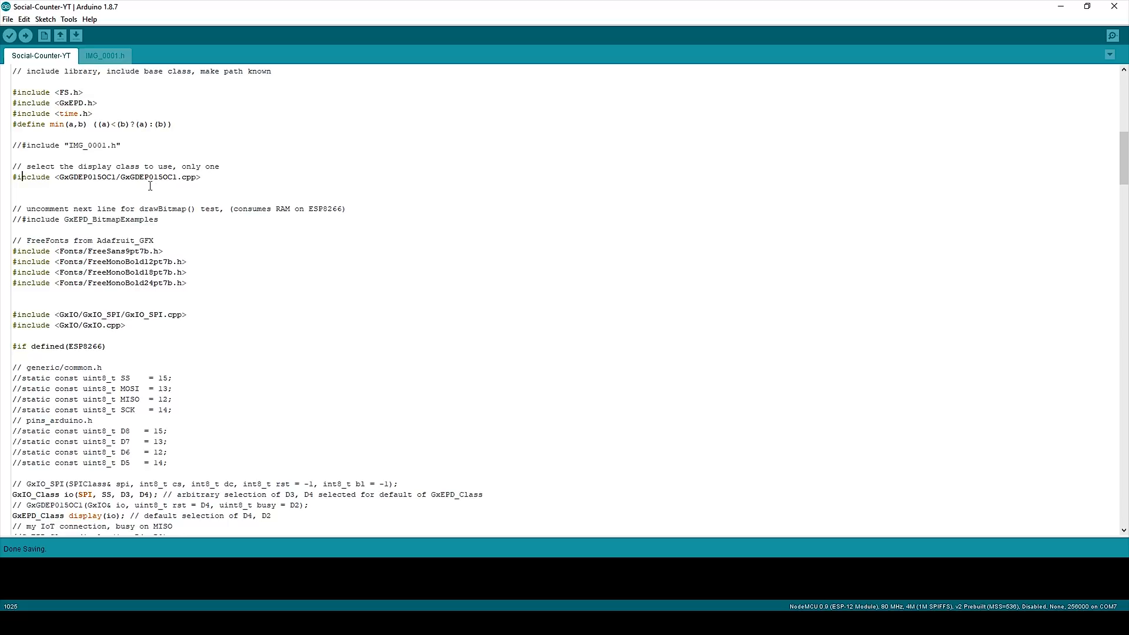
mouse_move(256, 235)
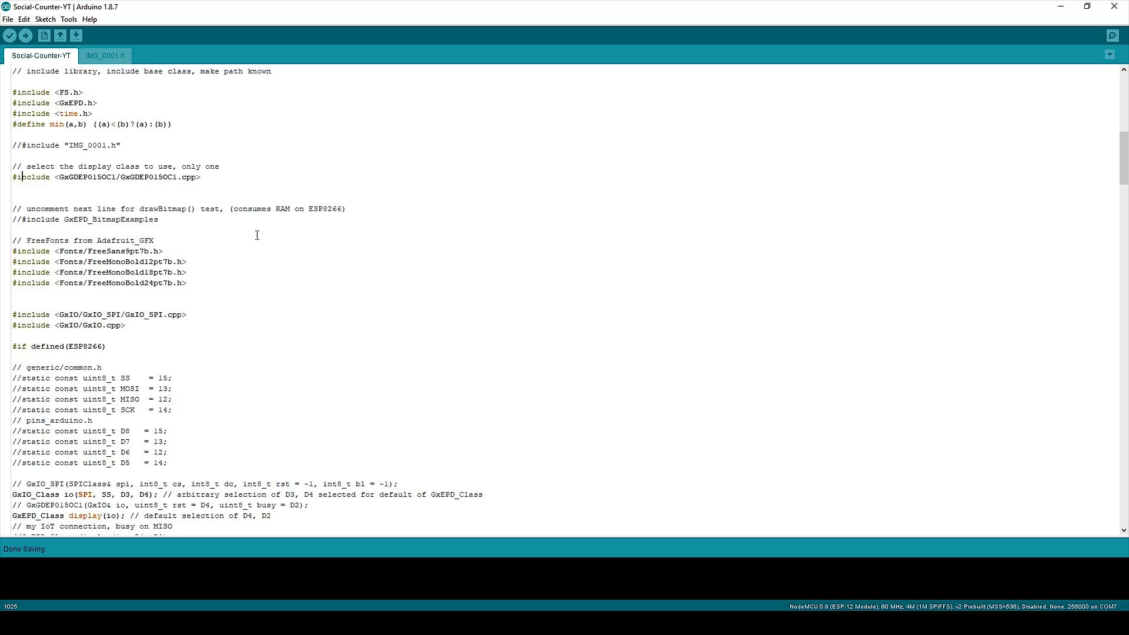
scroll(down, 3)
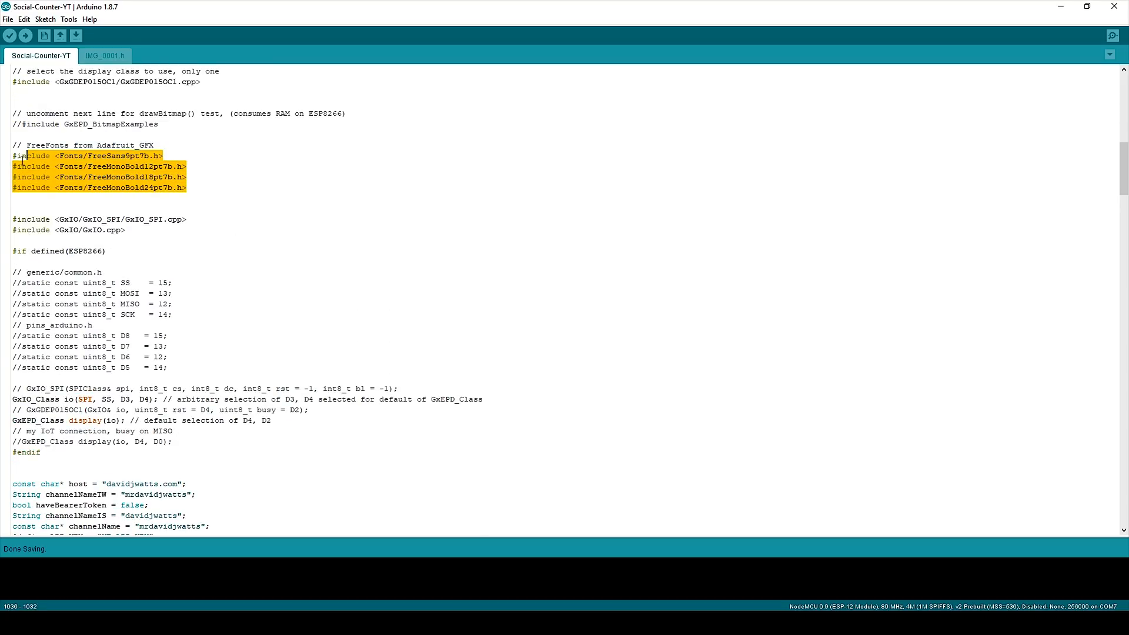
click(218, 187)
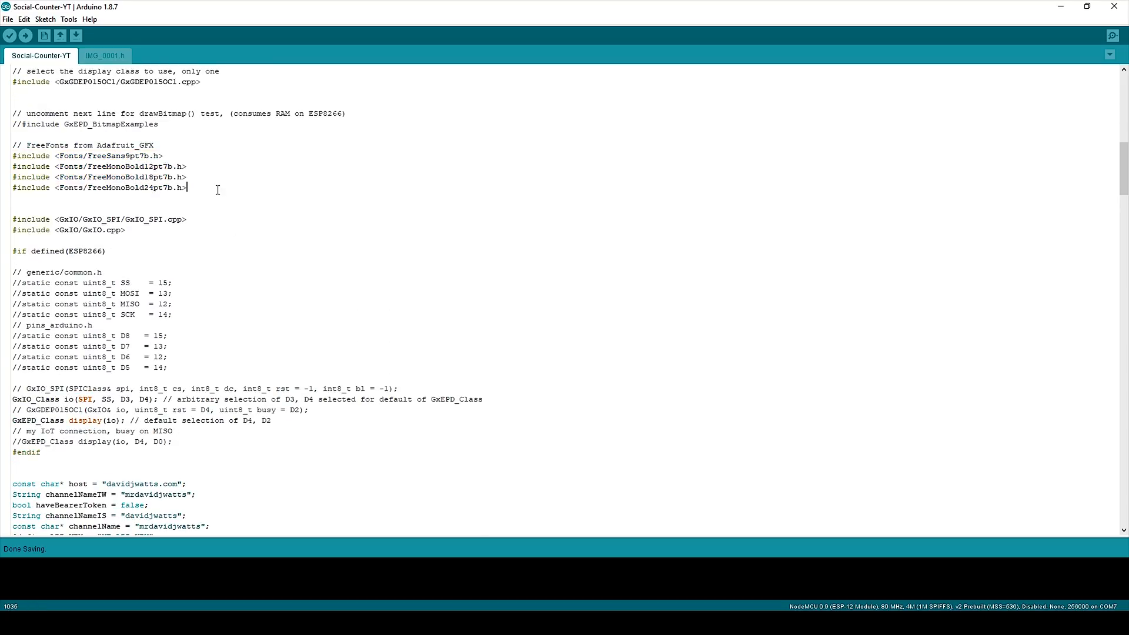
mouse_move(209, 179)
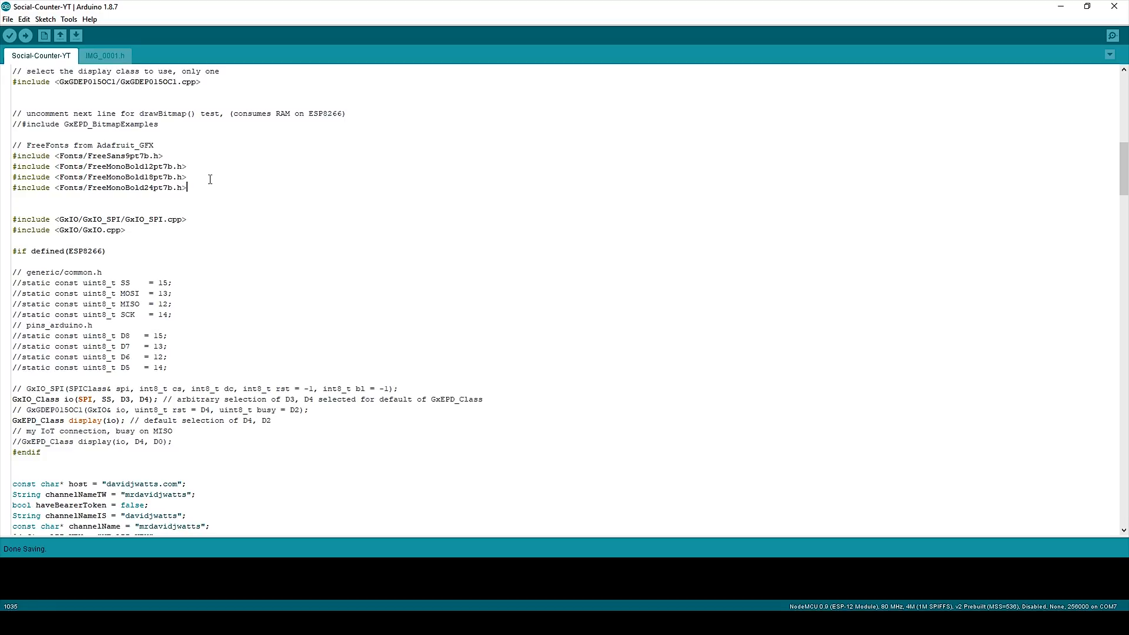
mouse_move(238, 241)
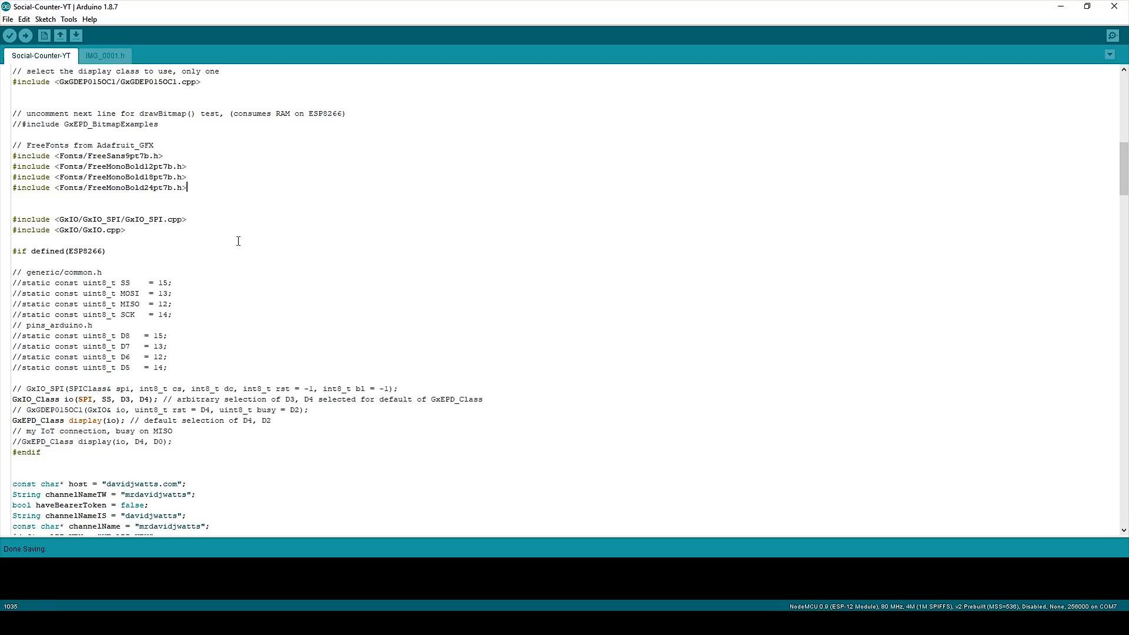
mouse_move(226, 232)
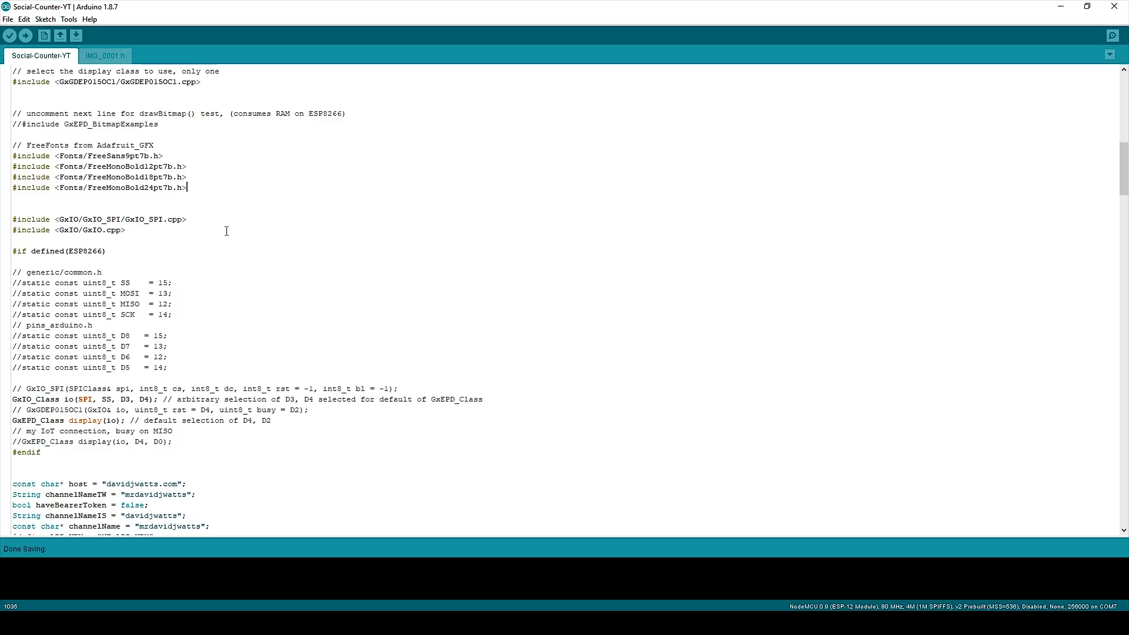
scroll(down, 3)
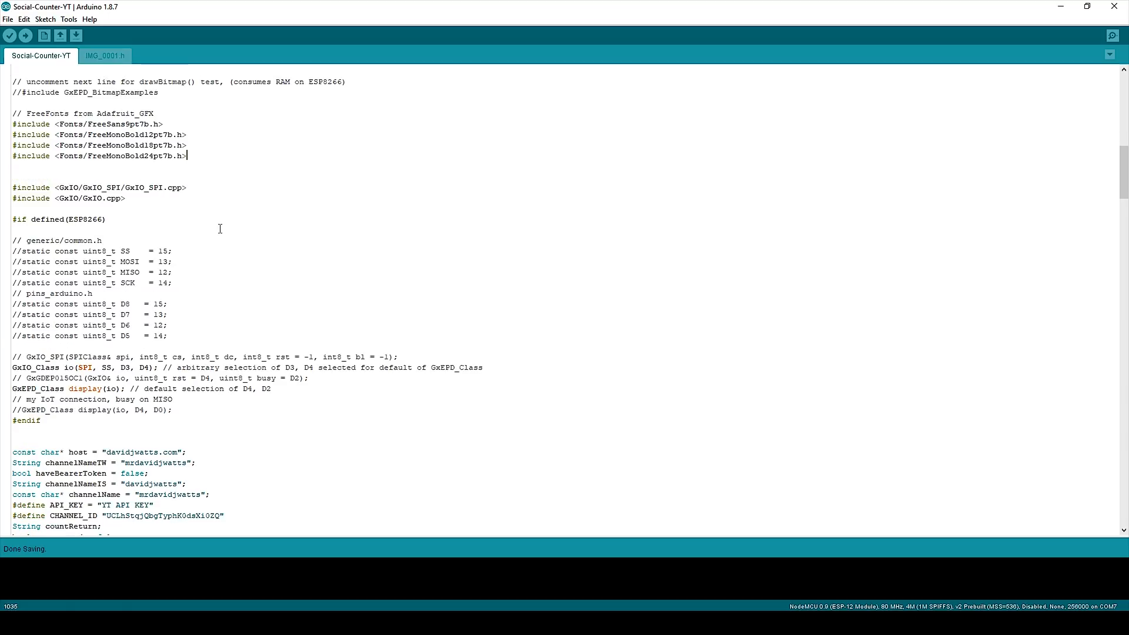
scroll(down, 3)
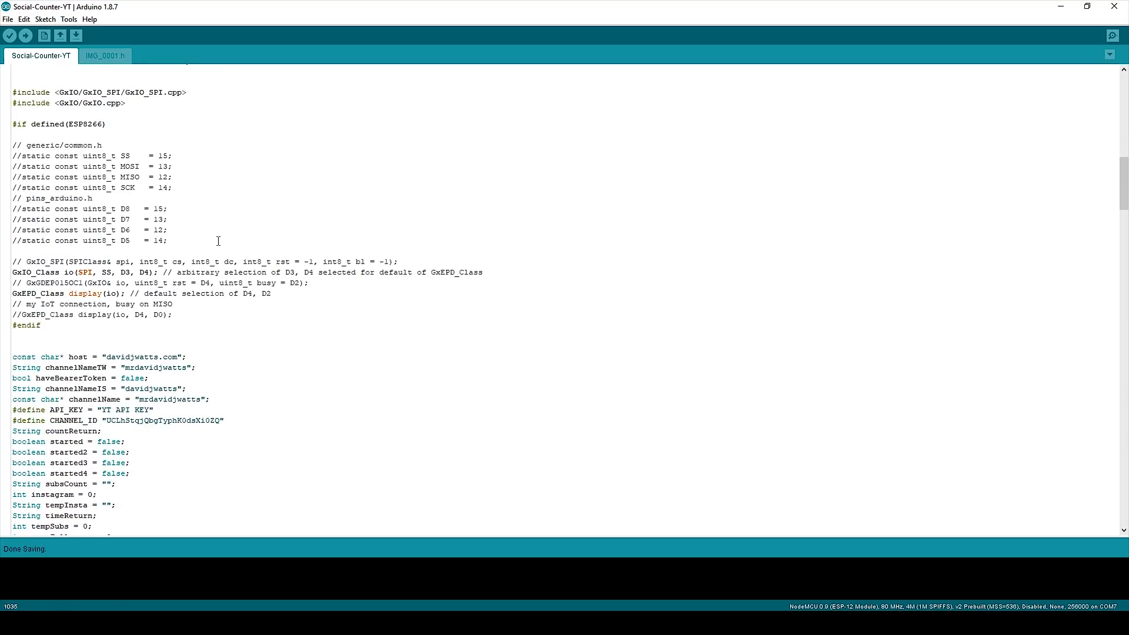
scroll(down, 3)
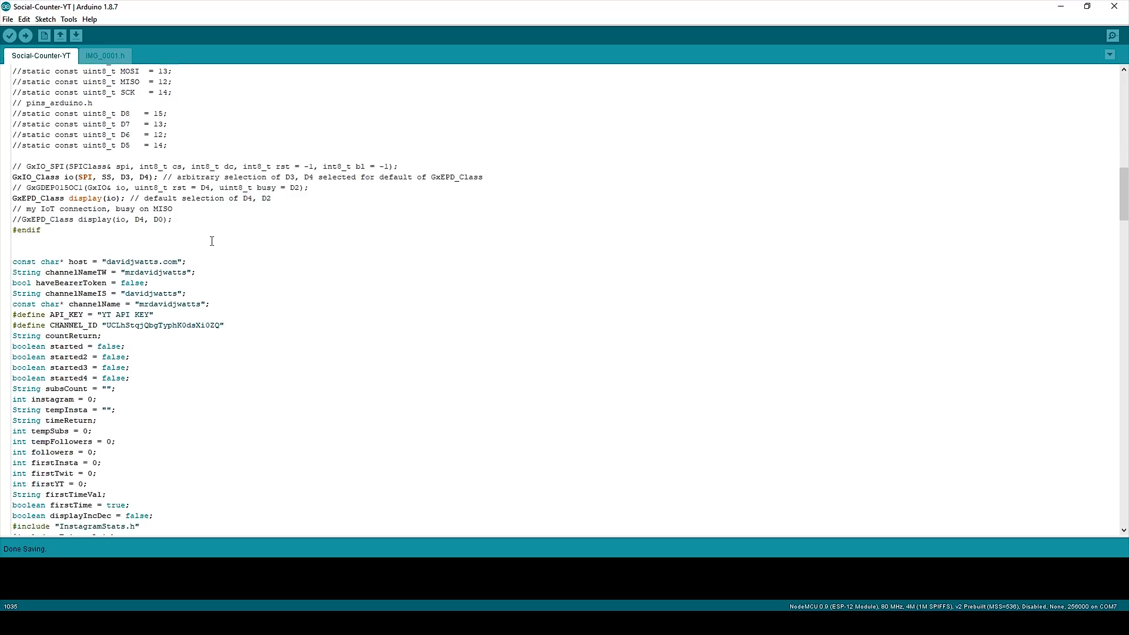
scroll(down, 3)
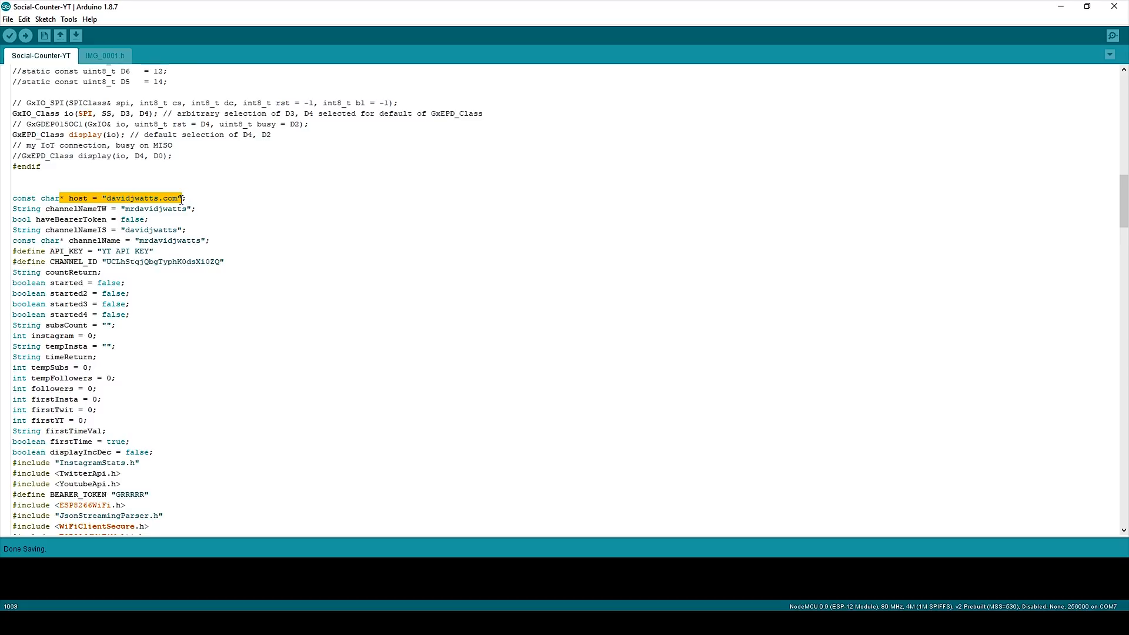
click(177, 197)
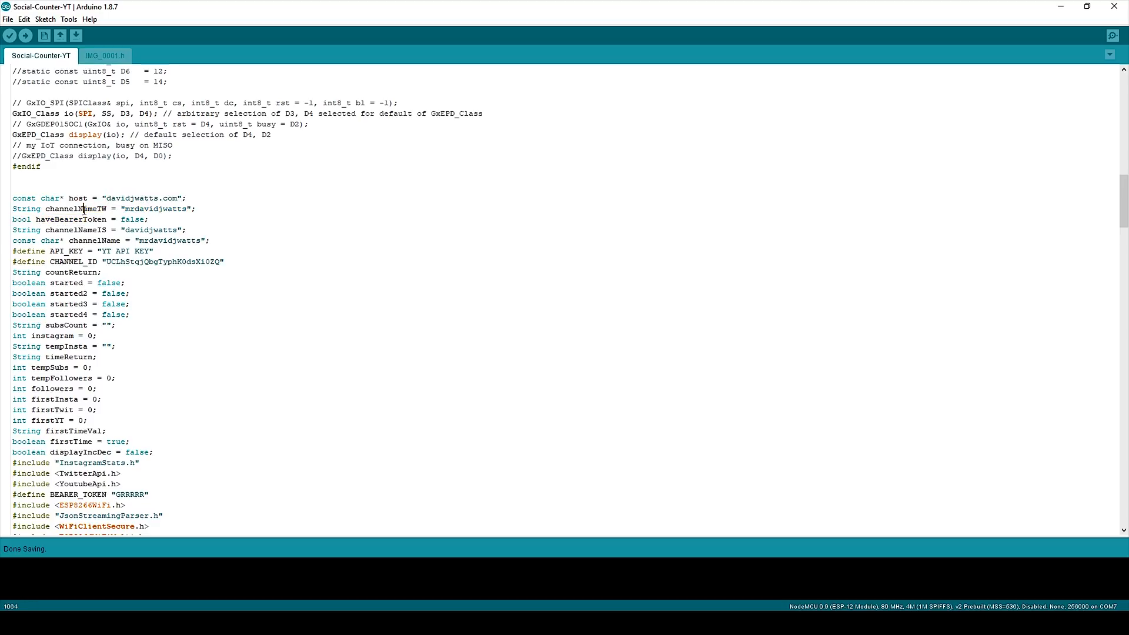
mouse_move(207, 280)
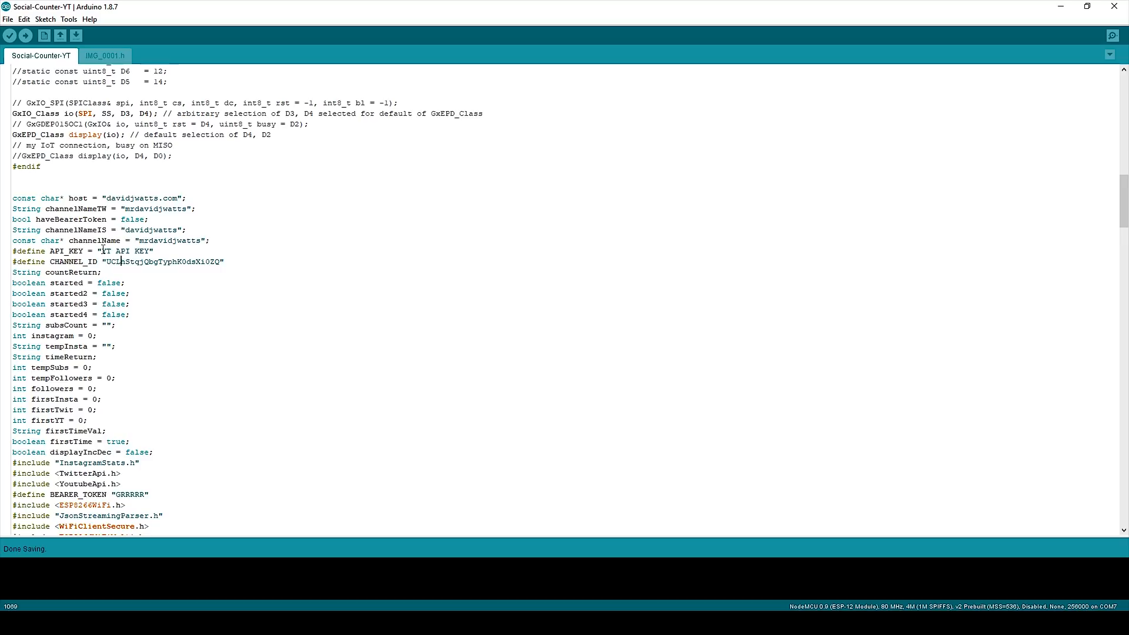
double_click(126, 251)
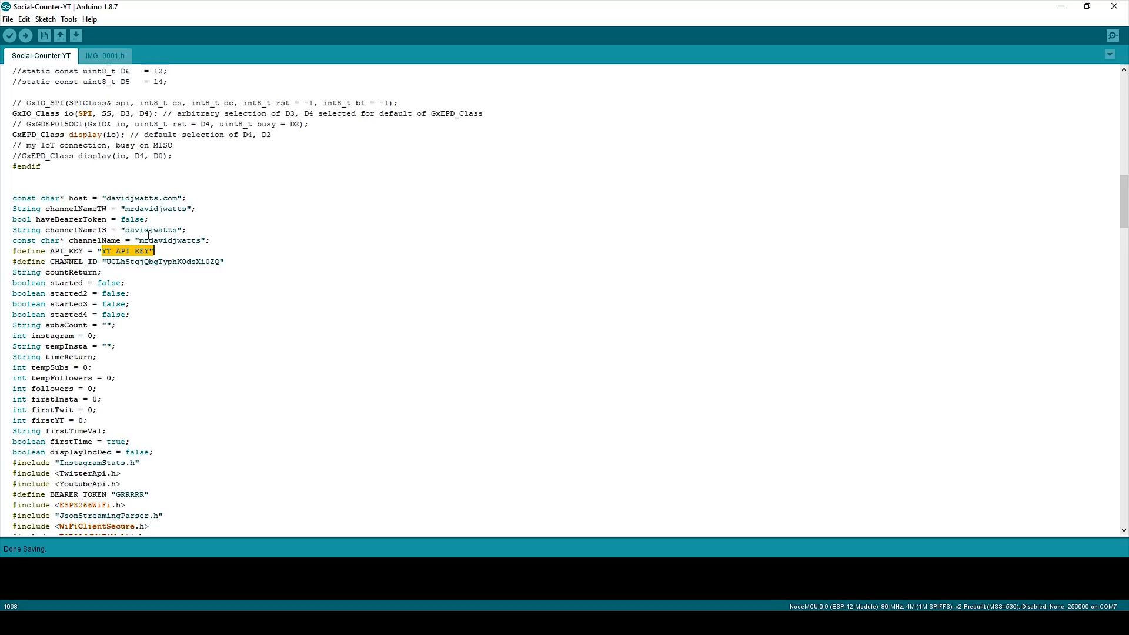
click(156, 274)
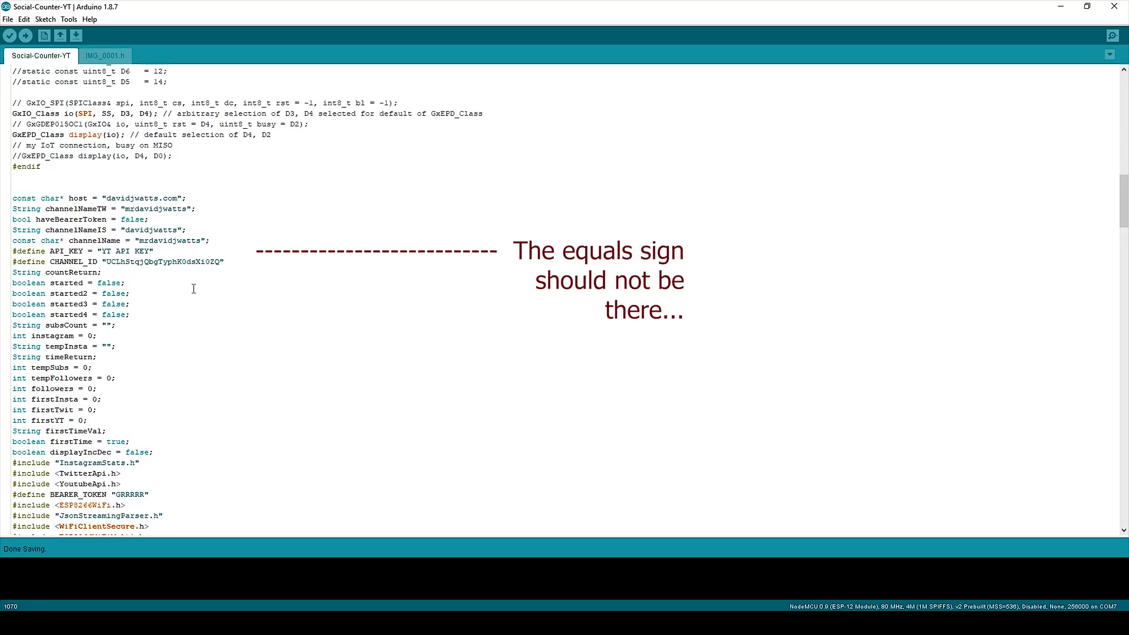
mouse_move(233, 308)
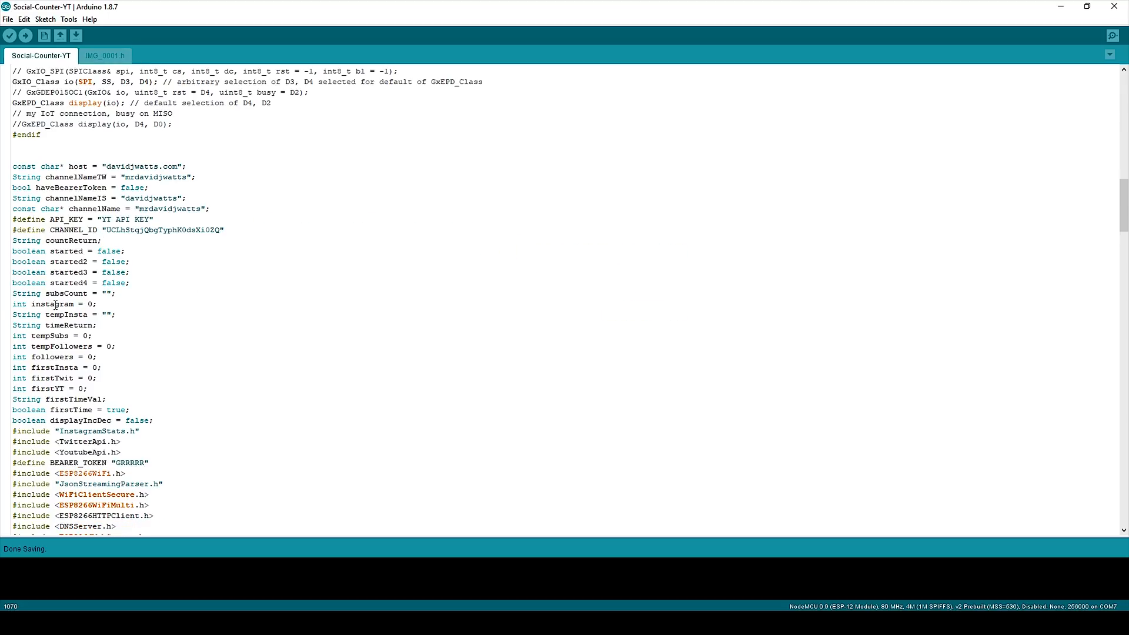
scroll(down, 3)
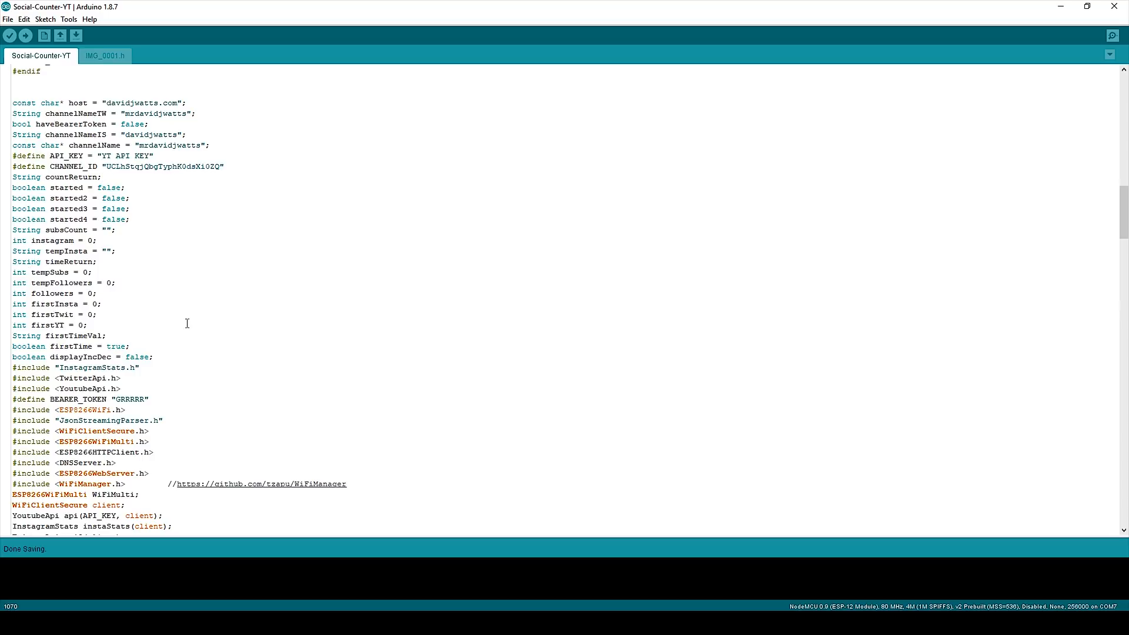
scroll(down, 3)
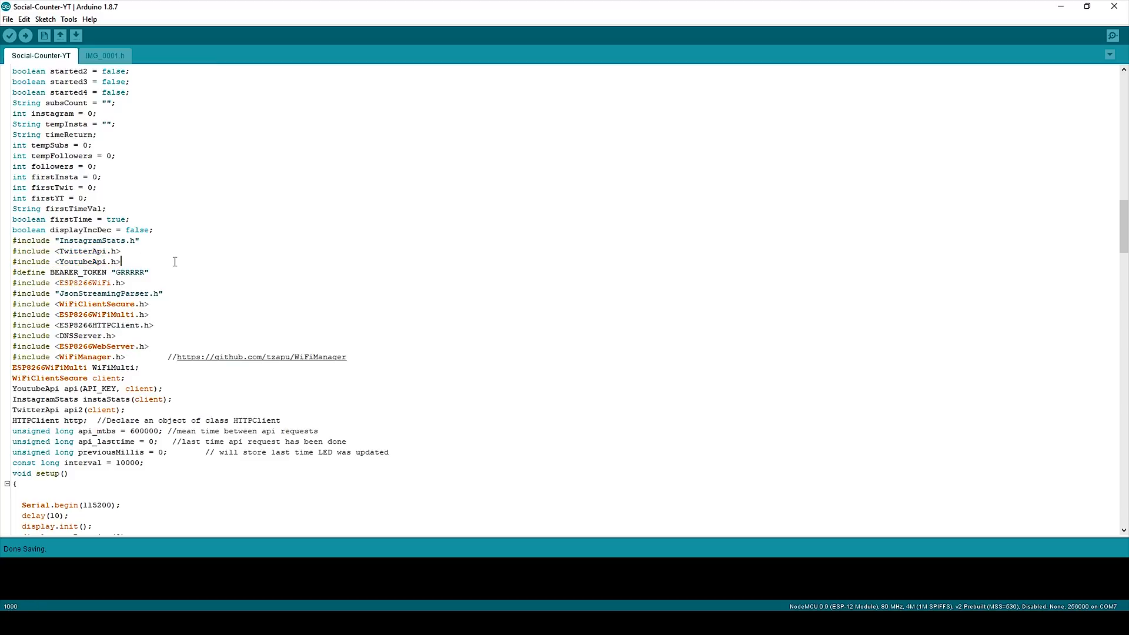
mouse_move(43, 35)
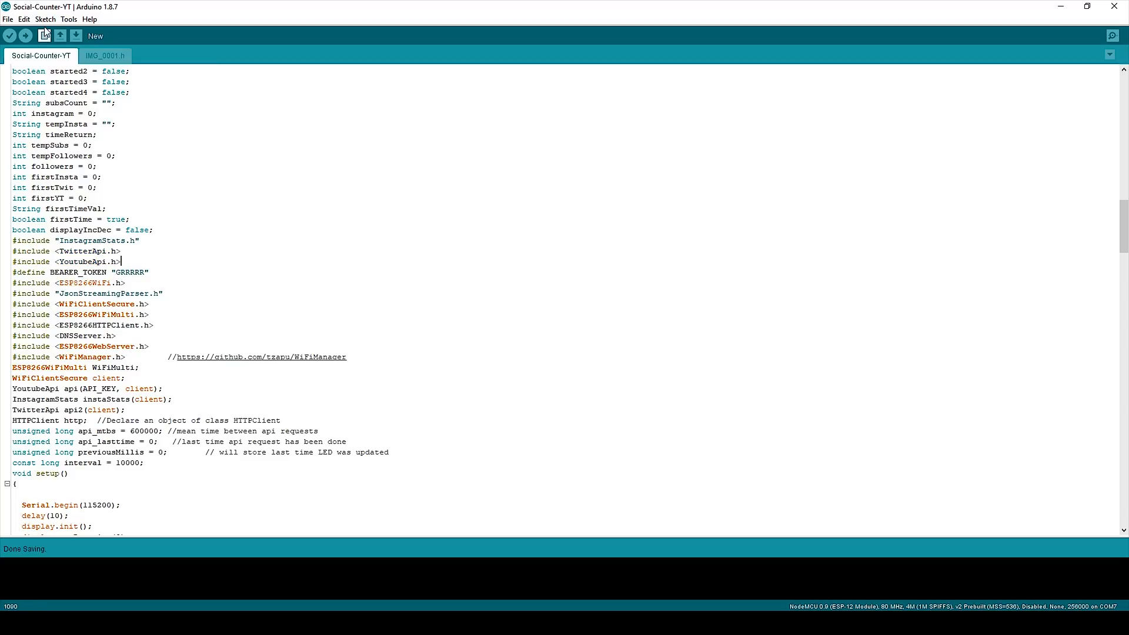
click(45, 19)
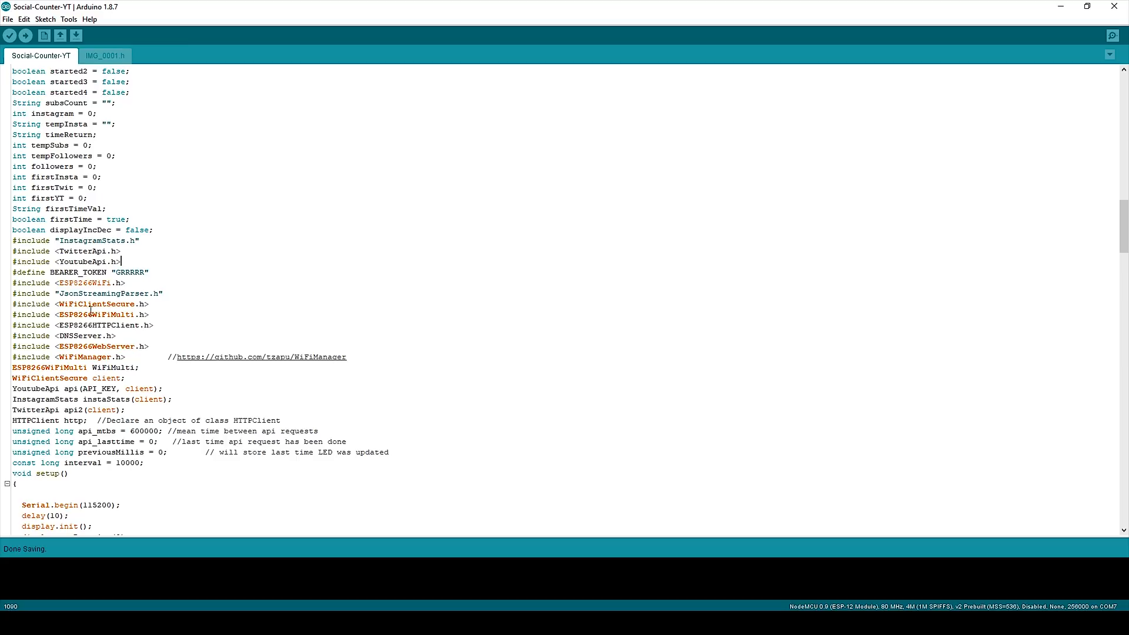
mouse_move(60, 279)
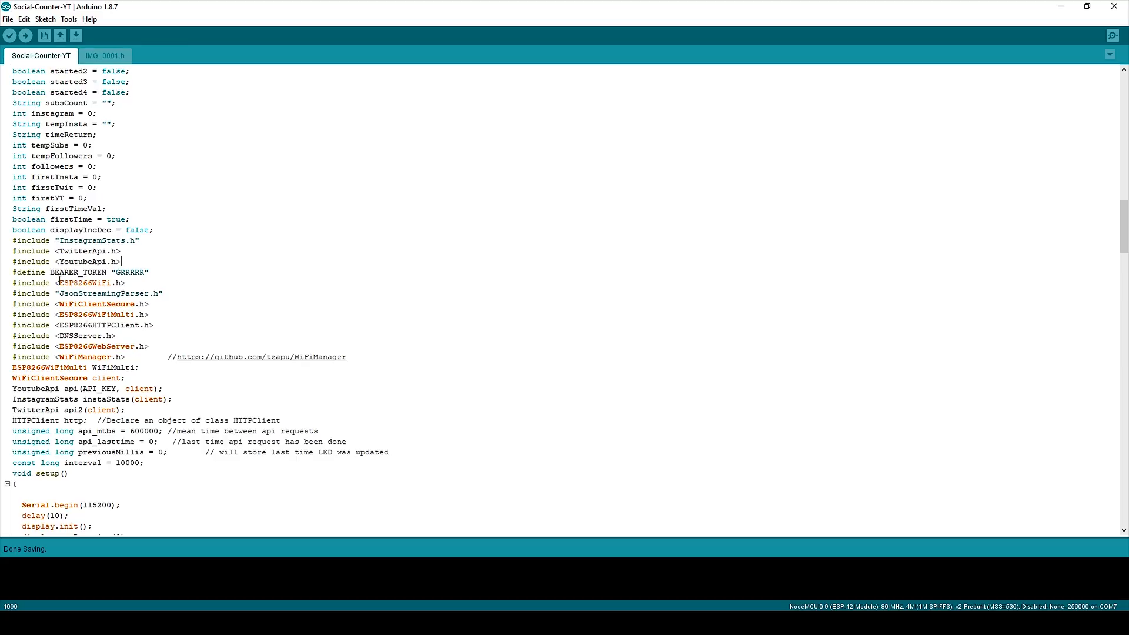
click(128, 283)
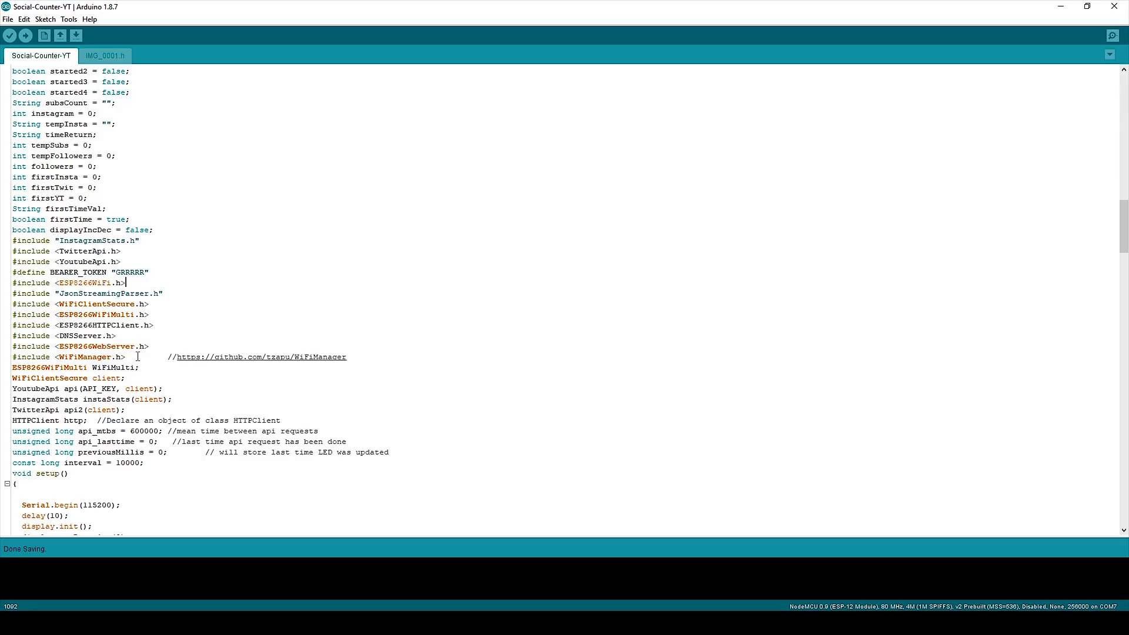
double_click(99, 315)
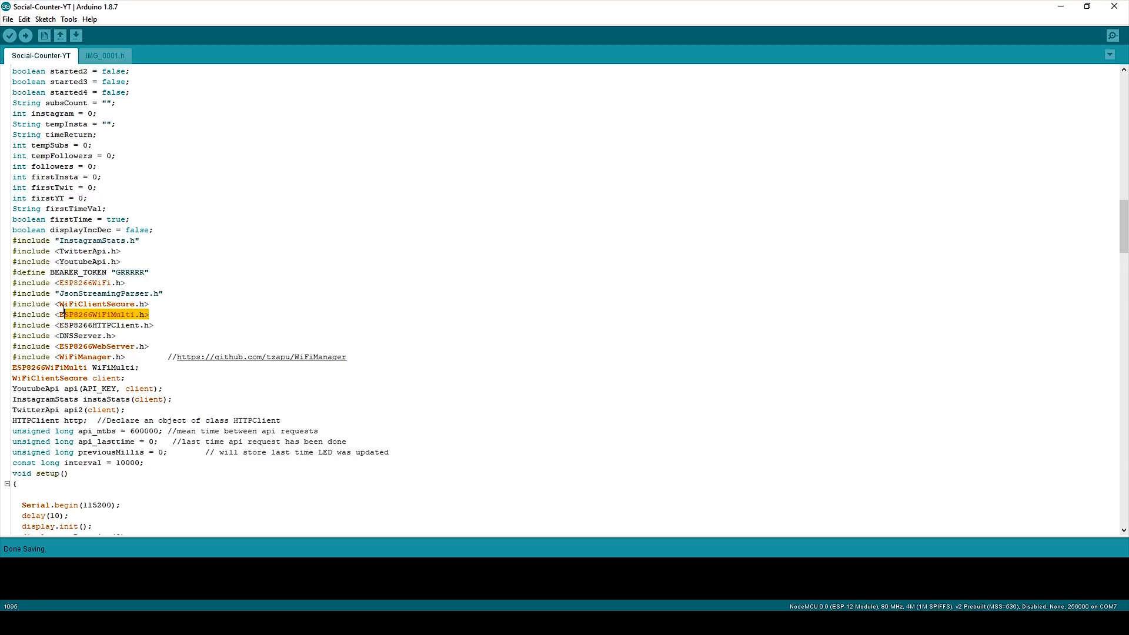
click(110, 374)
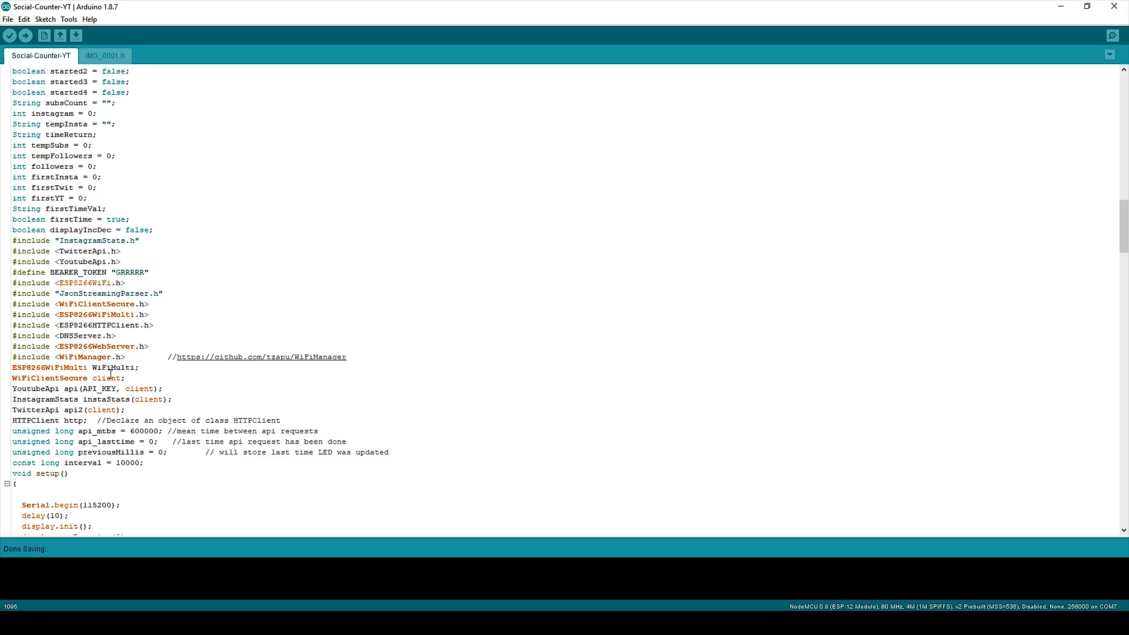
scroll(down, 3)
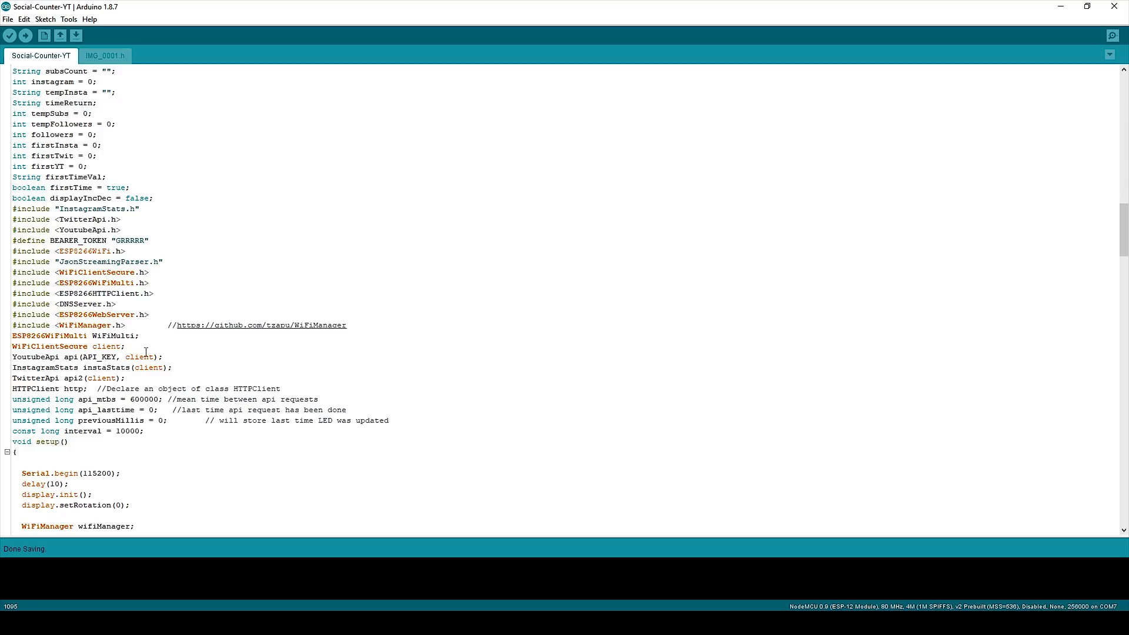
mouse_move(148, 344)
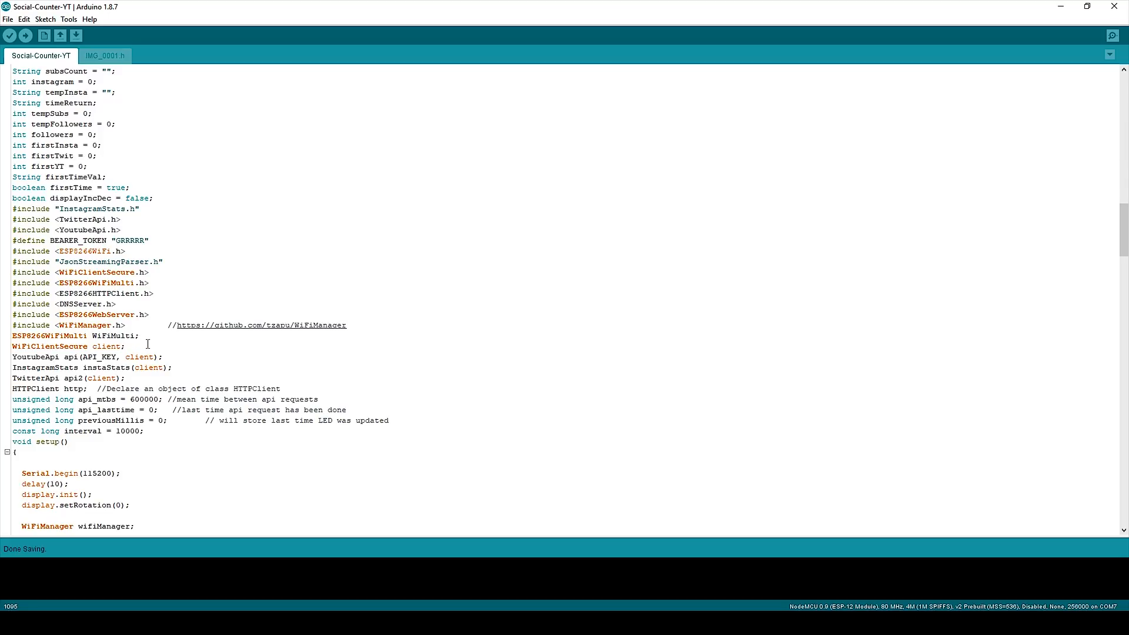
mouse_move(155, 357)
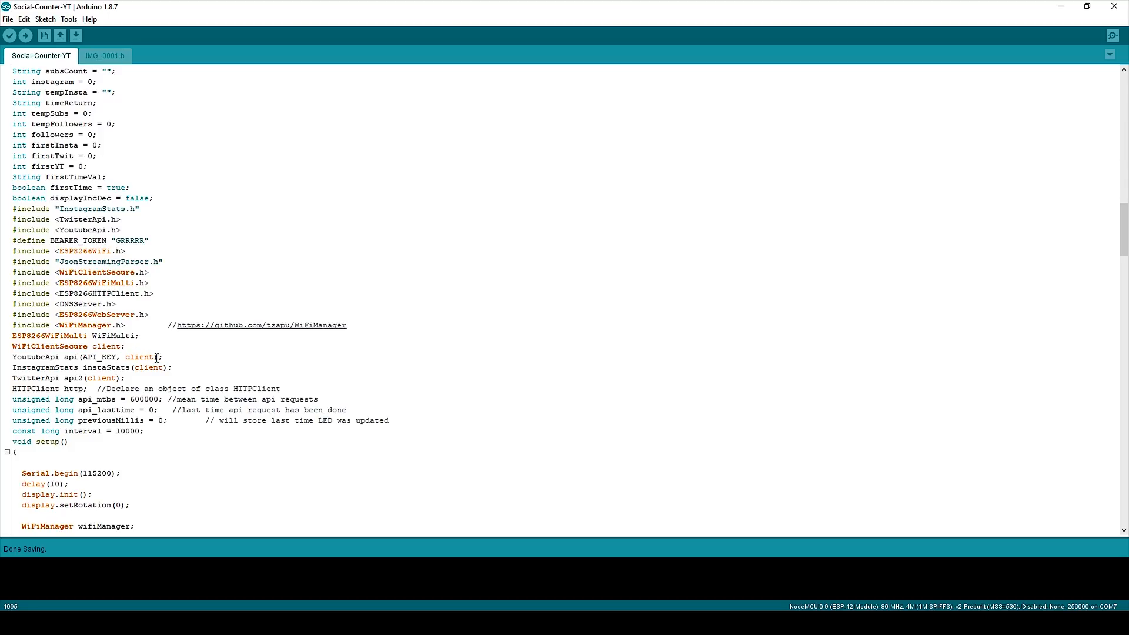
scroll(down, 3)
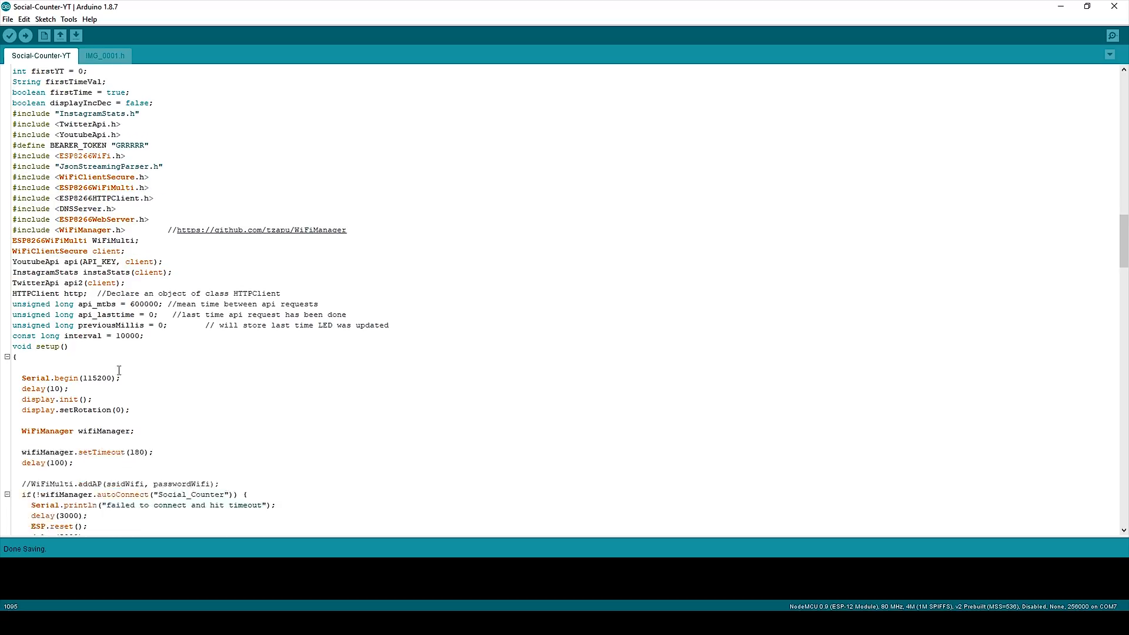
scroll(down, 3)
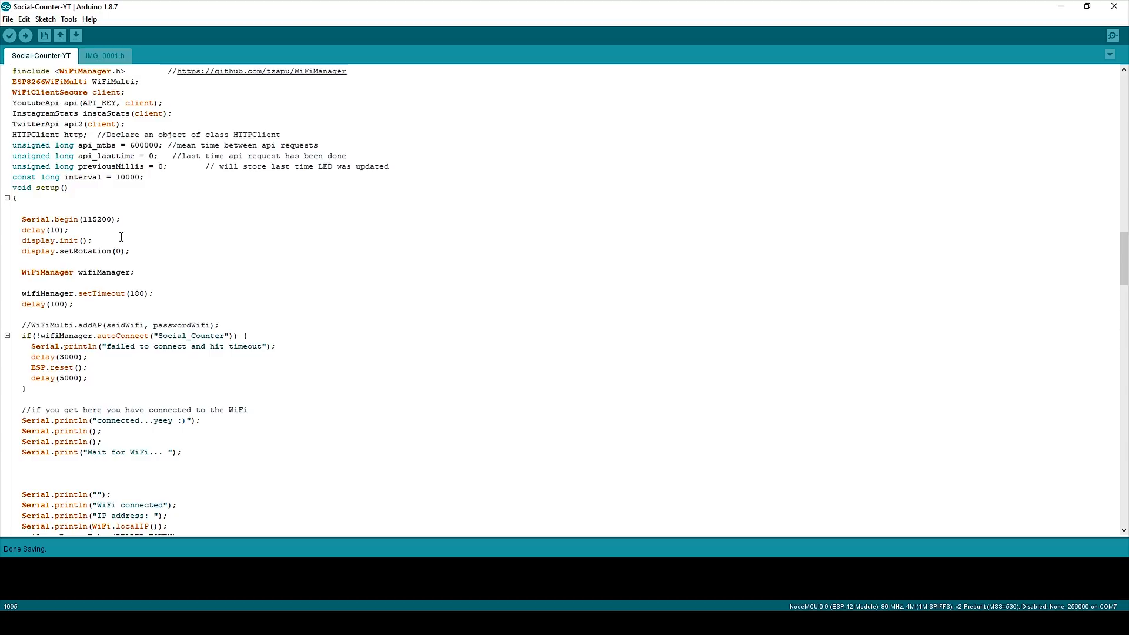
scroll(down, 3)
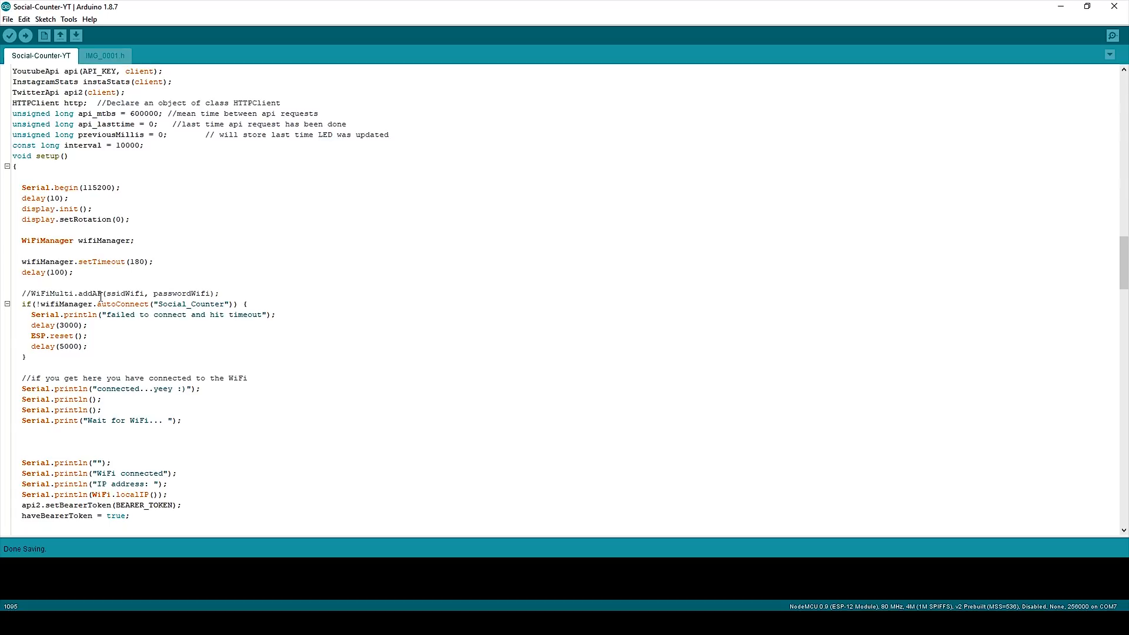
scroll(down, 3)
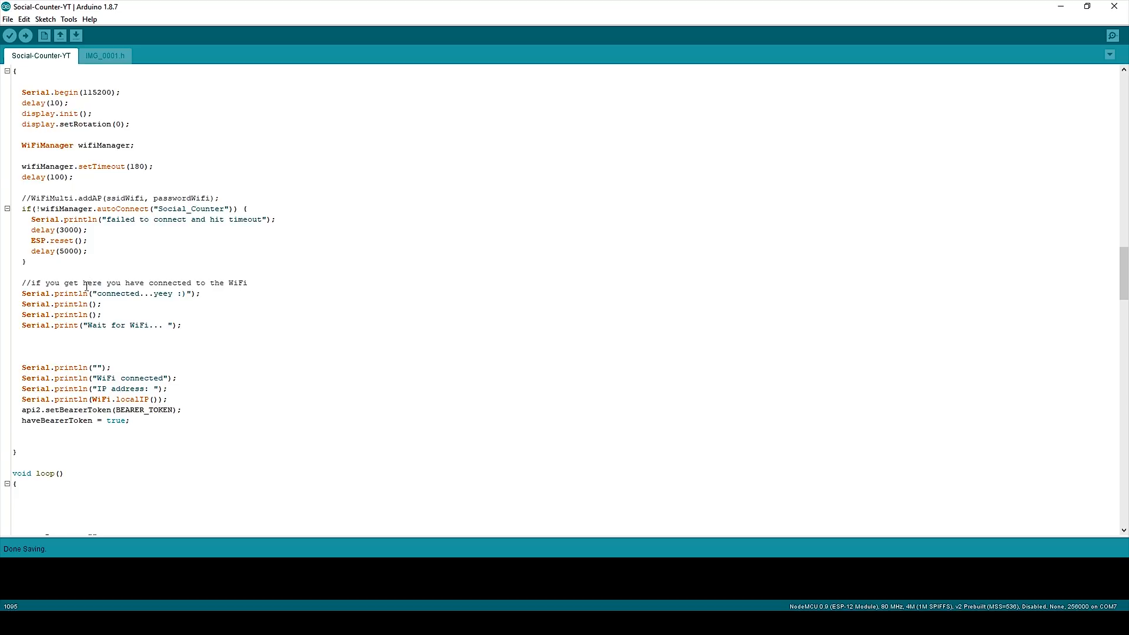
scroll(down, 3)
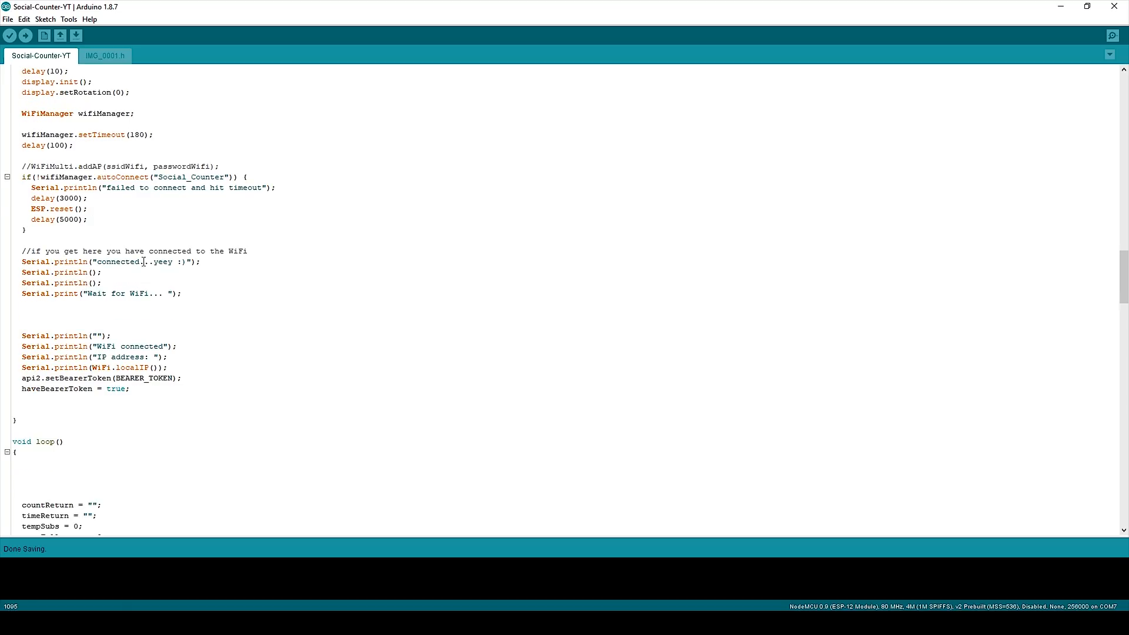
scroll(up, 3)
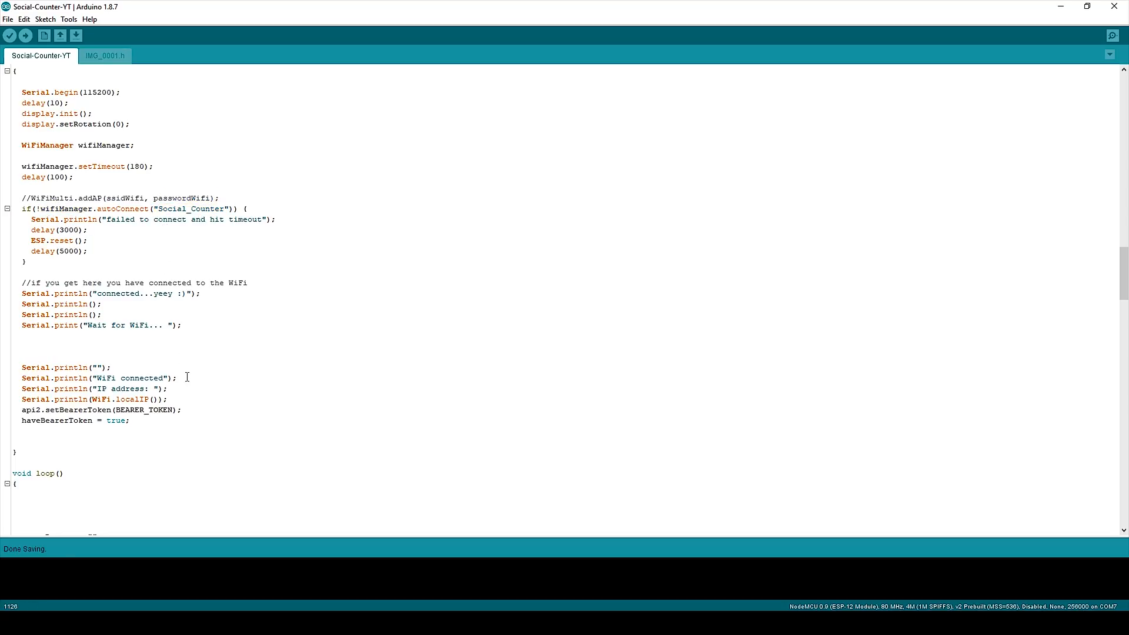
scroll(up, 3)
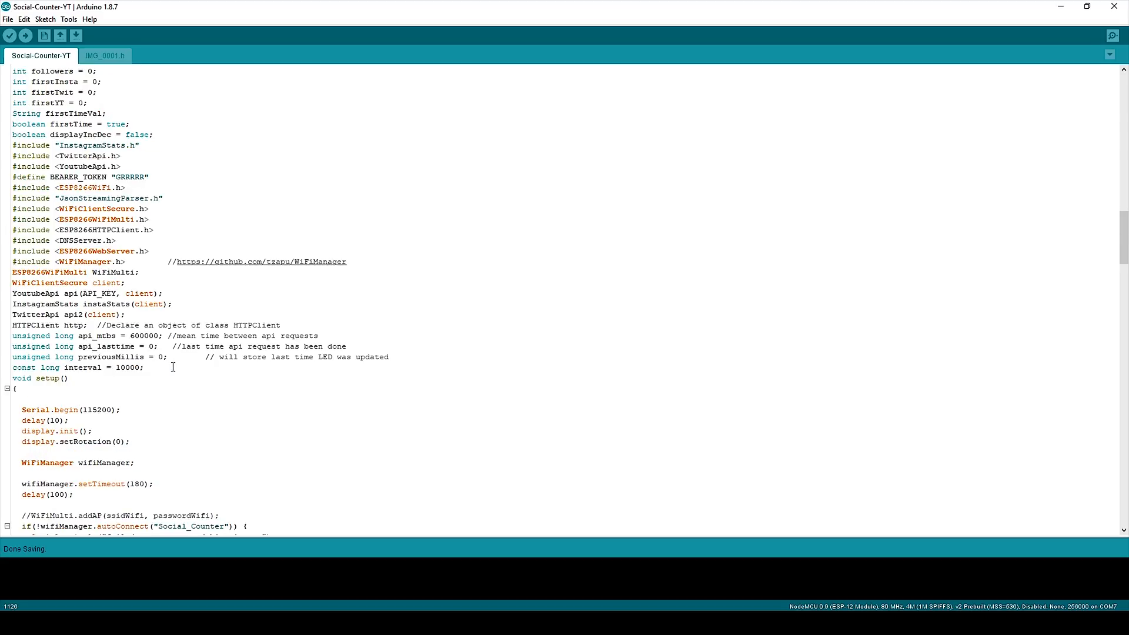
scroll(down, 3)
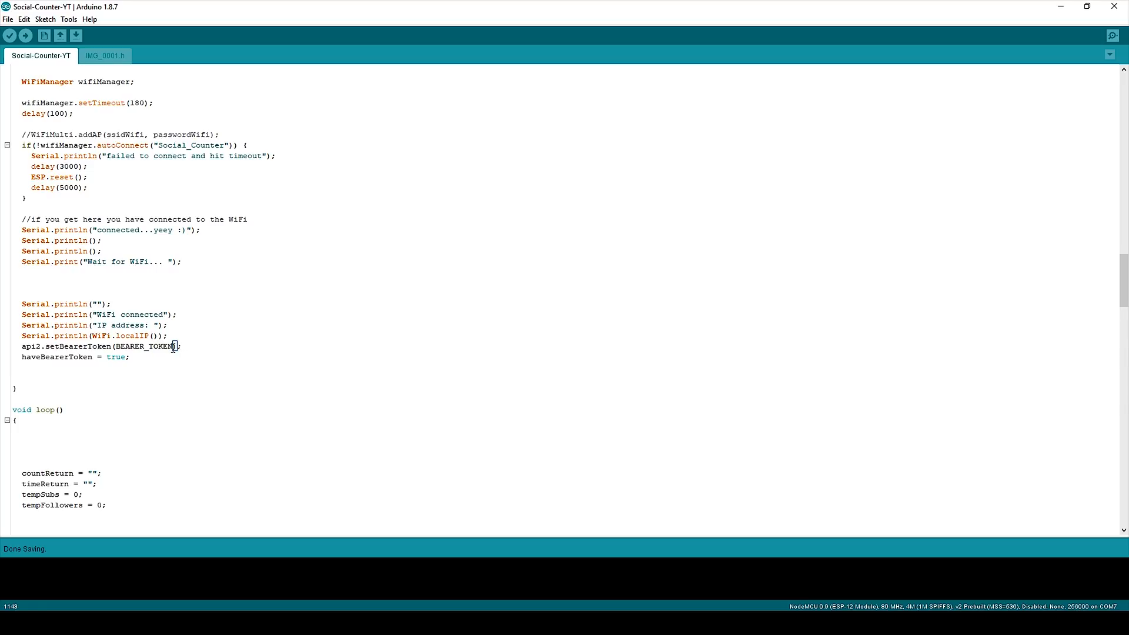
scroll(down, 3)
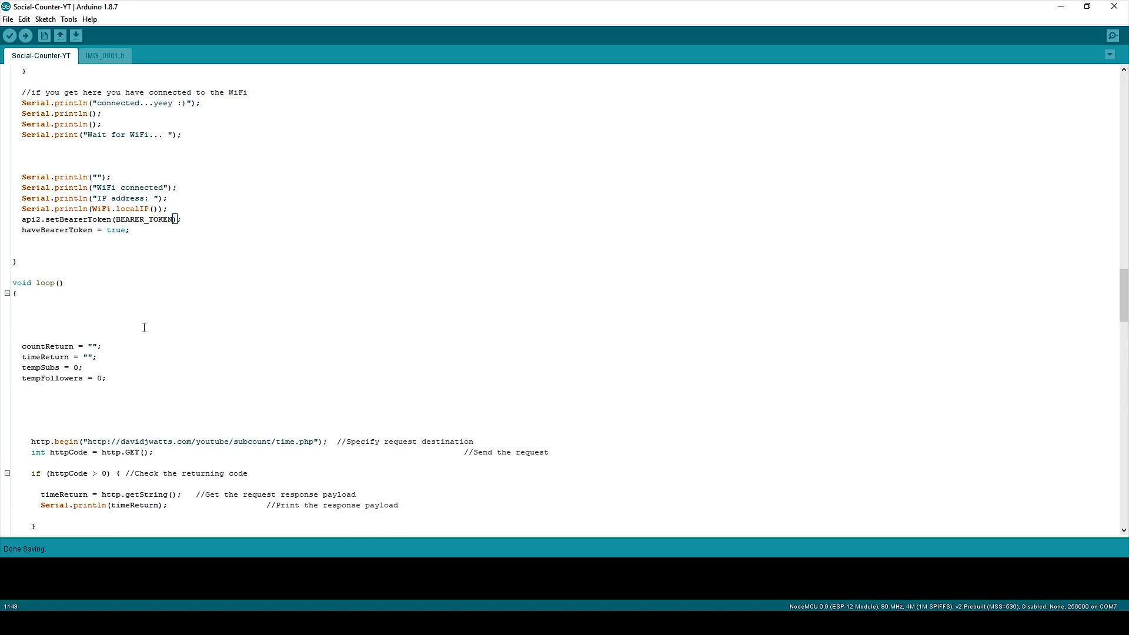
scroll(down, 3)
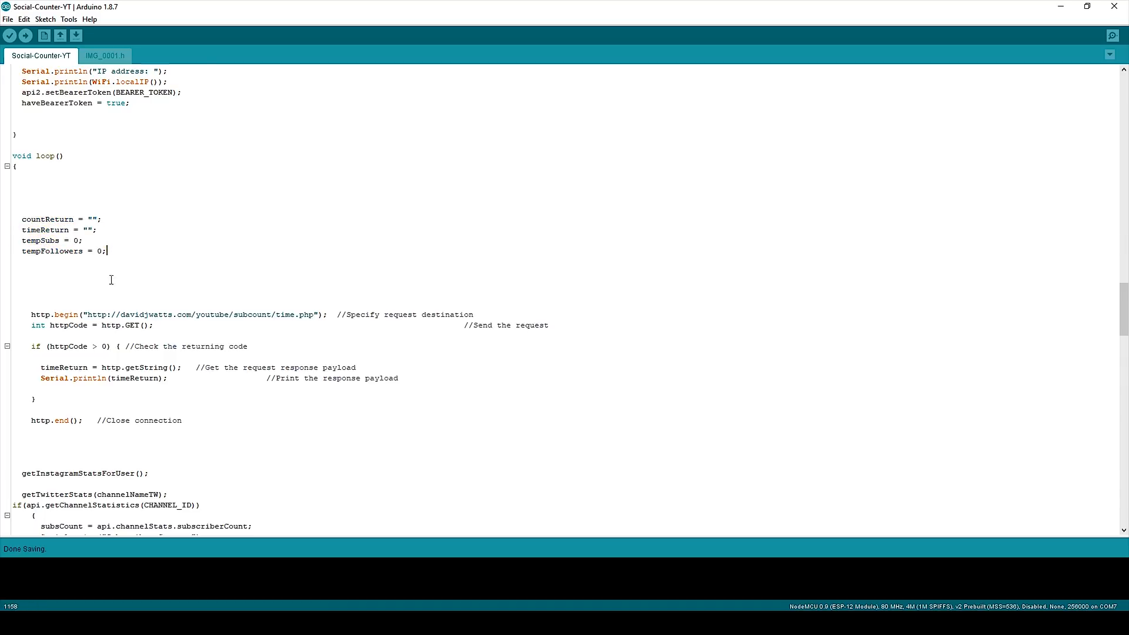
scroll(down, 3)
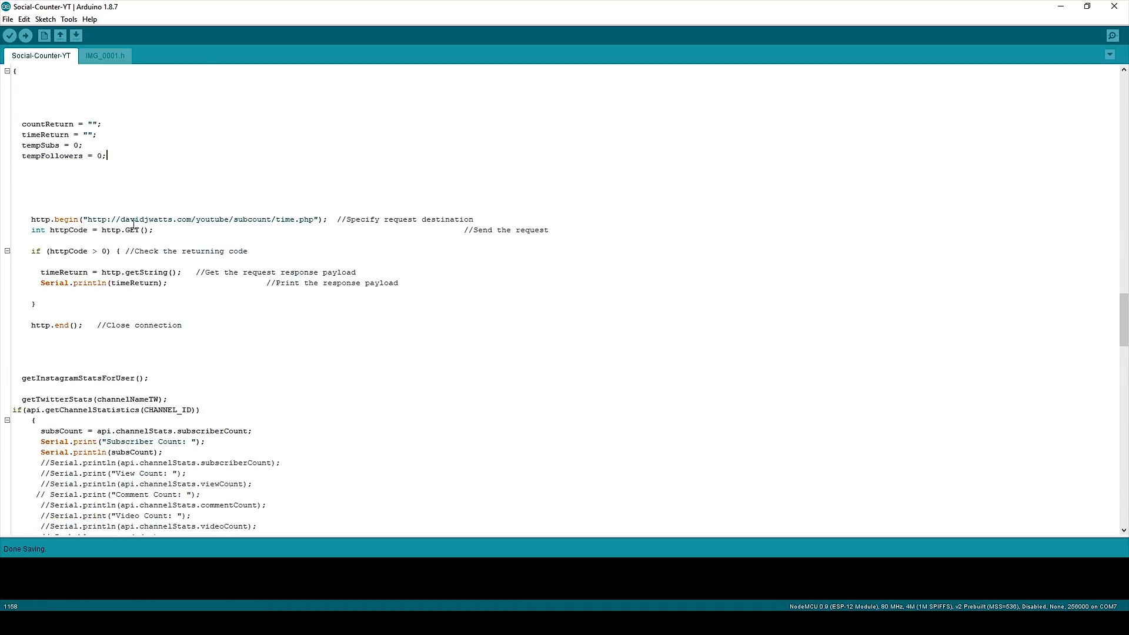
click(88, 218)
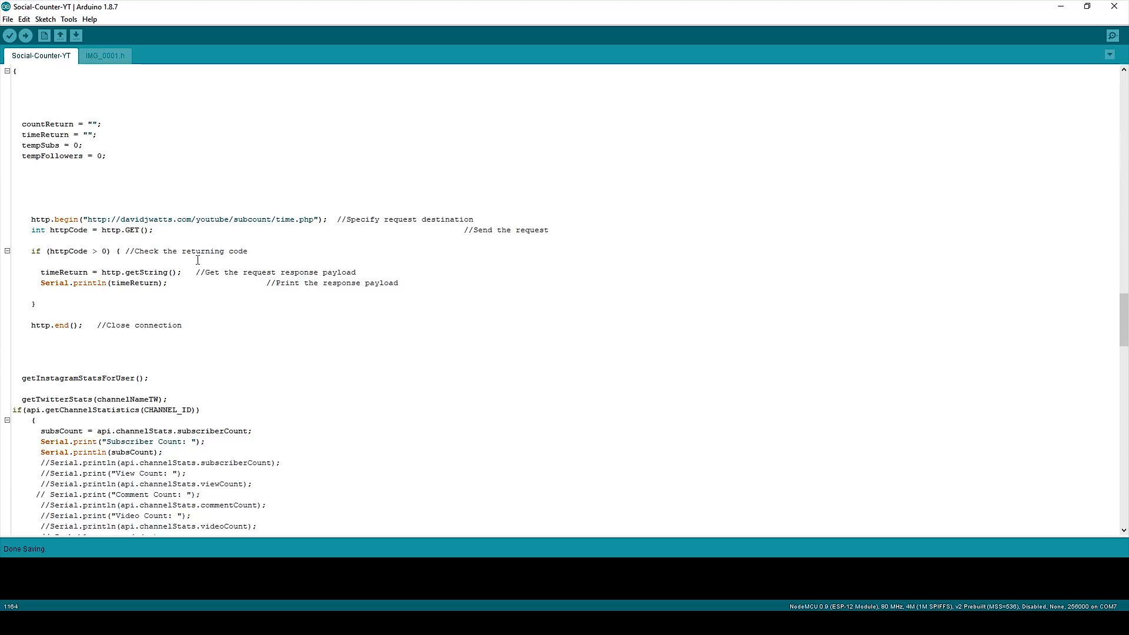
mouse_move(169, 296)
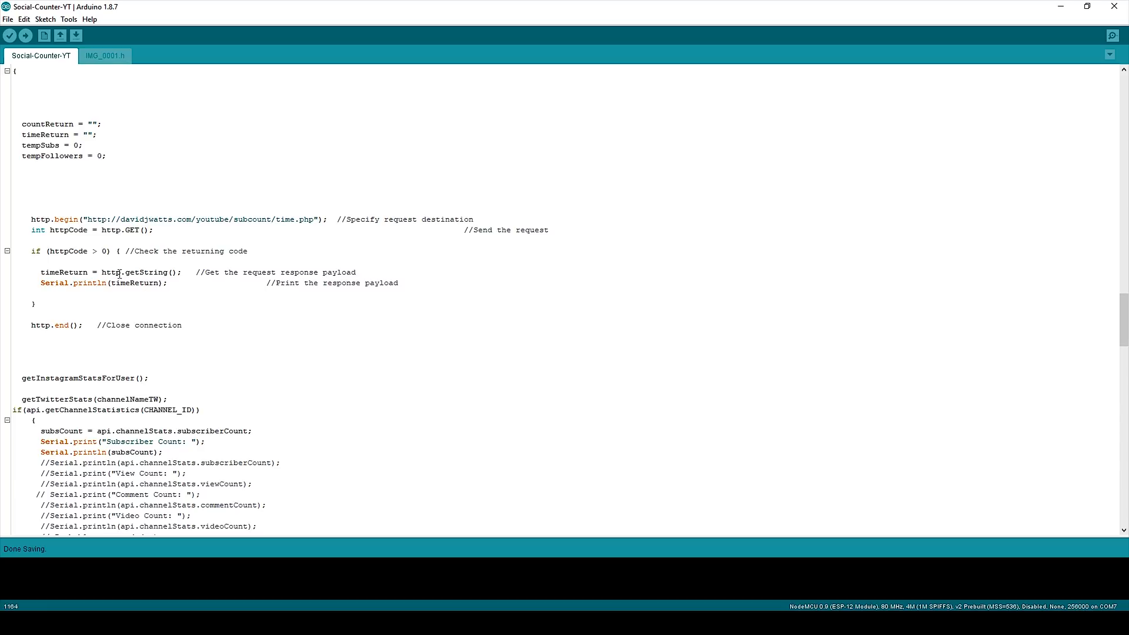
click(48, 345)
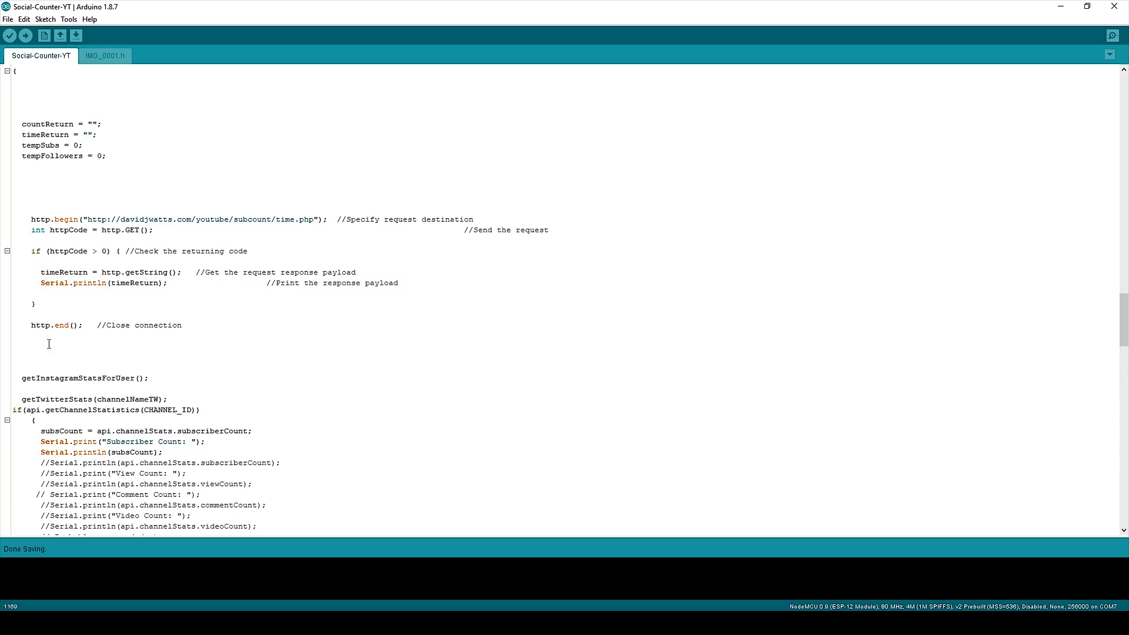
scroll(down, 3)
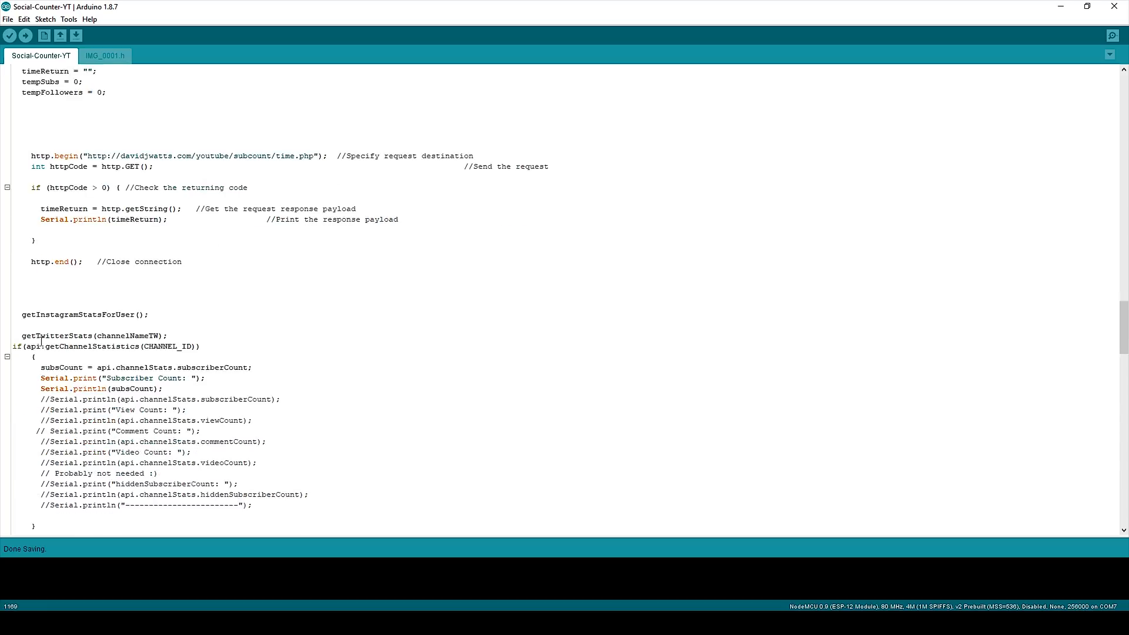
double_click(51, 314)
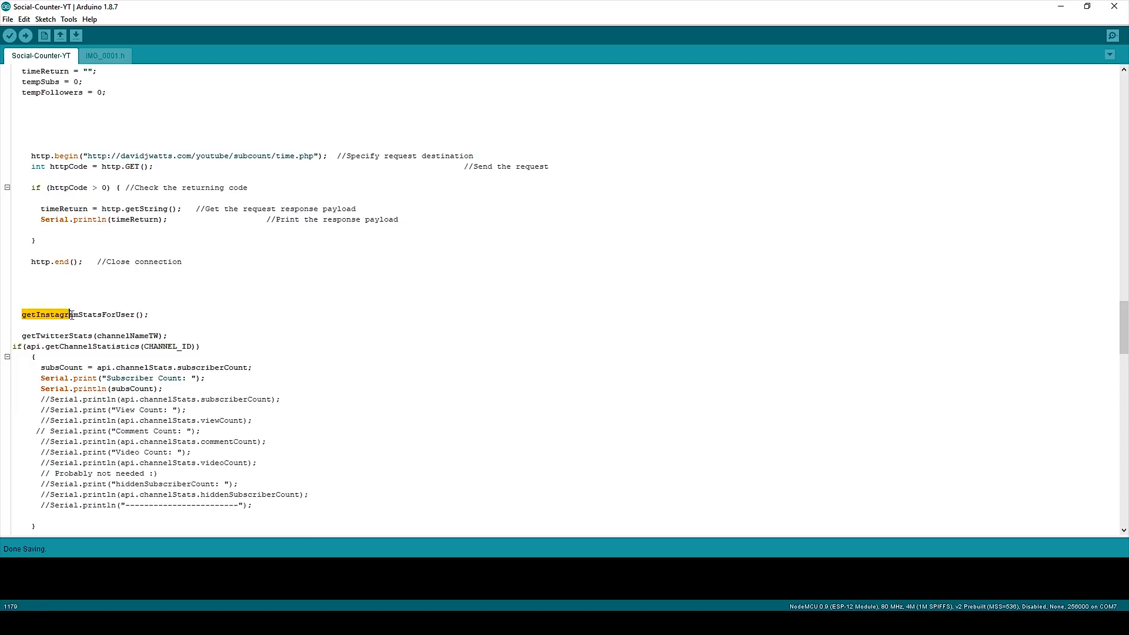
click(38, 333)
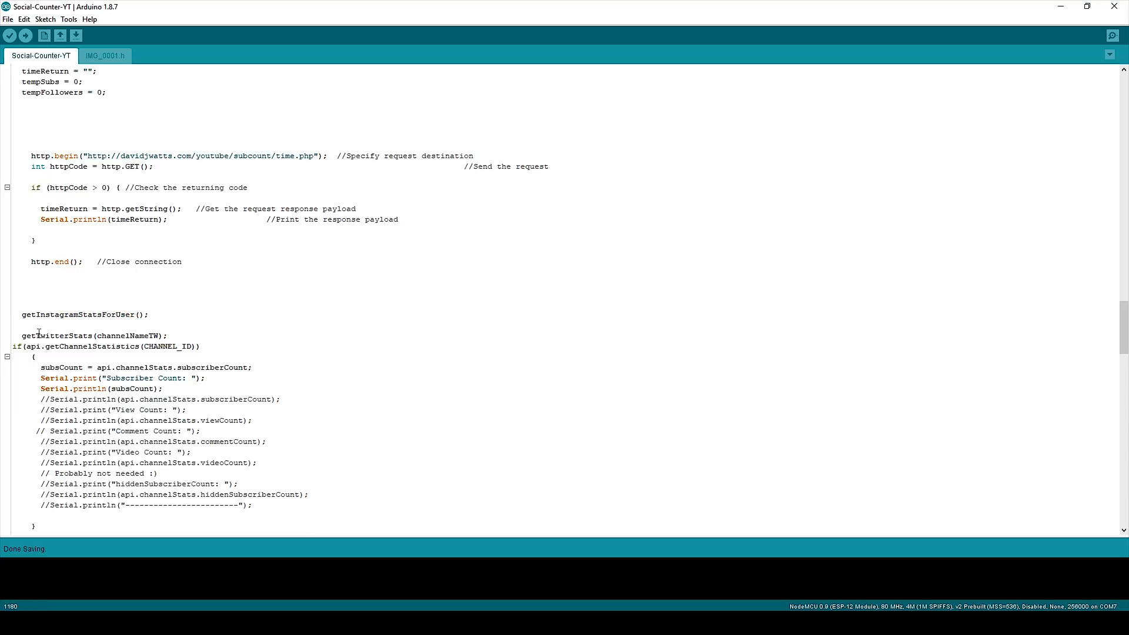
double_click(86, 335)
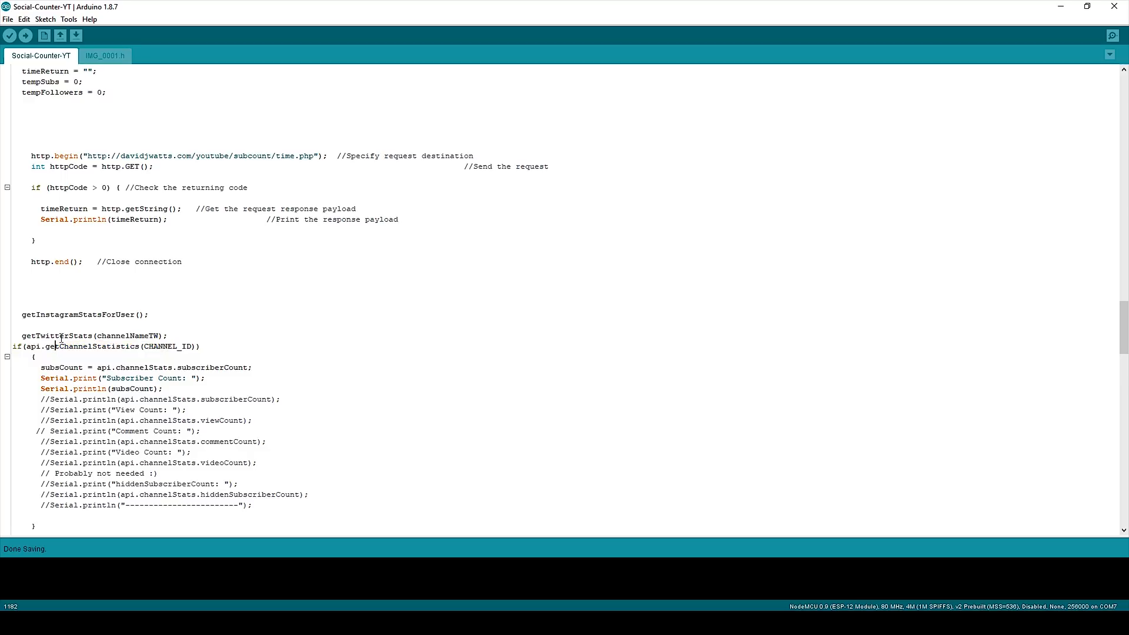
mouse_move(121, 337)
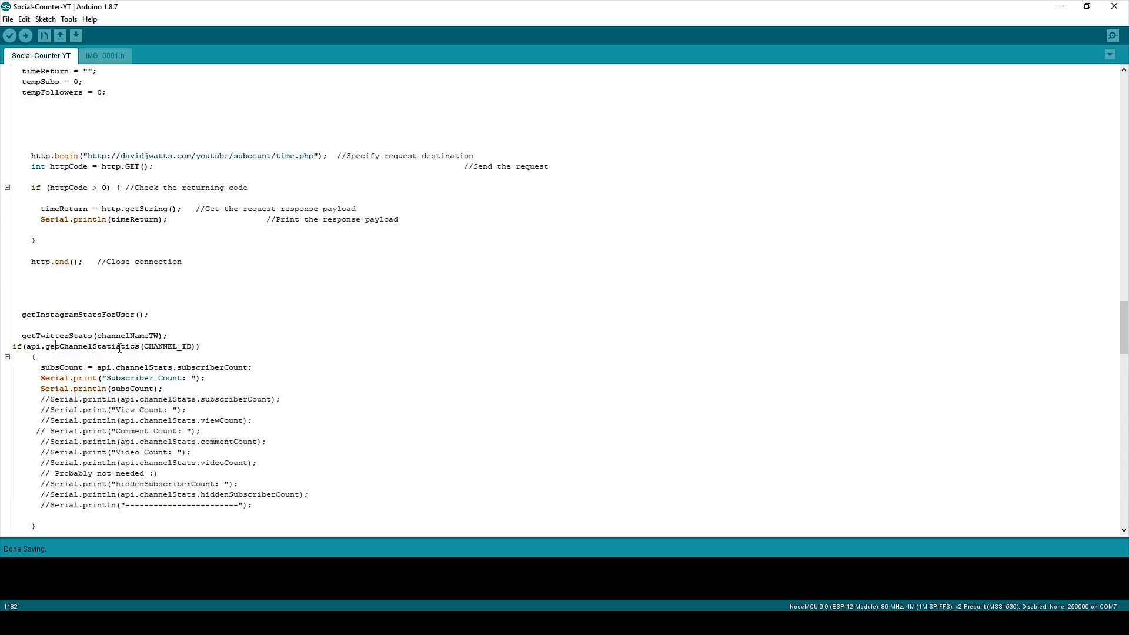
scroll(down, 3)
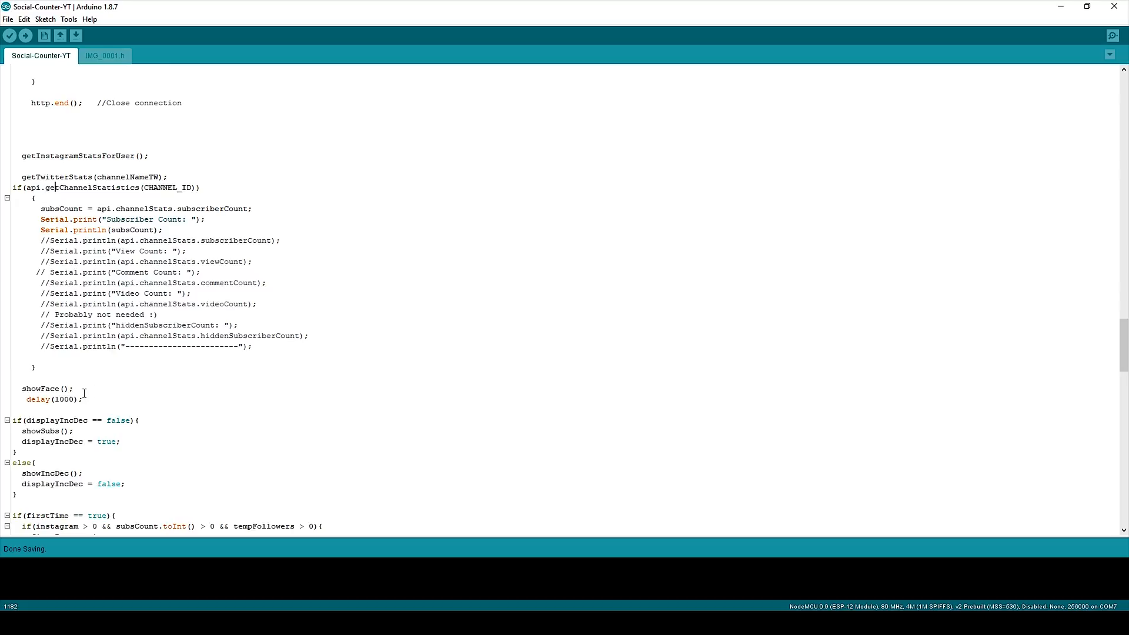
mouse_move(89, 383)
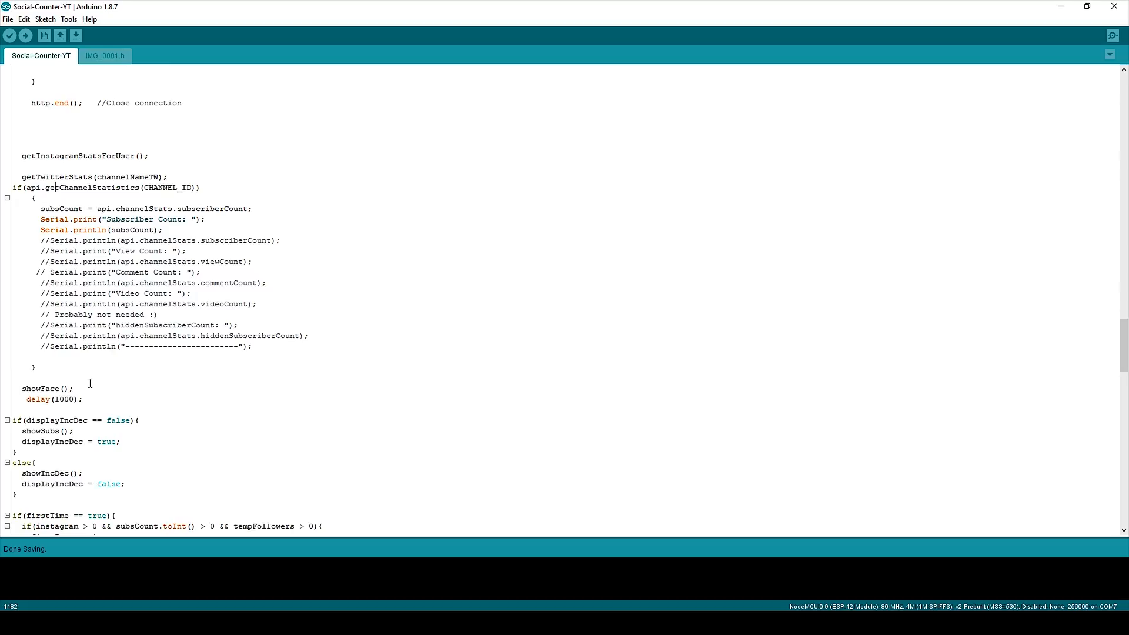
double_click(37, 399)
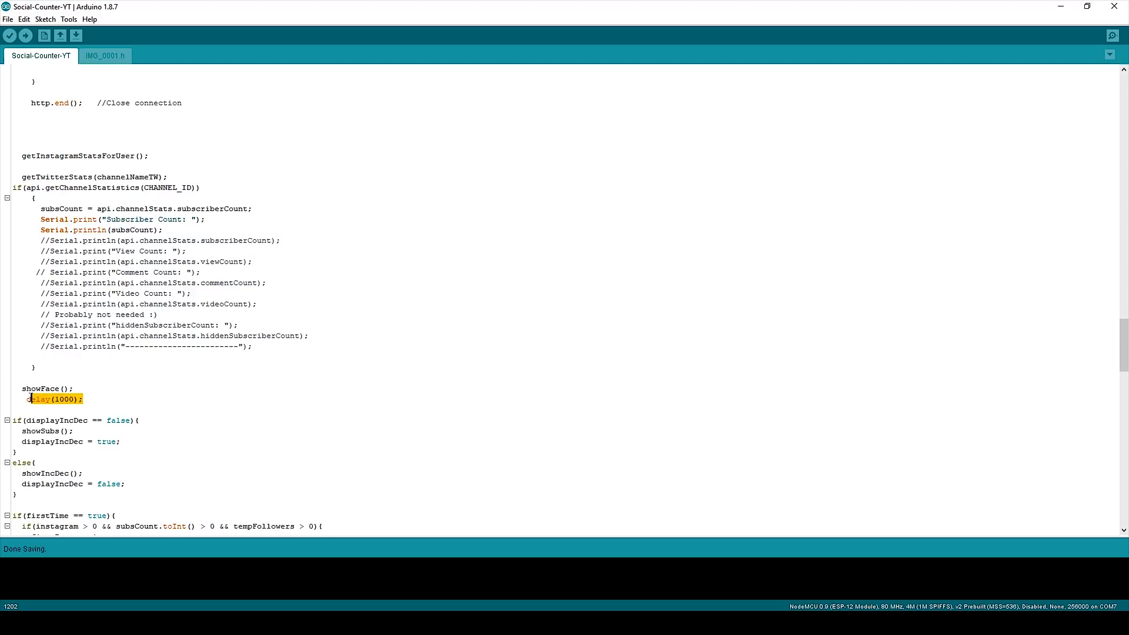
click(44, 409)
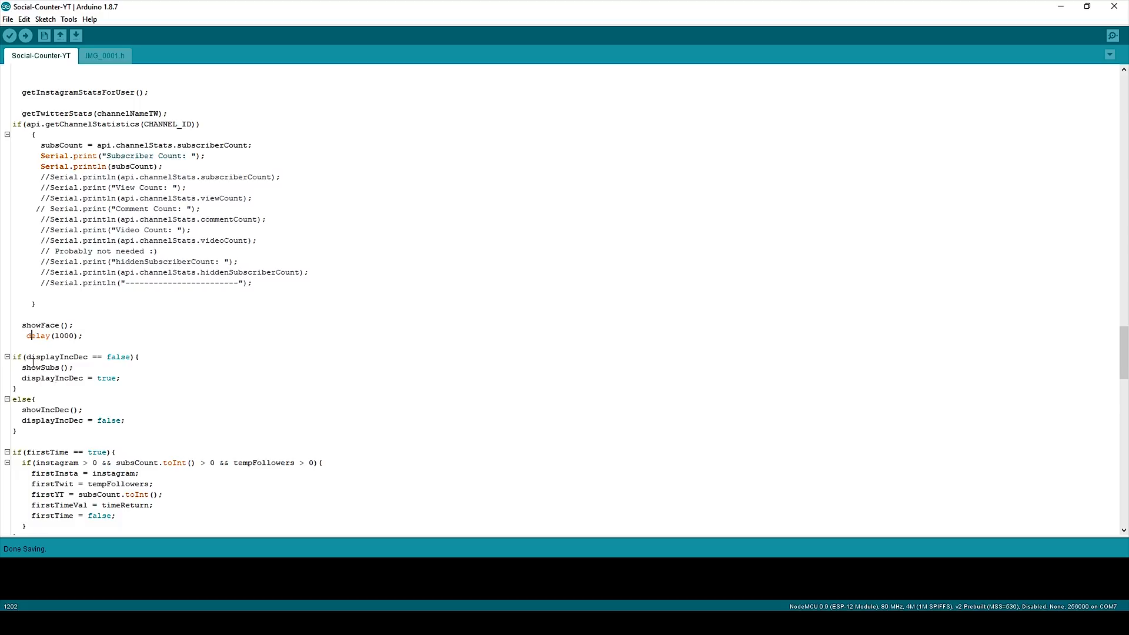
mouse_move(94, 359)
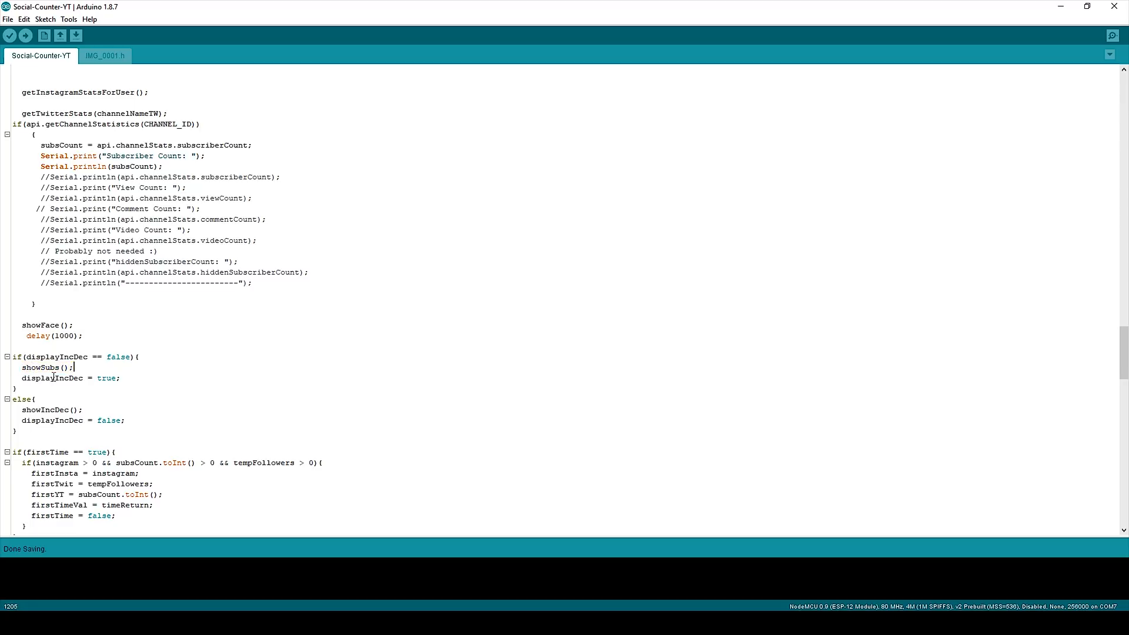
double_click(53, 366)
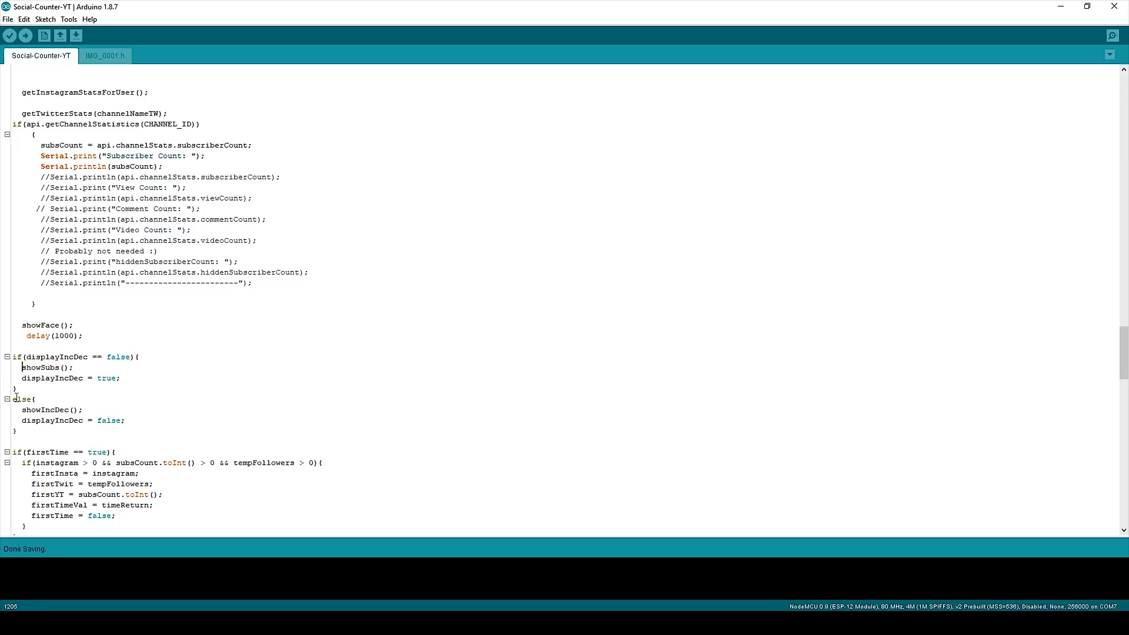
double_click(52, 410)
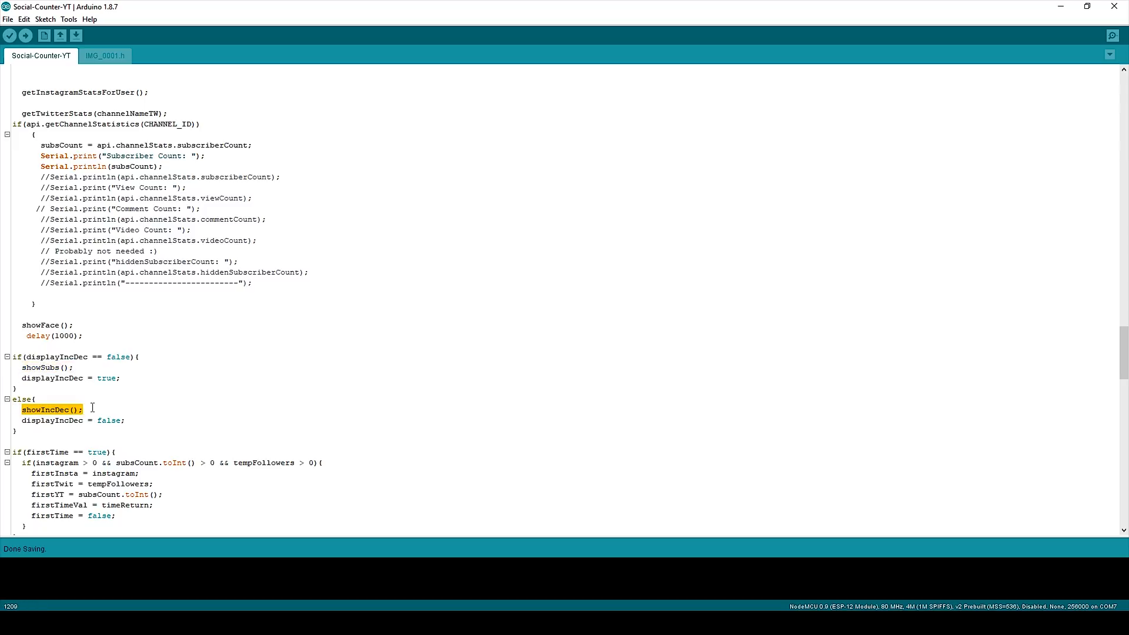
click(95, 409)
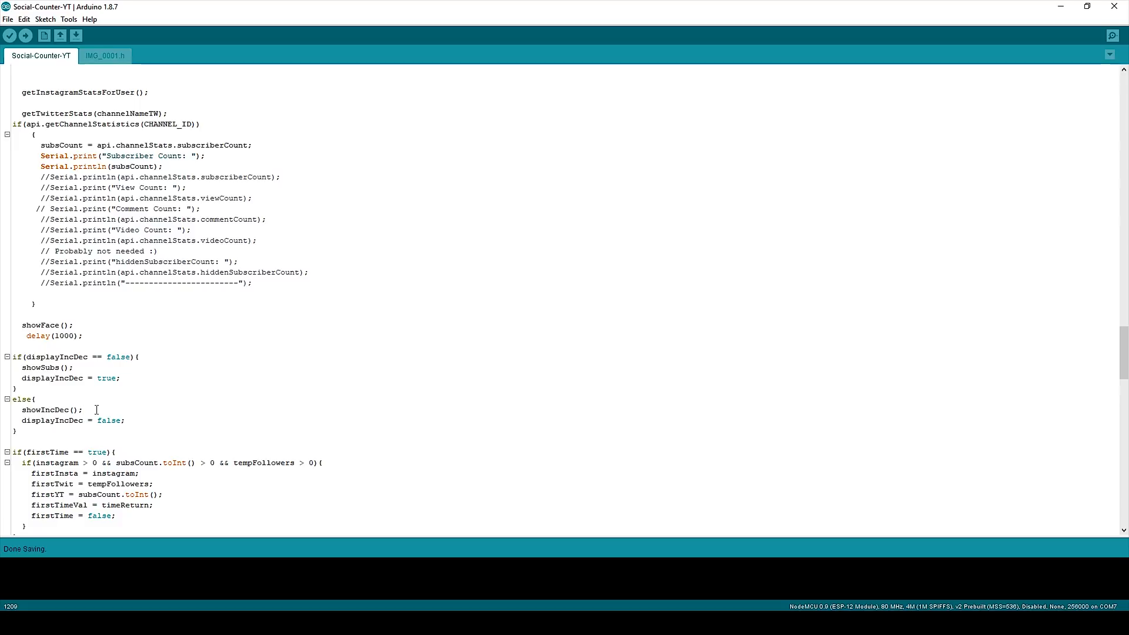
click(22, 409)
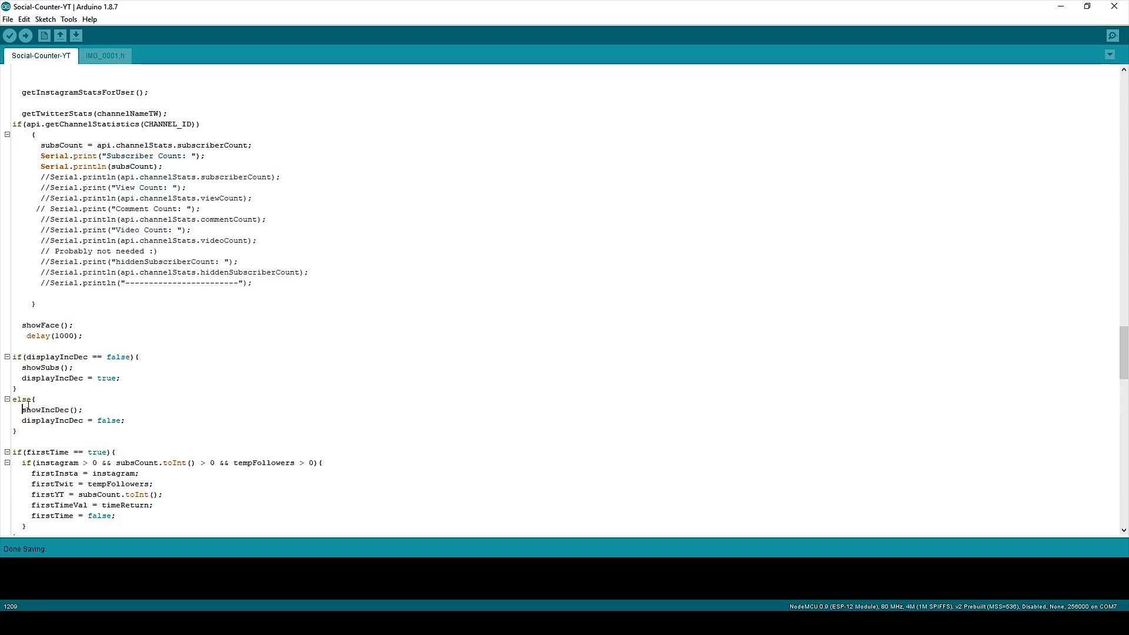
scroll(down, 3)
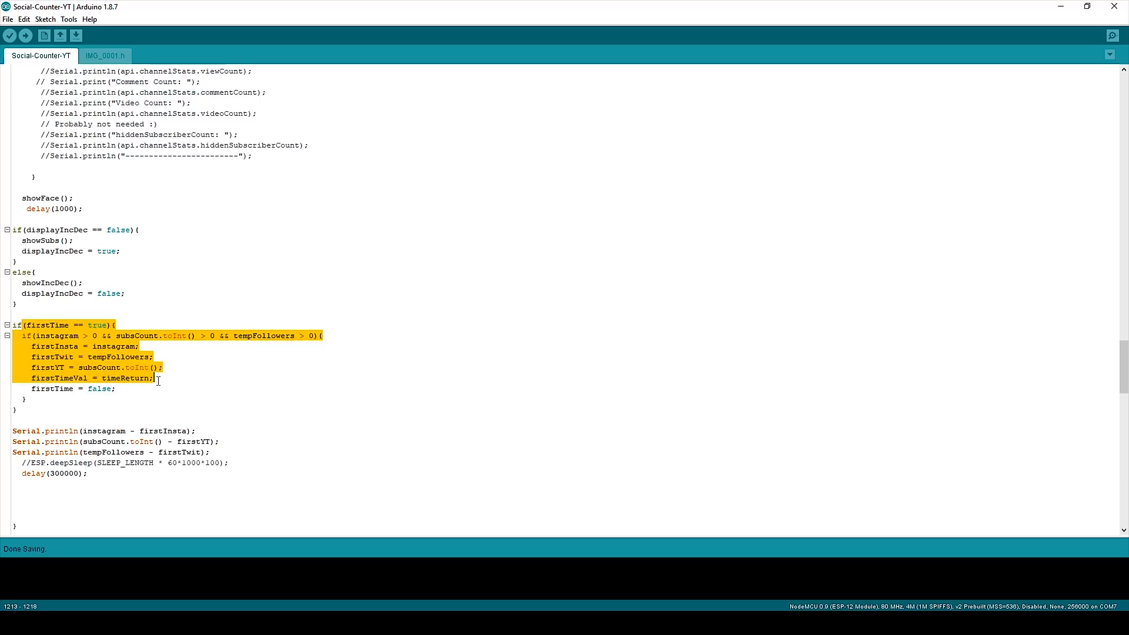
click(189, 379)
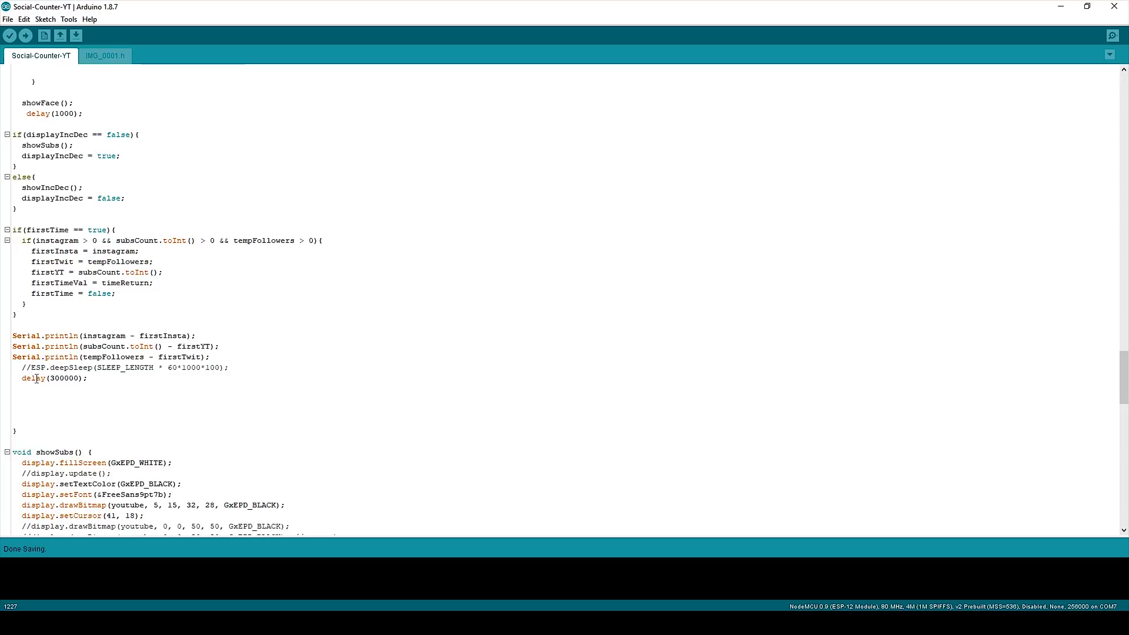
scroll(down, 3)
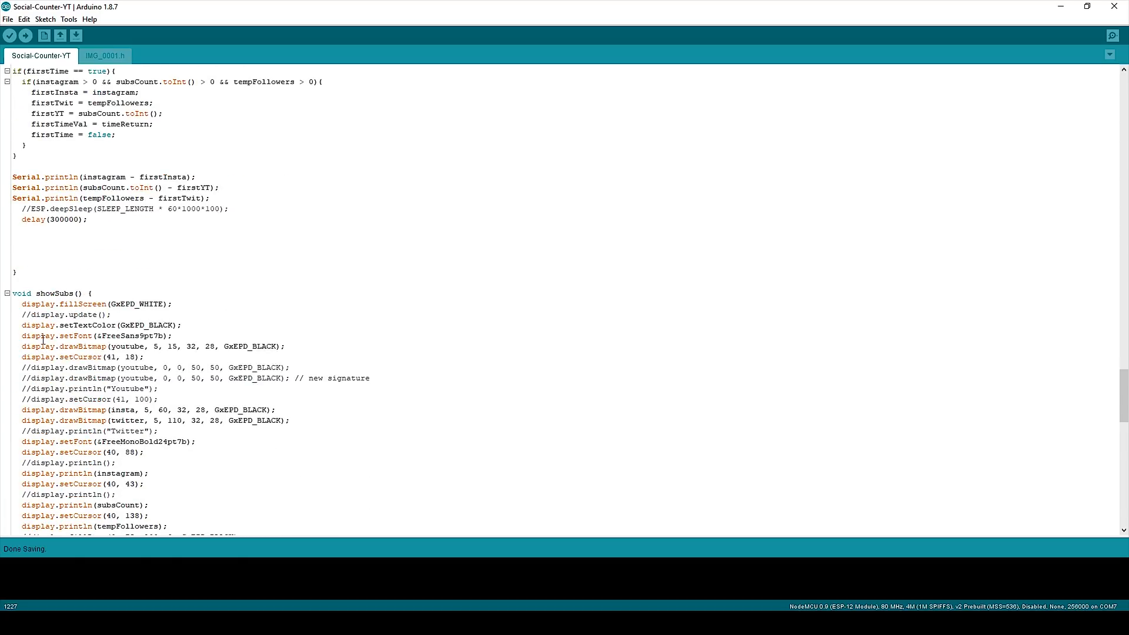
scroll(down, 3)
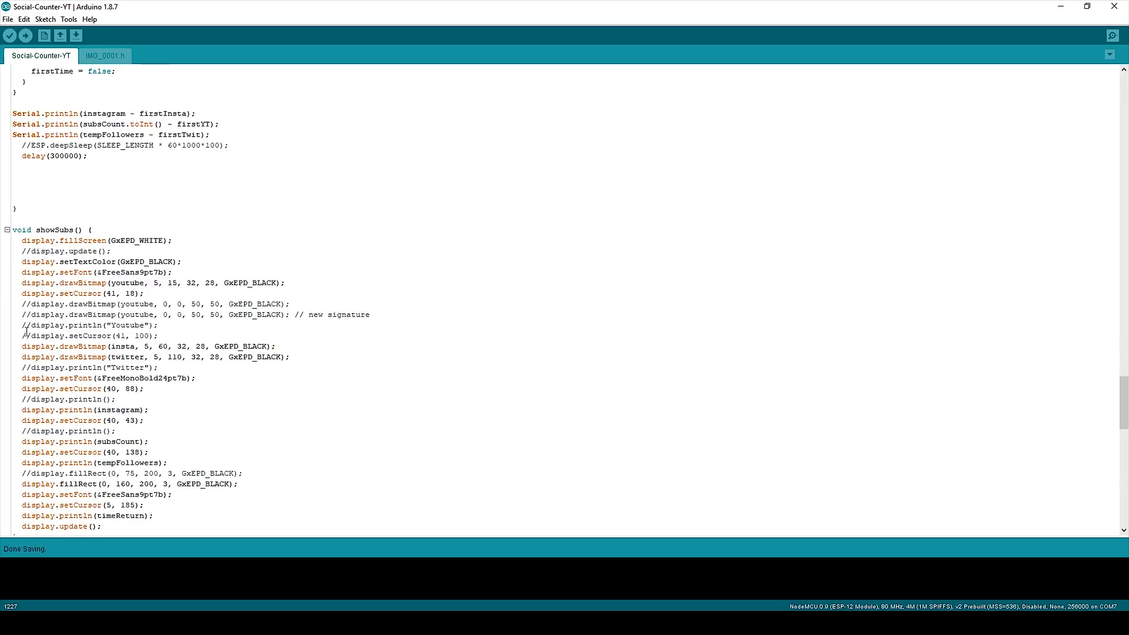
scroll(down, 3)
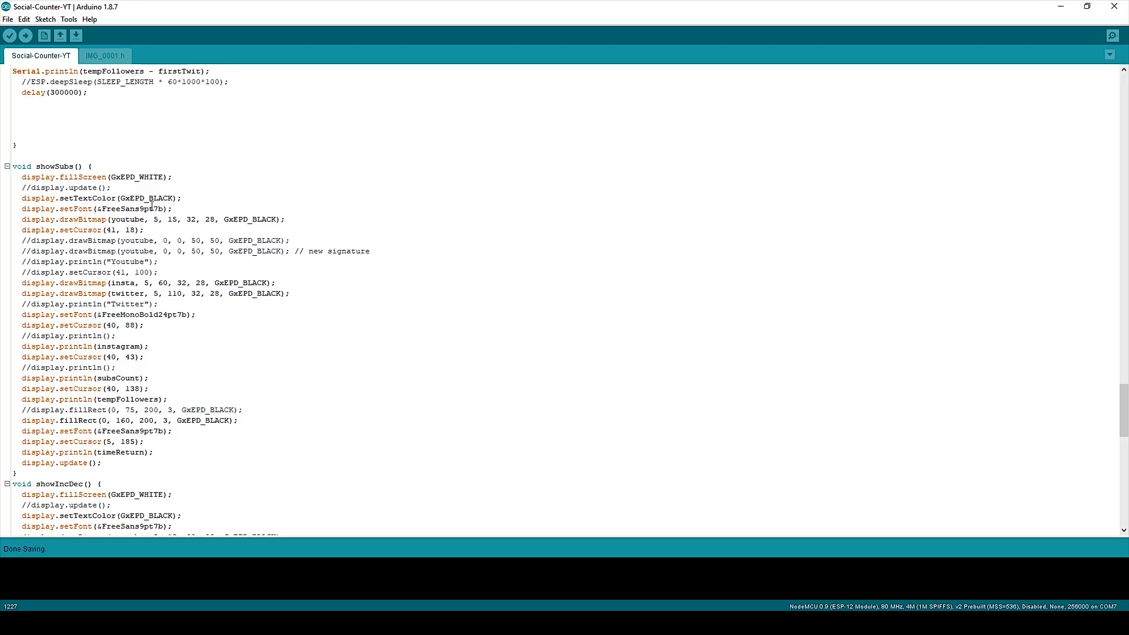
mouse_move(152, 207)
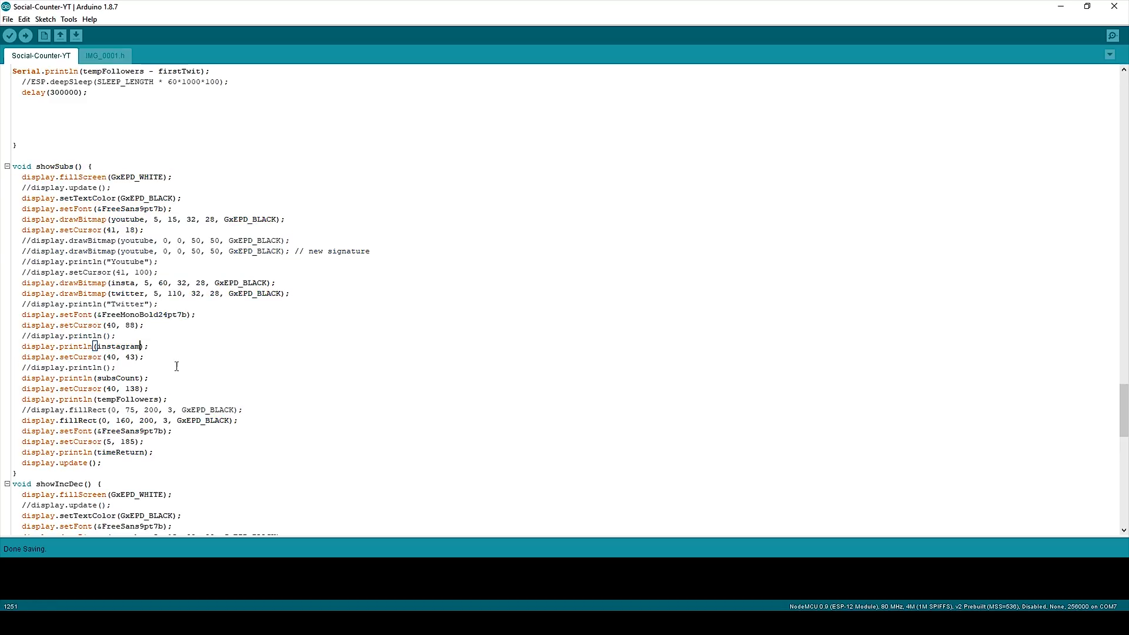
scroll(down, 3)
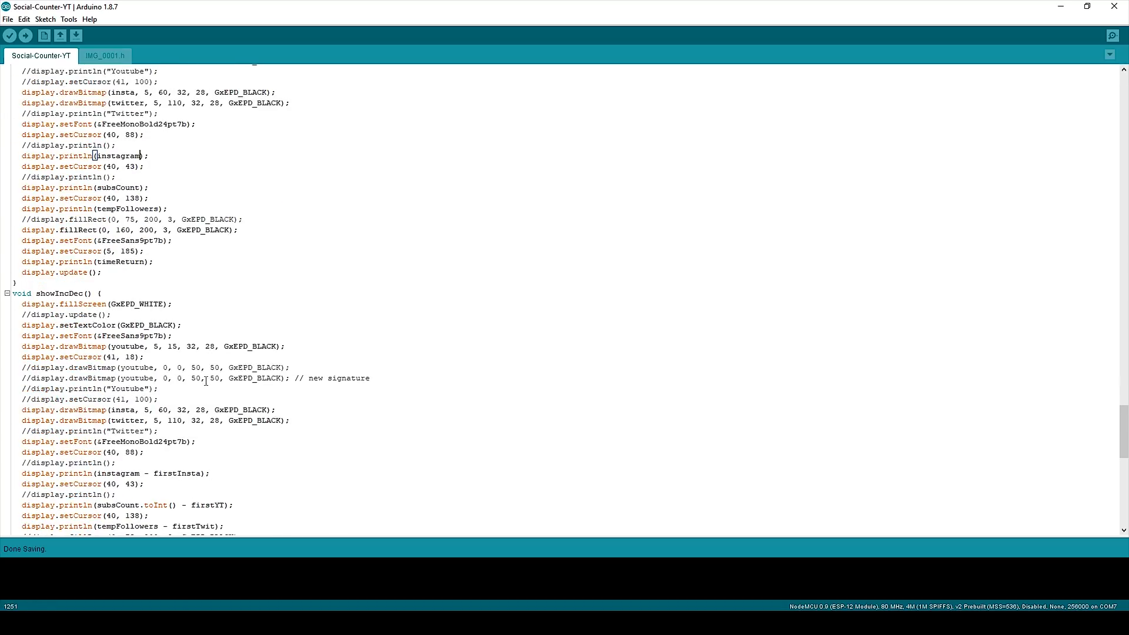
scroll(down, 3)
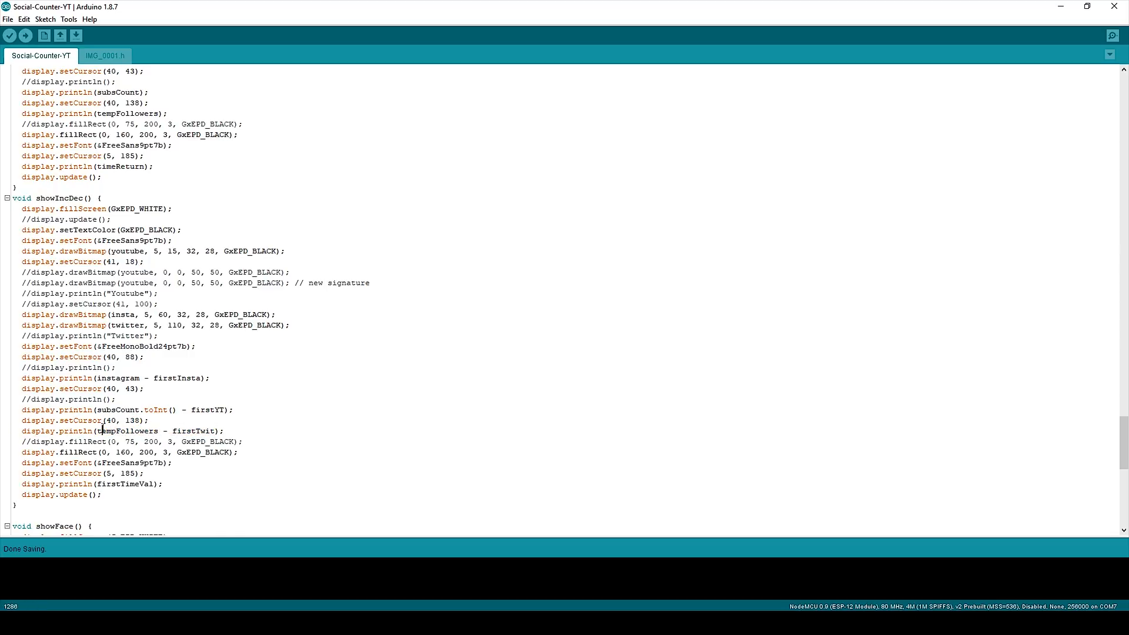
mouse_move(205, 437)
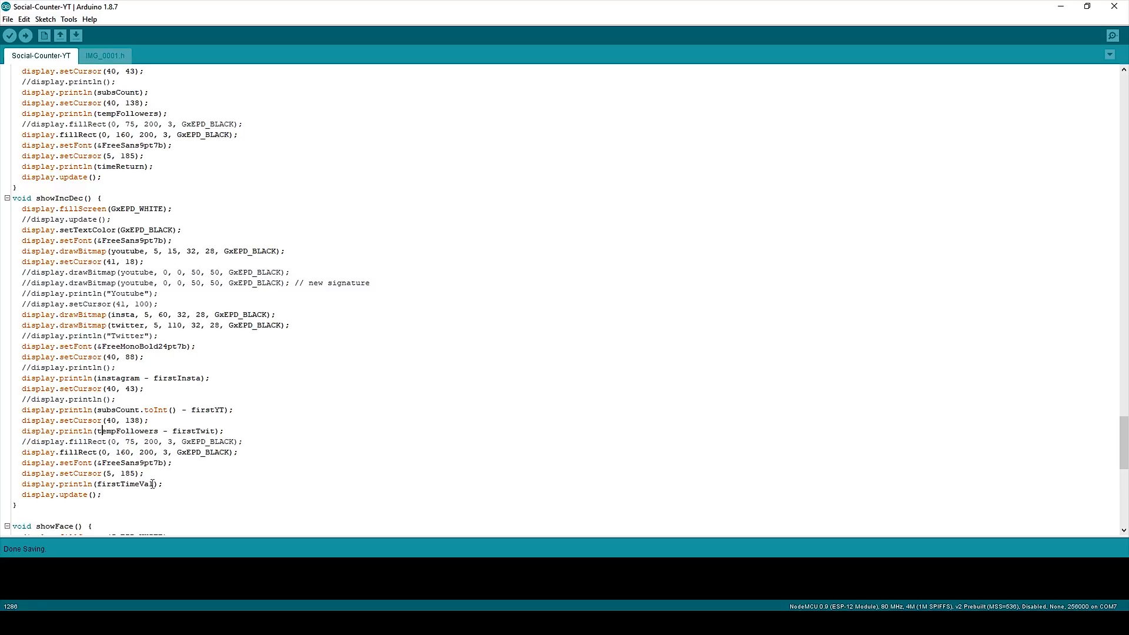
double_click(126, 483)
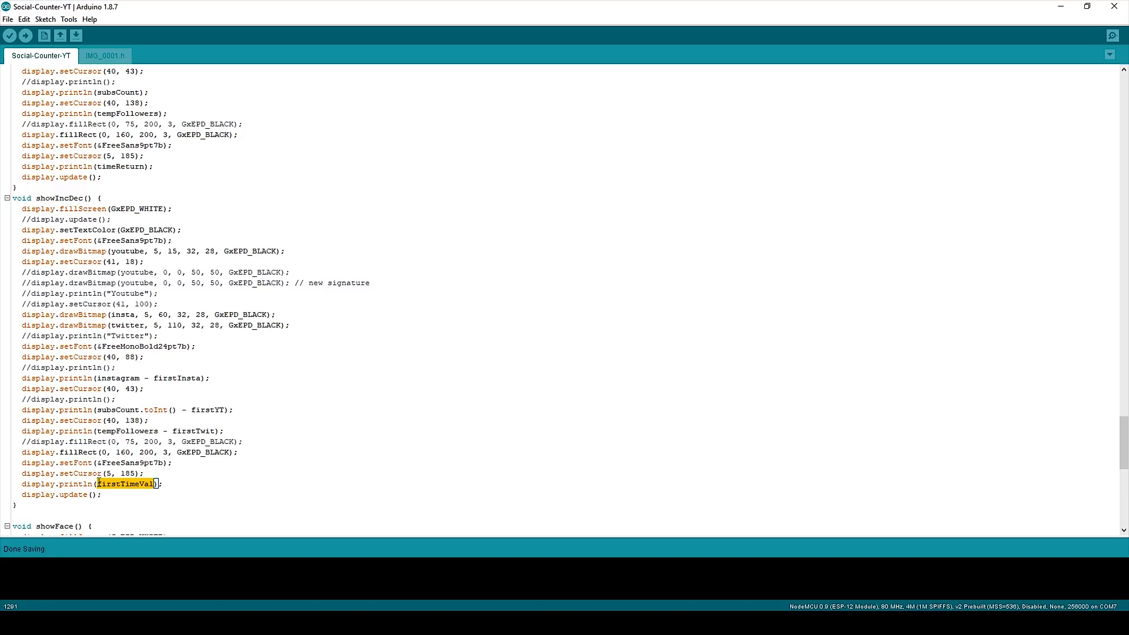
scroll(down, 3)
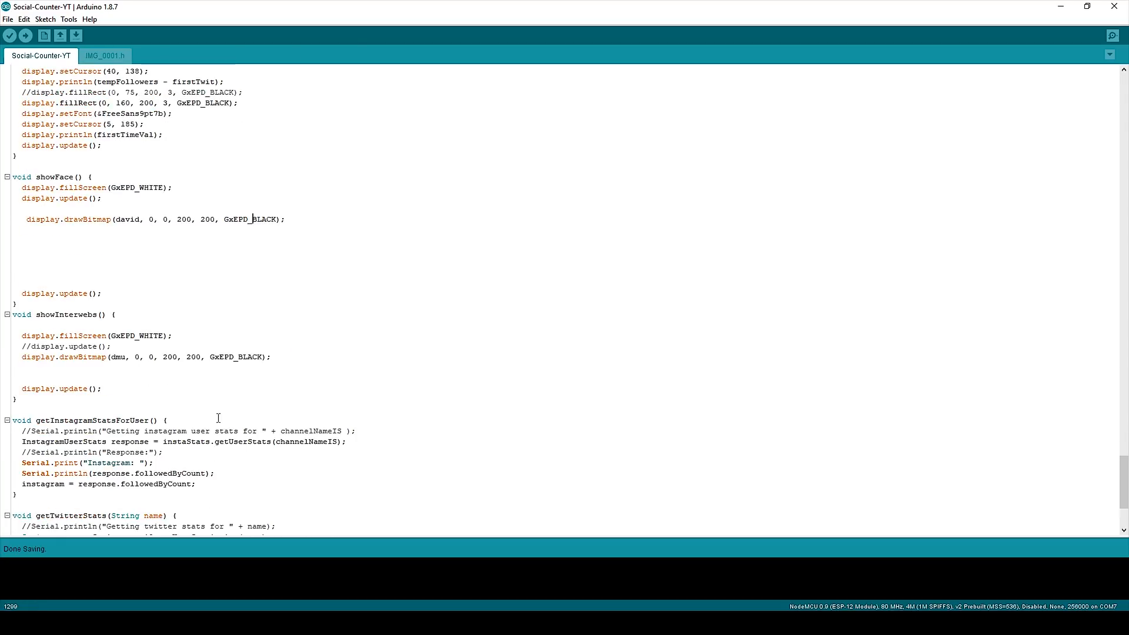
scroll(down, 3)
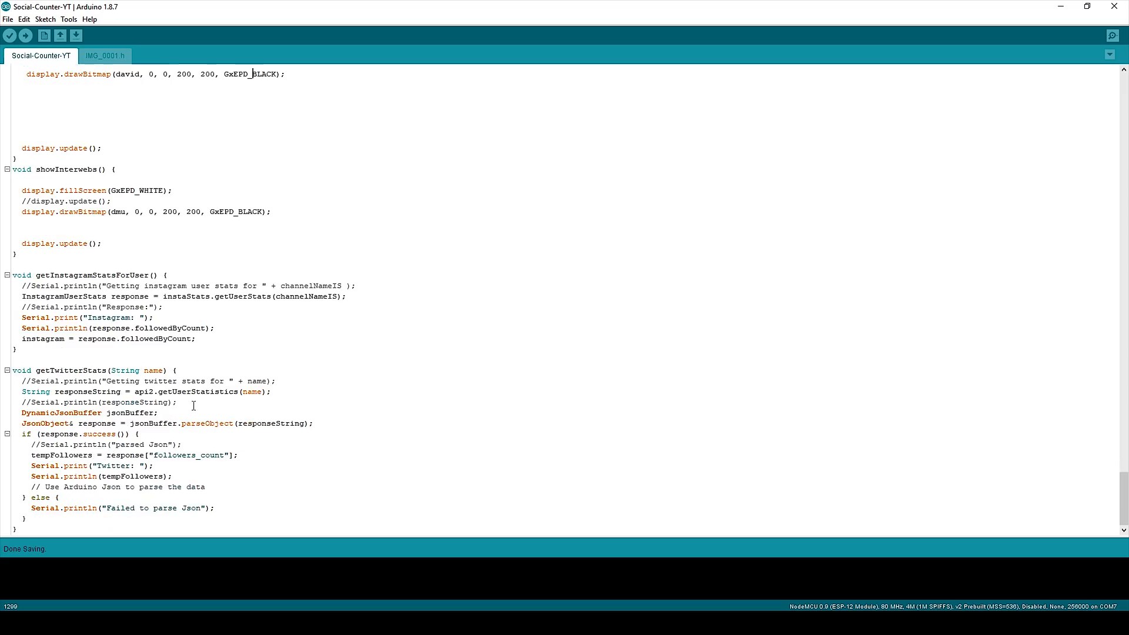
mouse_move(62, 370)
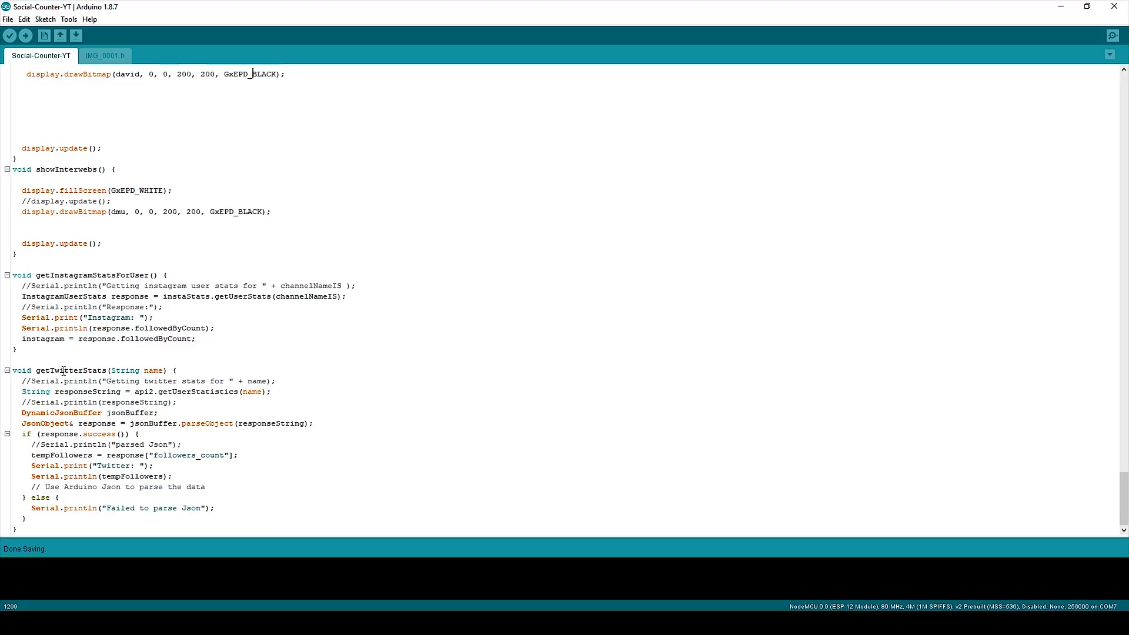
mouse_move(240, 510)
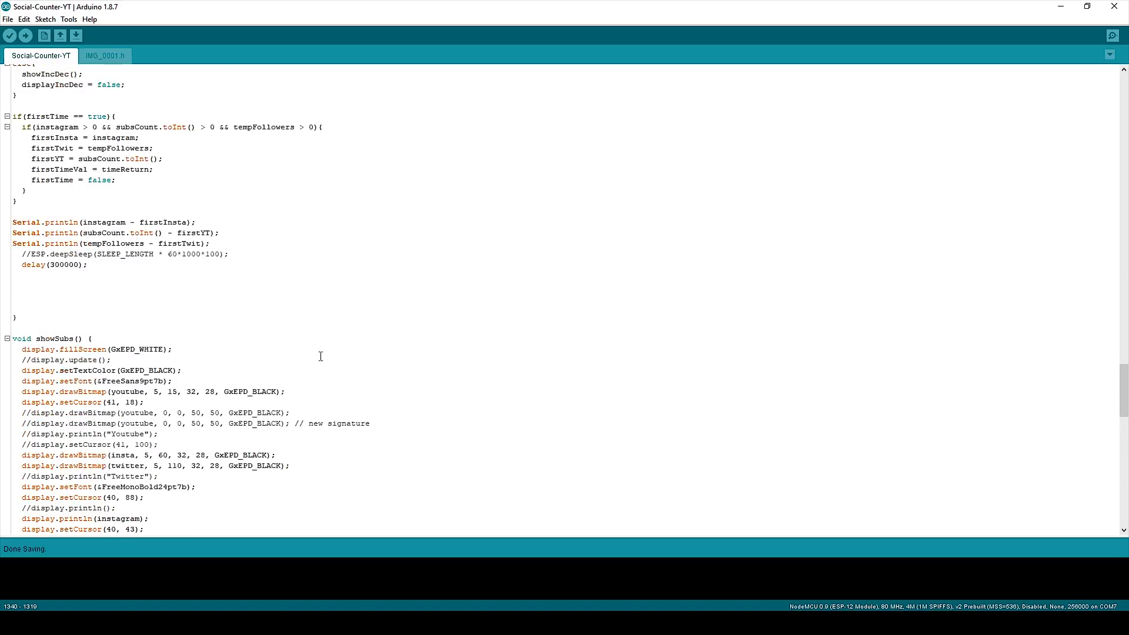
scroll(up, 3)
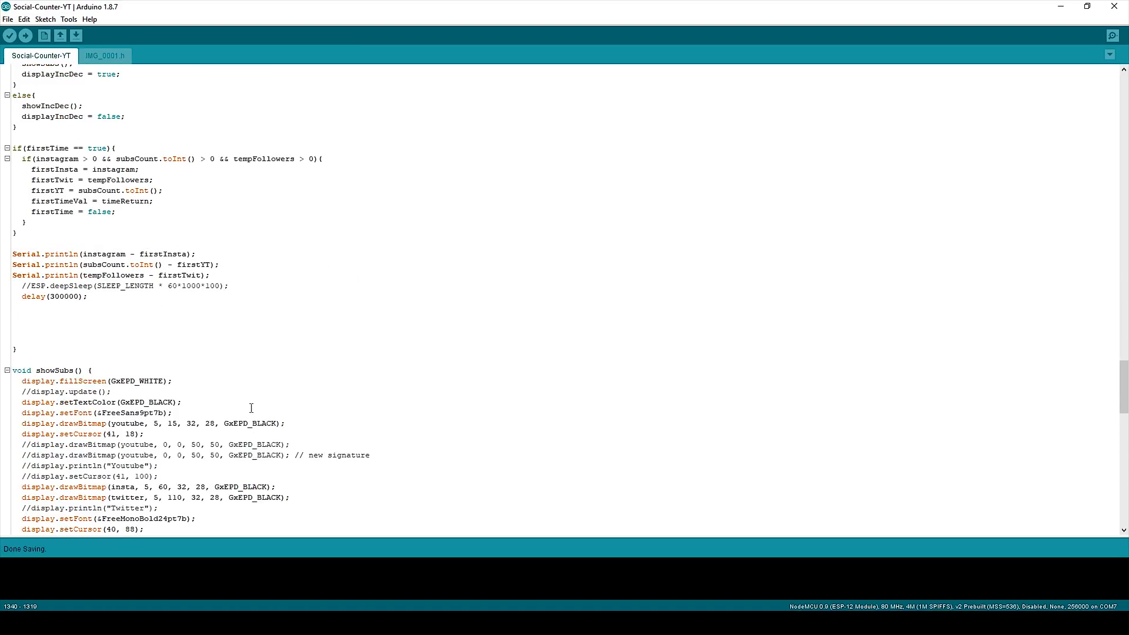
scroll(up, 3)
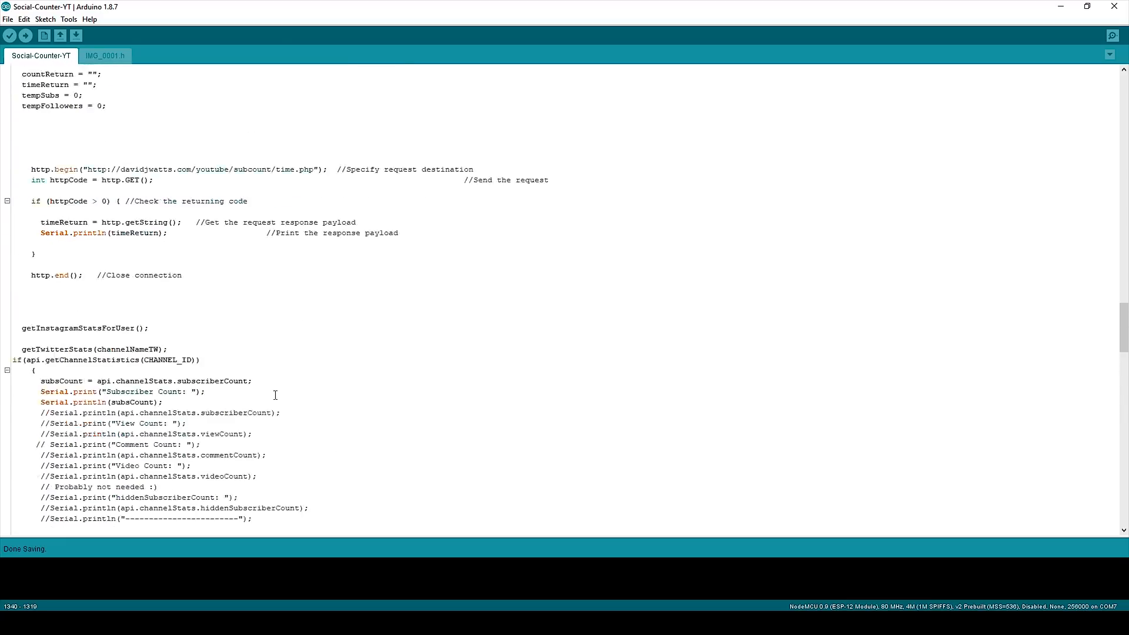
scroll(up, 3)
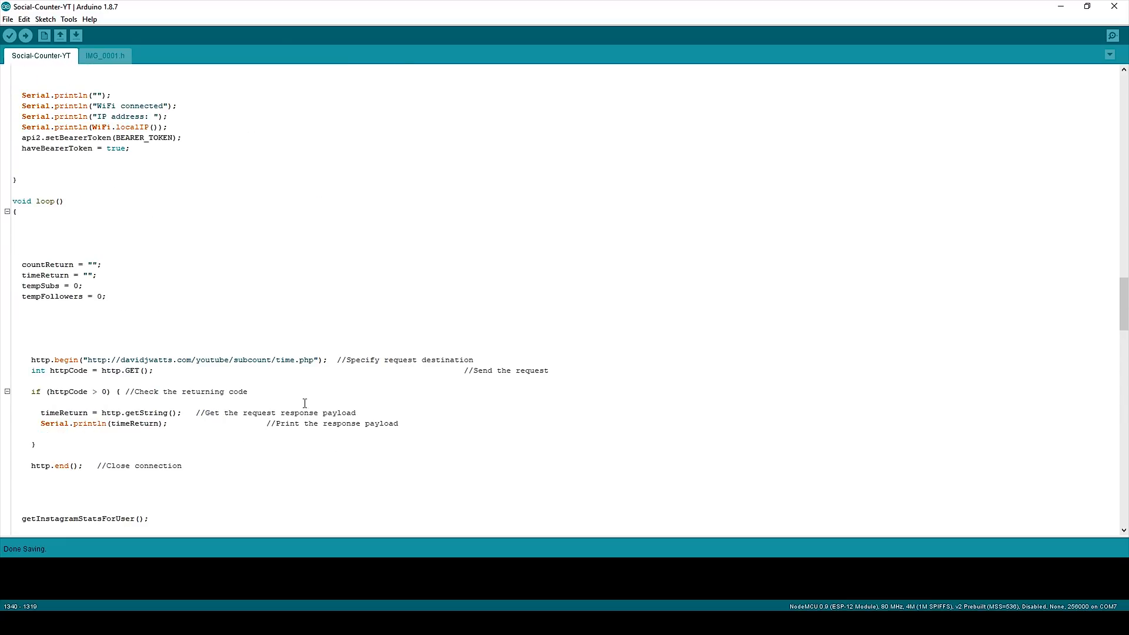
scroll(up, 3)
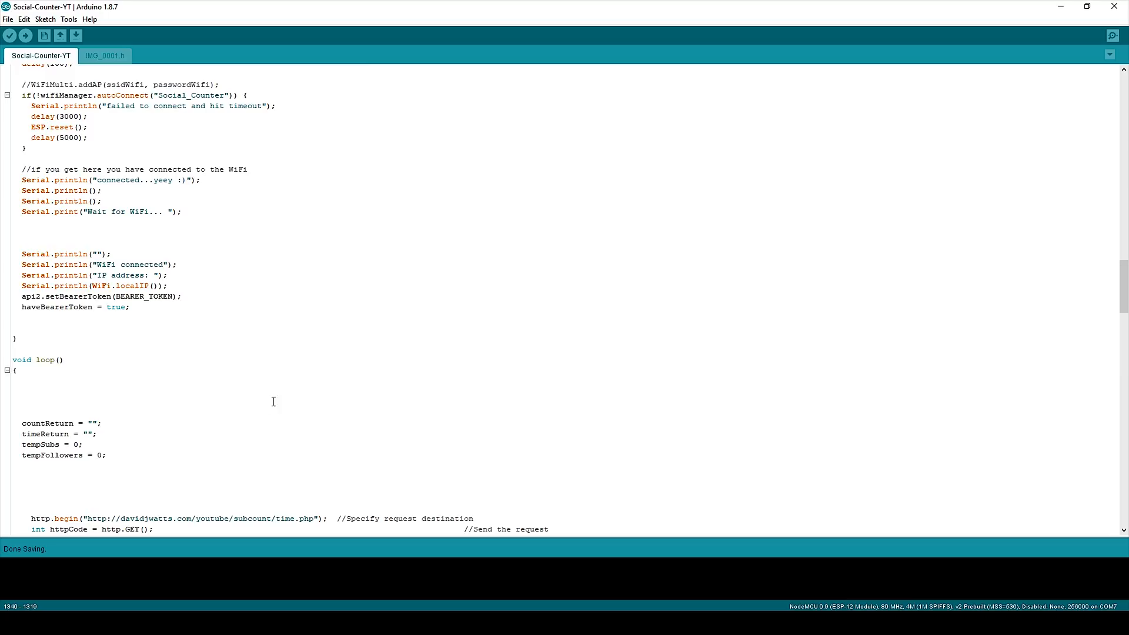
mouse_move(278, 380)
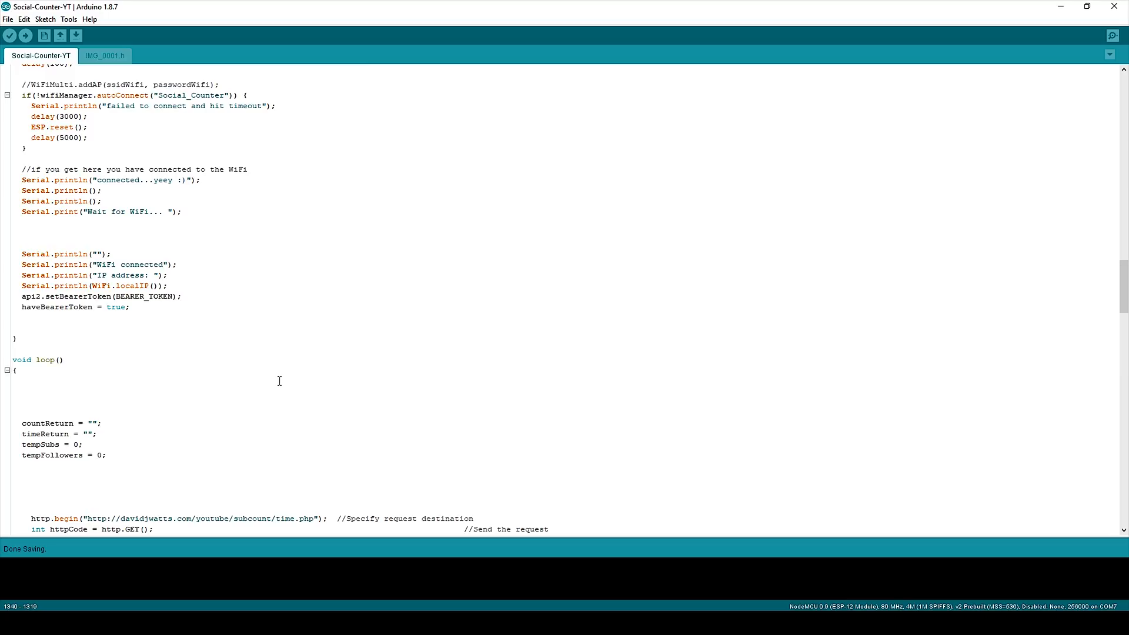
scroll(up, 3)
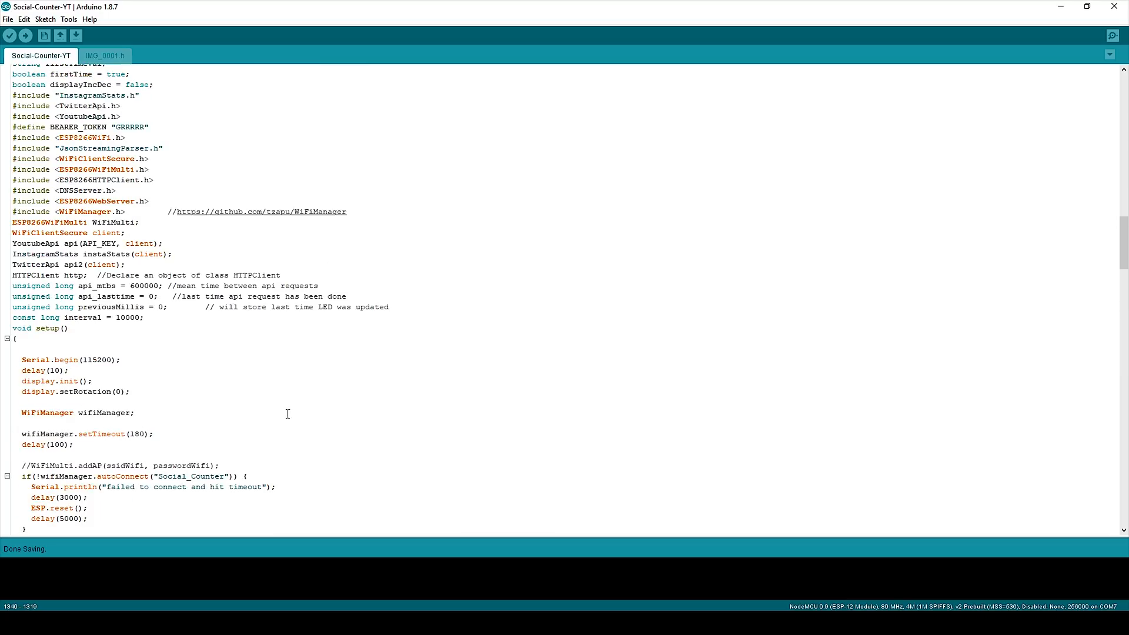
scroll(up, 3)
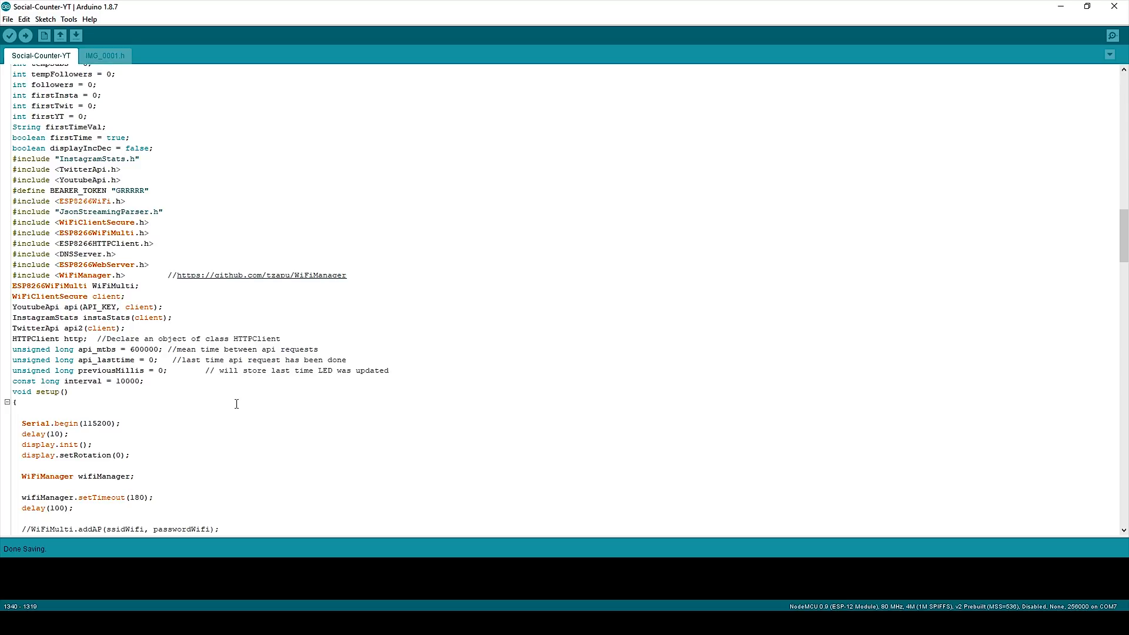
scroll(up, 3)
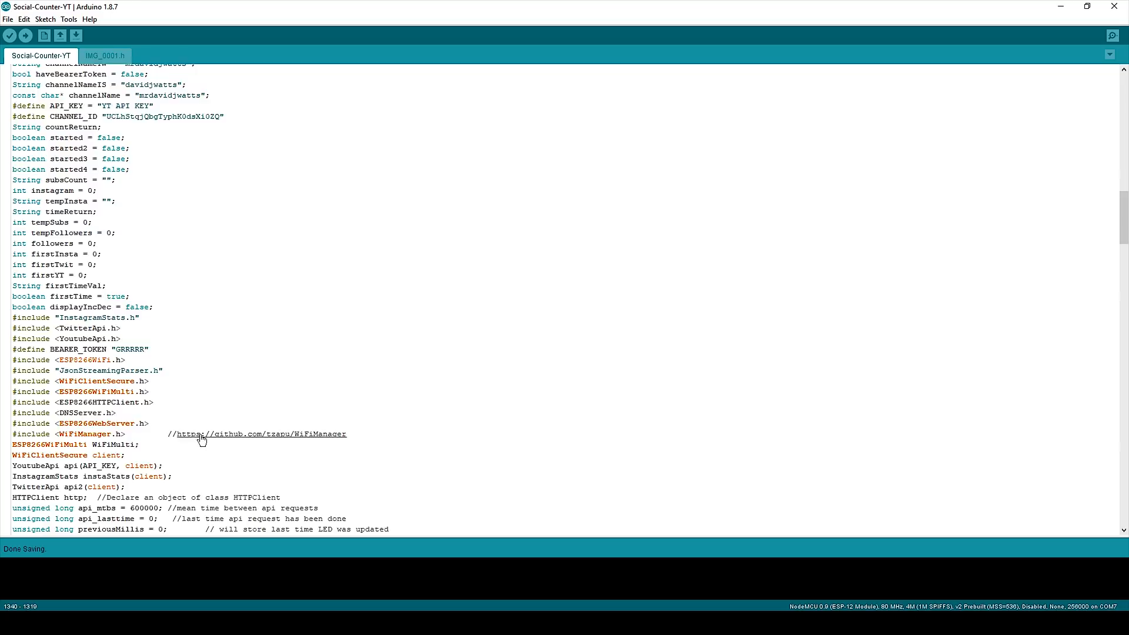
scroll(up, 3)
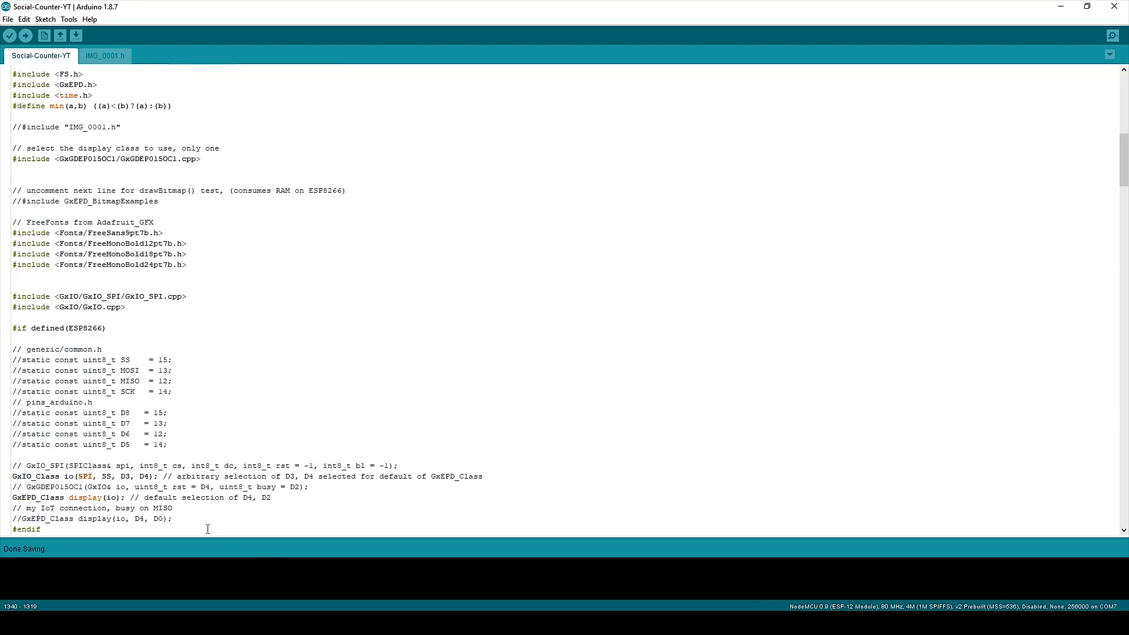
scroll(up, 3)
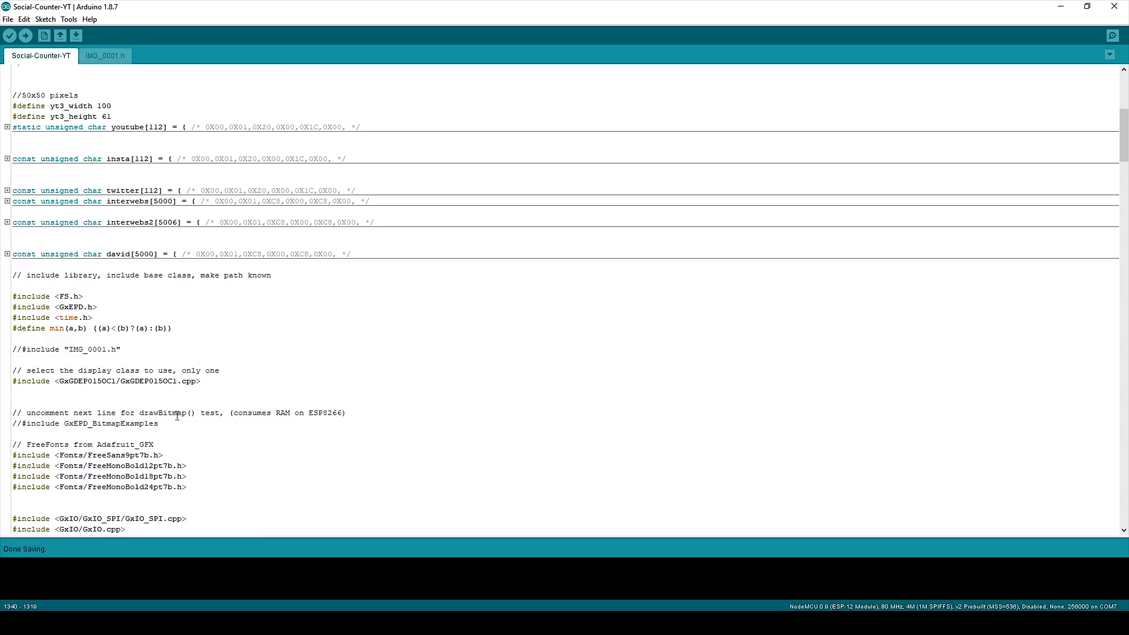
mouse_move(85, 412)
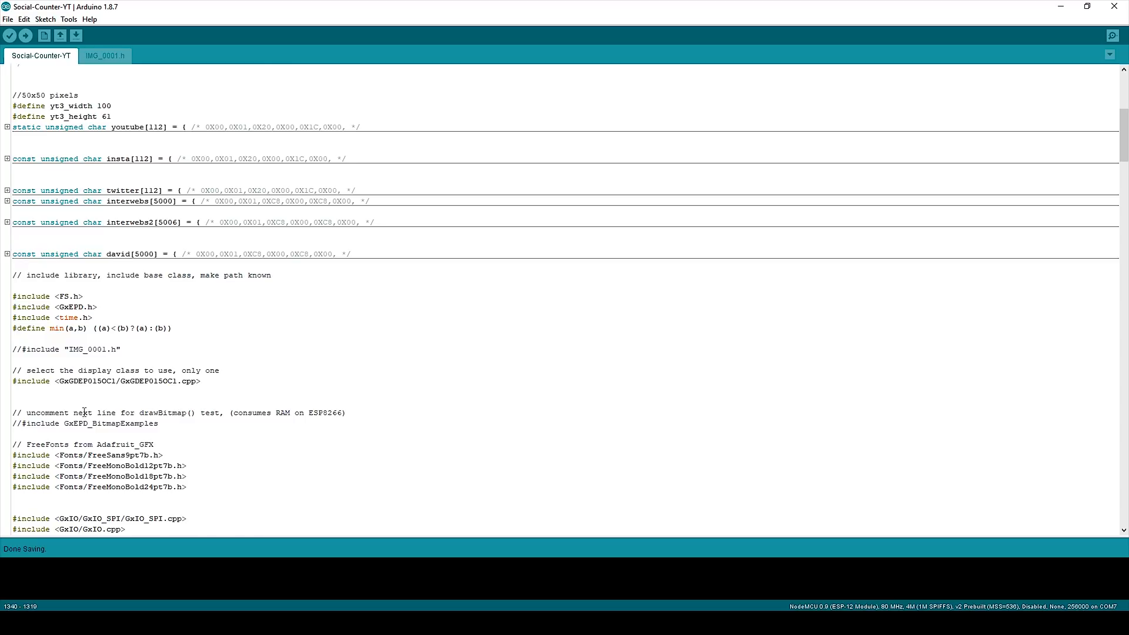
scroll(down, 3)
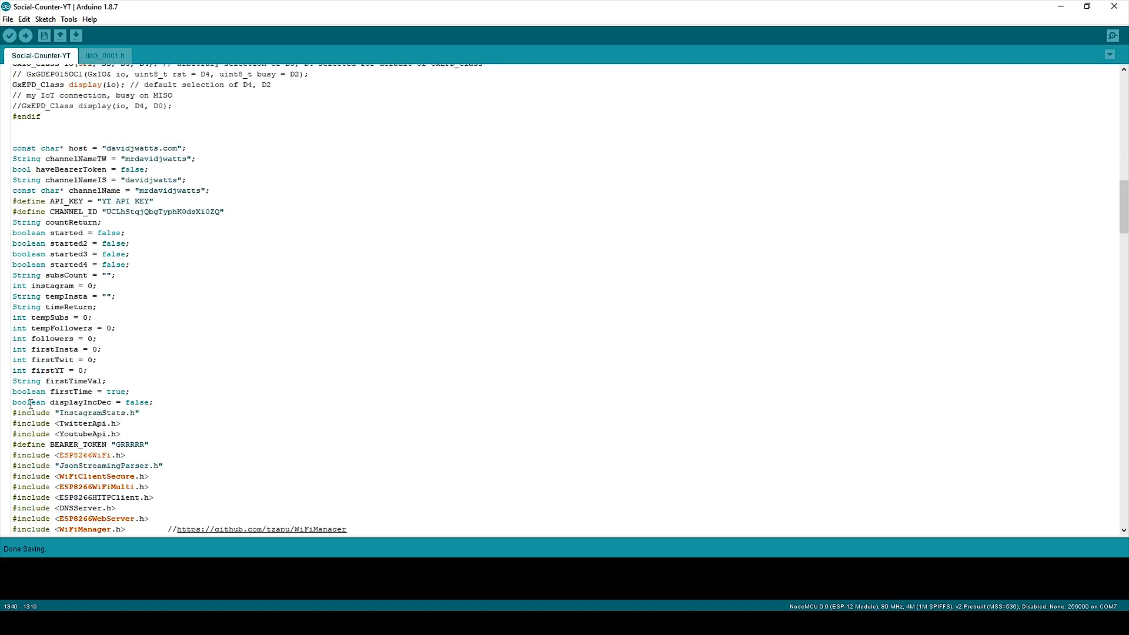
mouse_move(299, 332)
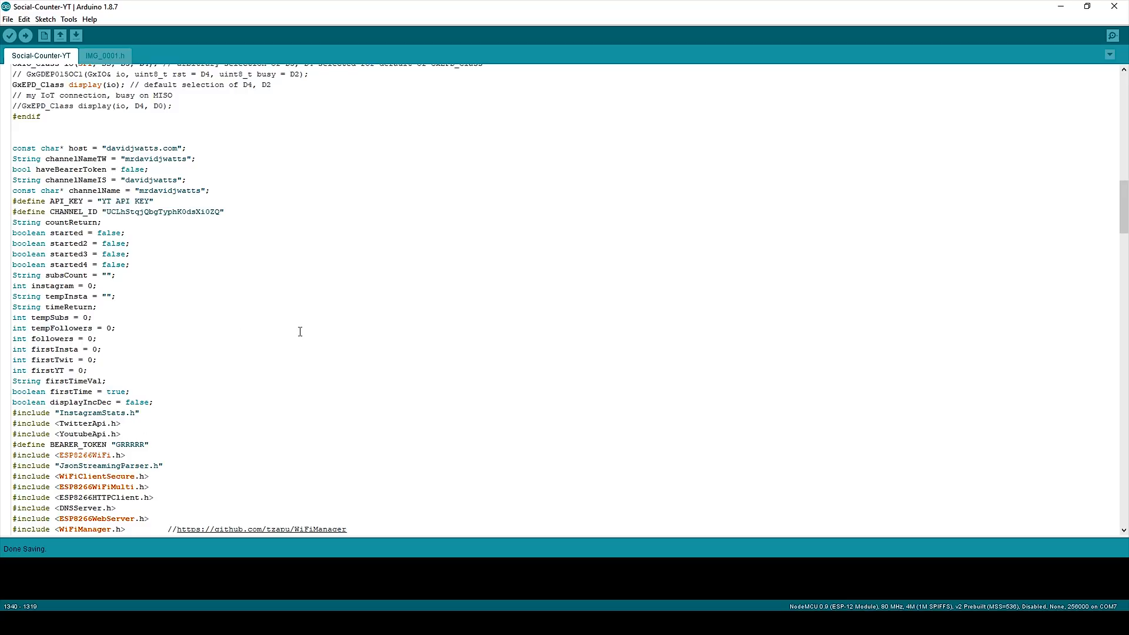